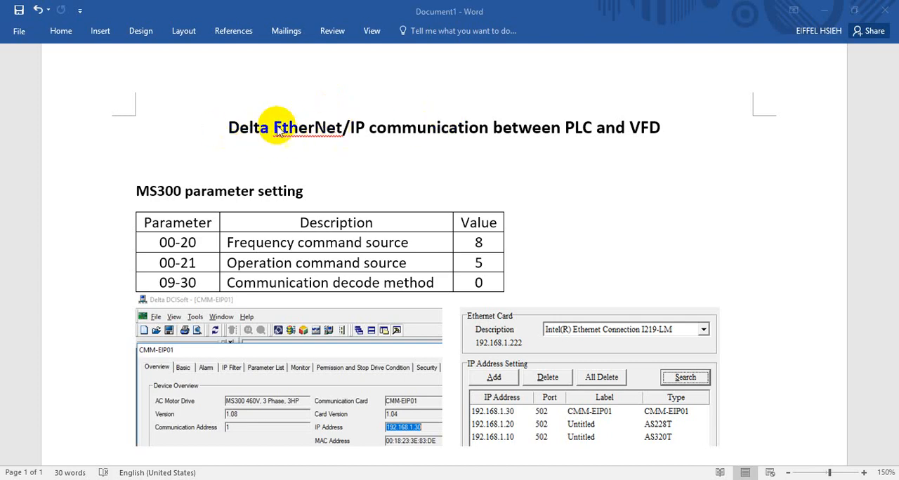
mouse_move(315, 135)
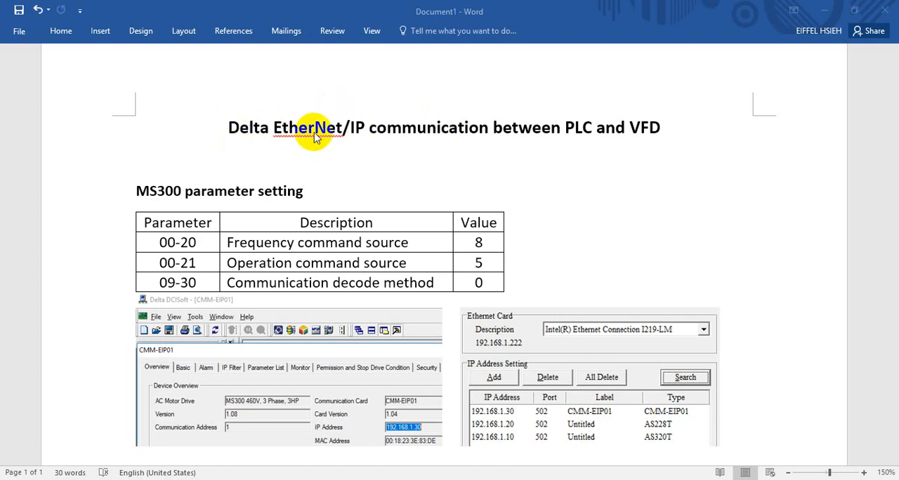
mouse_move(569, 128)
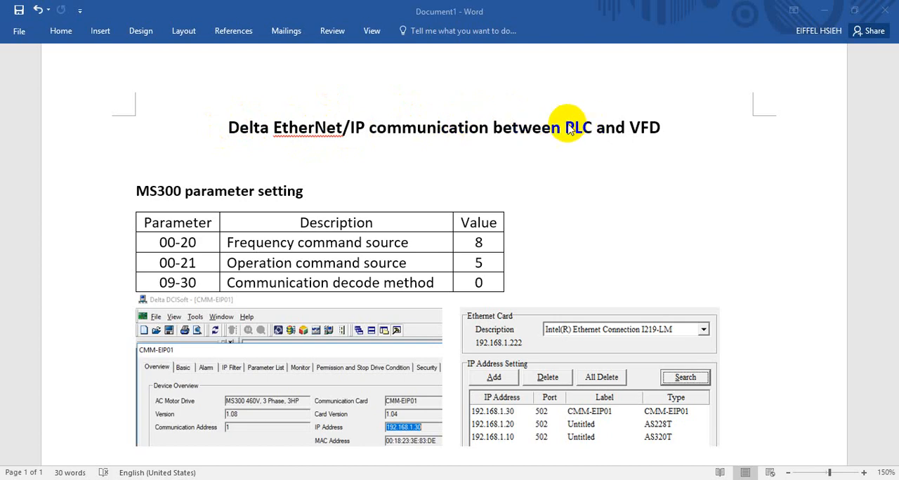
mouse_move(168, 189)
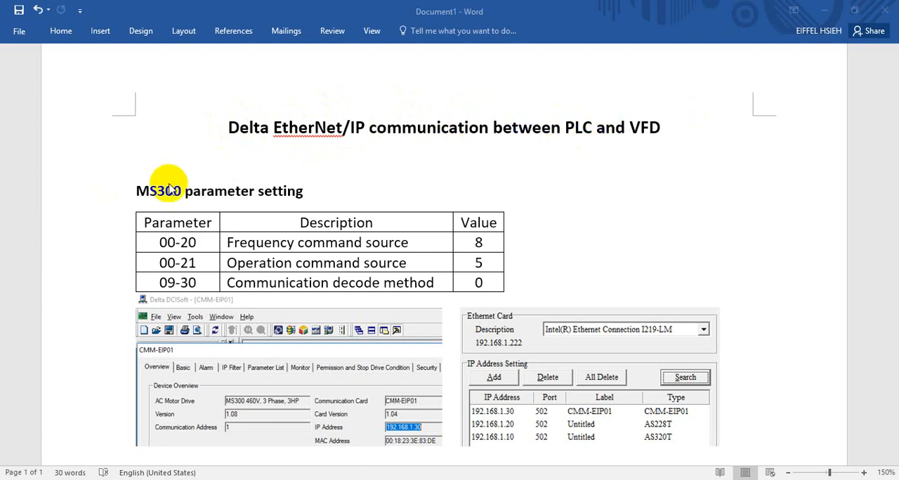
mouse_move(212, 210)
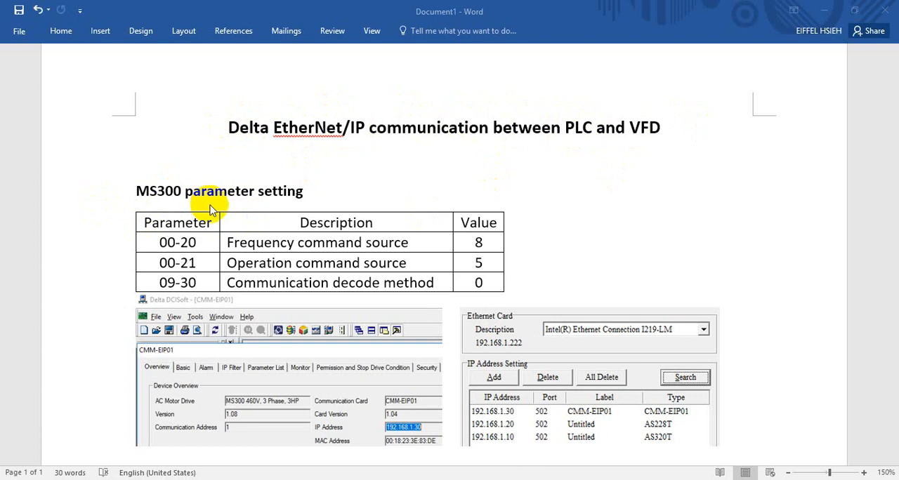
mouse_move(232, 217)
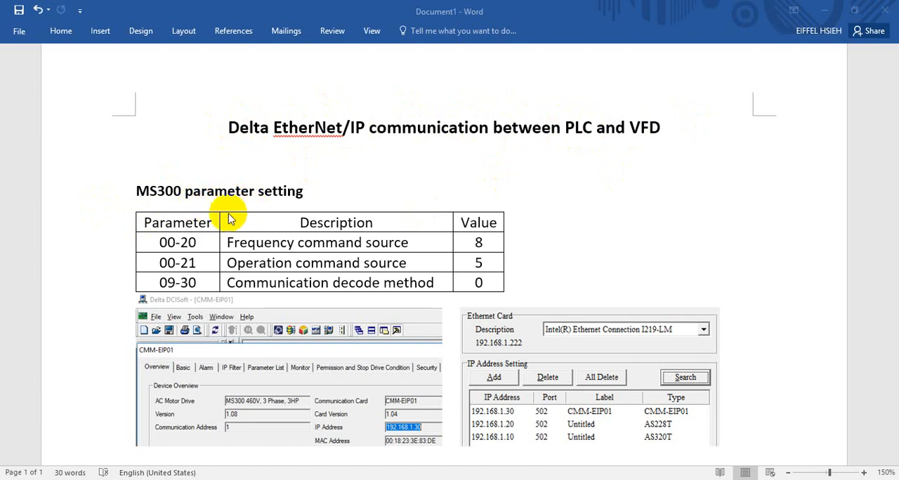
mouse_move(216, 225)
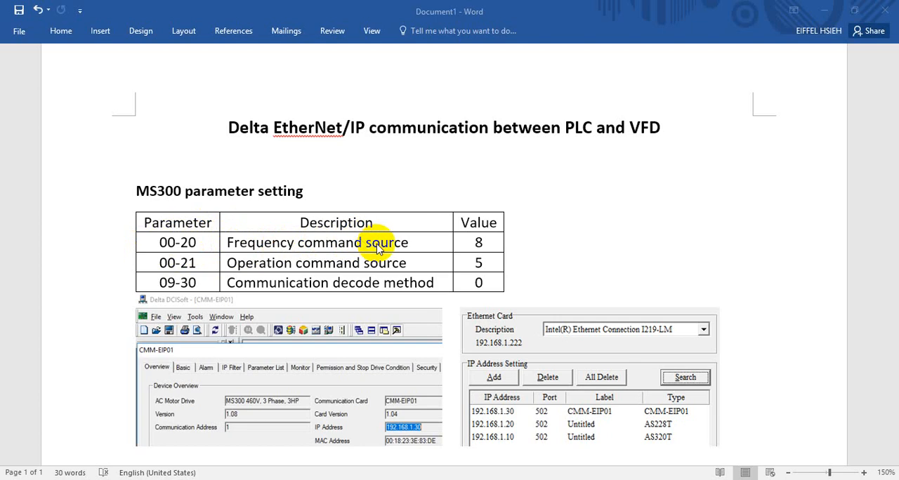
mouse_move(393, 255)
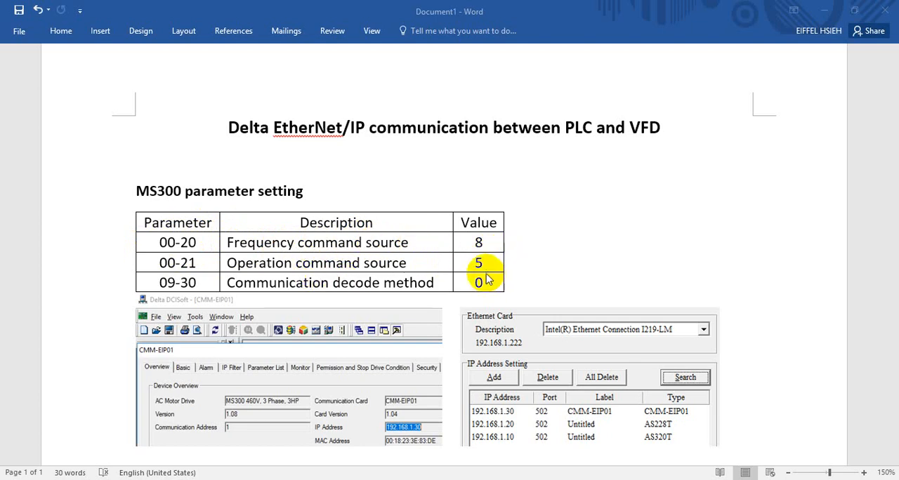
mouse_move(274, 287)
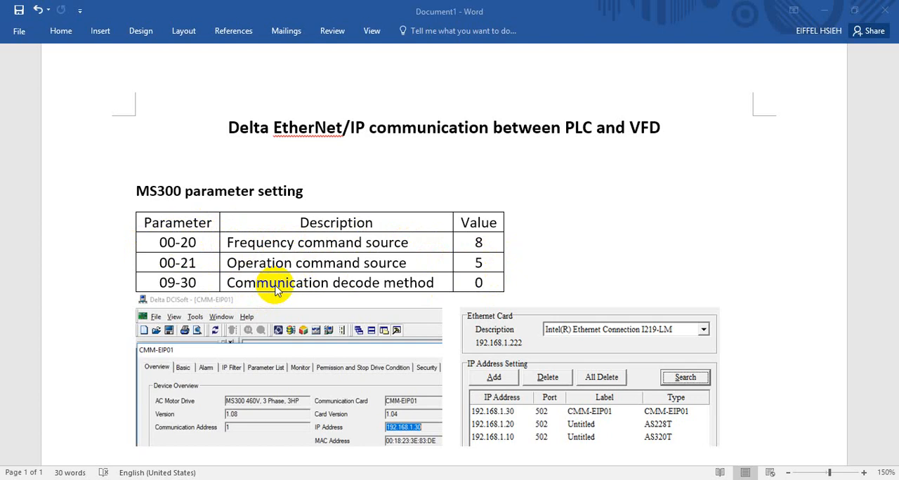
mouse_move(442, 292)
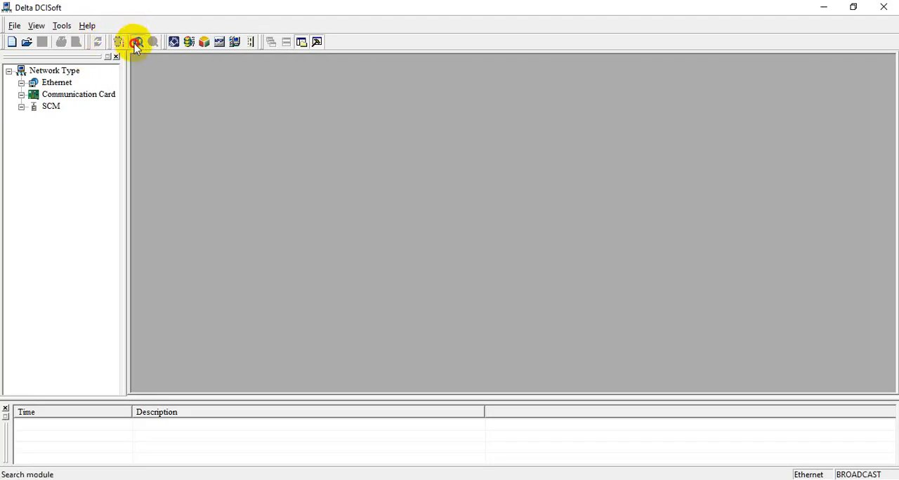
Search for modules and open the found CMM-EIP01 card's basic network setup (static IP 192.168.1.30).
left_click(137, 42)
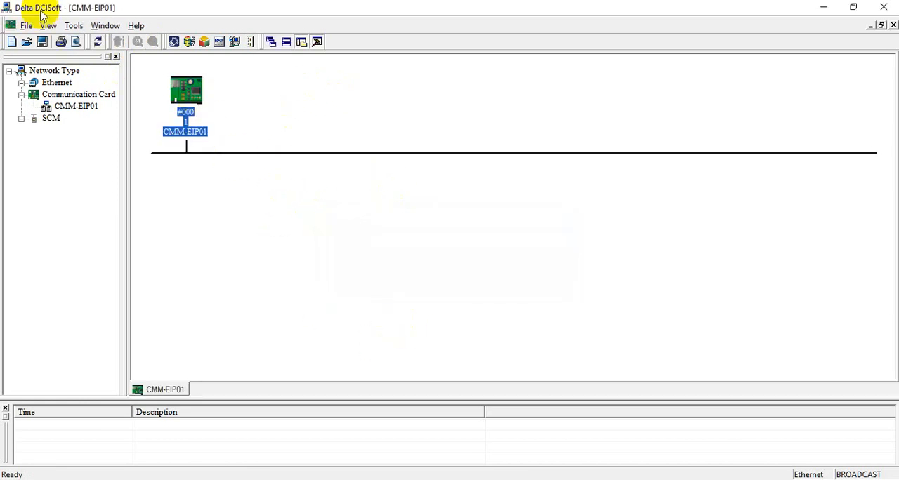
mouse_move(366, 382)
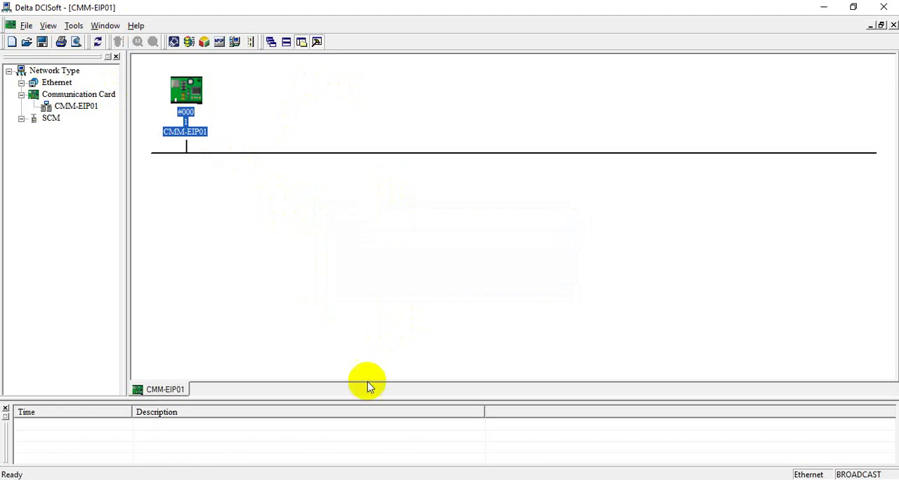
double_click(186, 91)
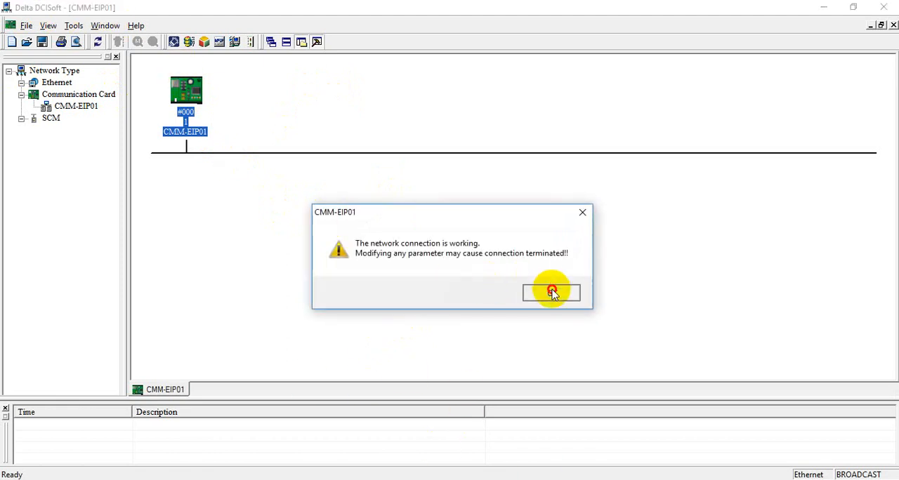
left_click(550, 293)
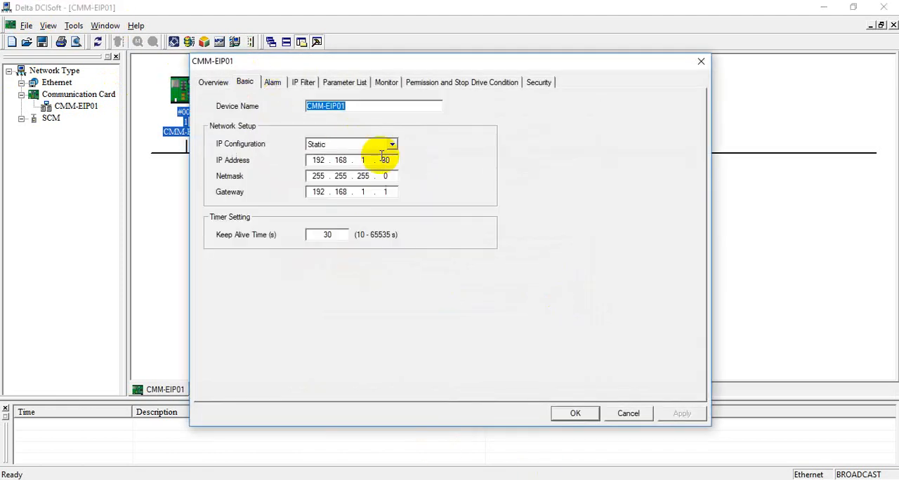
mouse_move(562, 390)
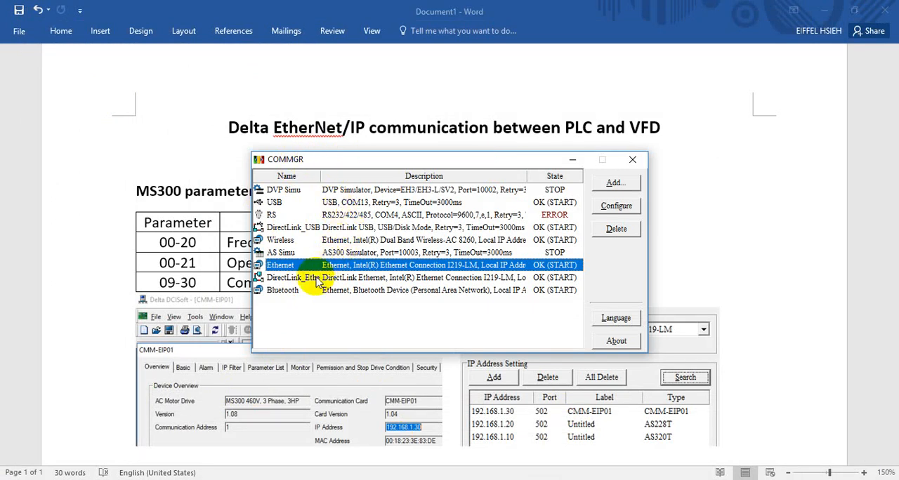
Configure the Ethernet driver and scan for devices, finding CMM-EIP01, AS228T and AS320T.
left_click(616, 205)
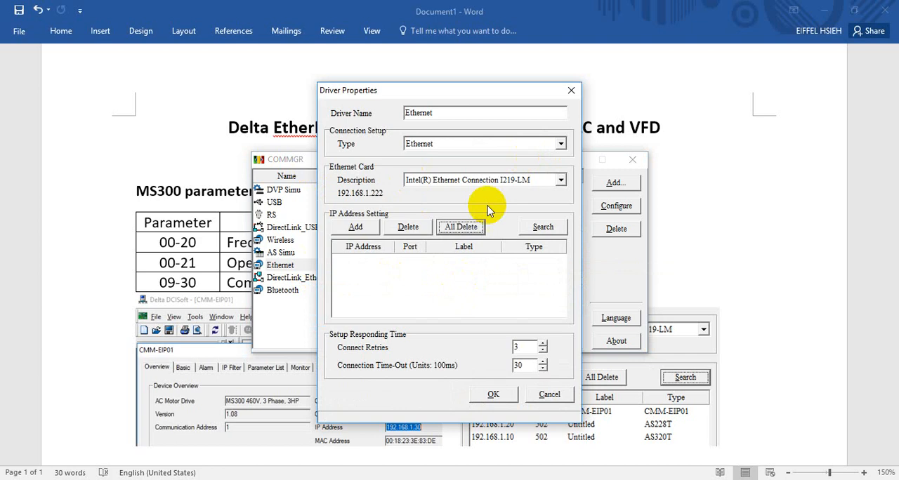
mouse_move(363, 195)
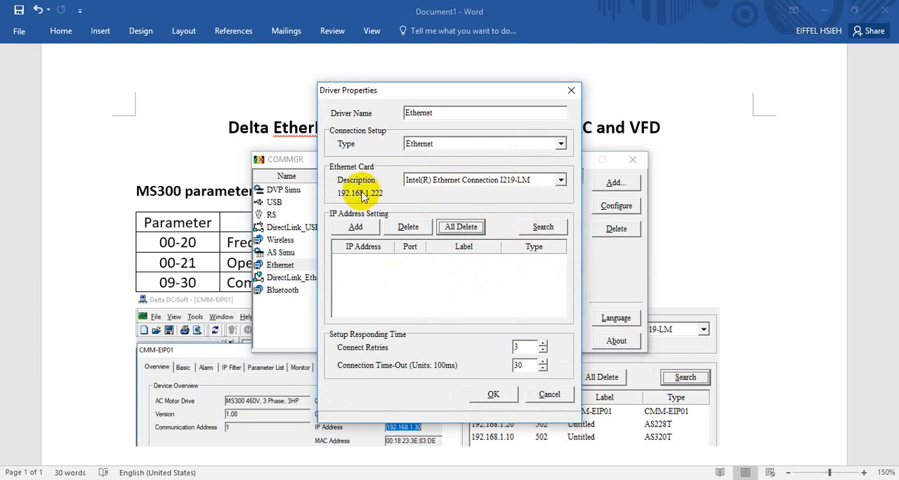
mouse_move(377, 188)
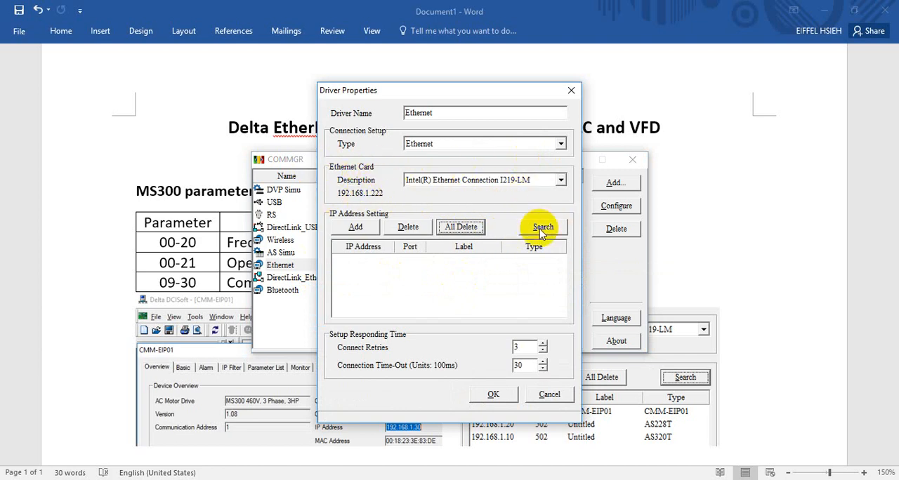
left_click(542, 228)
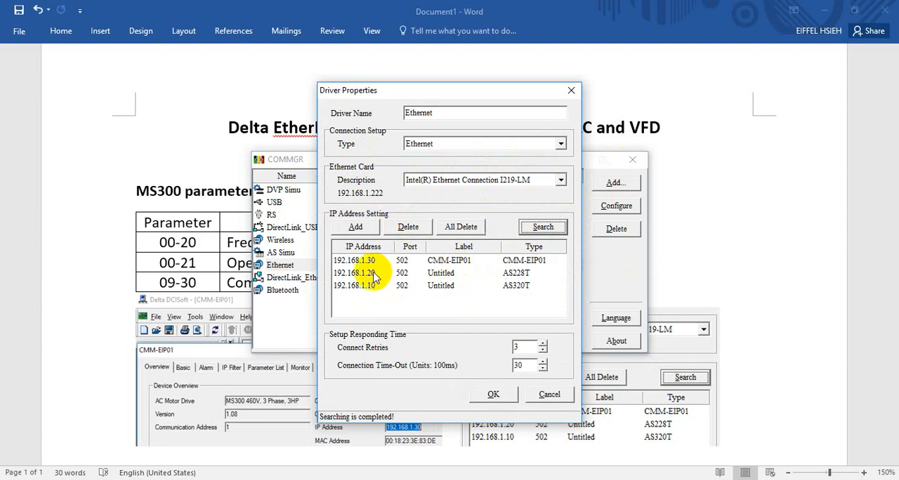
mouse_move(632, 154)
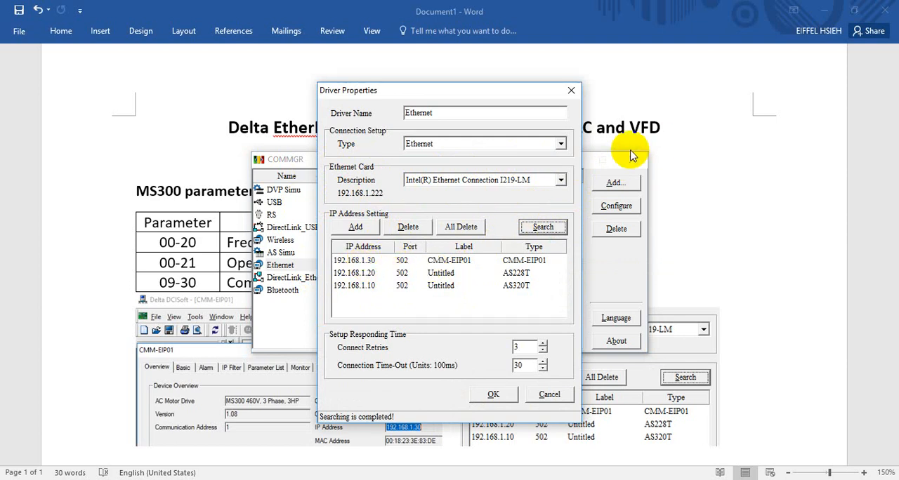
mouse_move(526, 399)
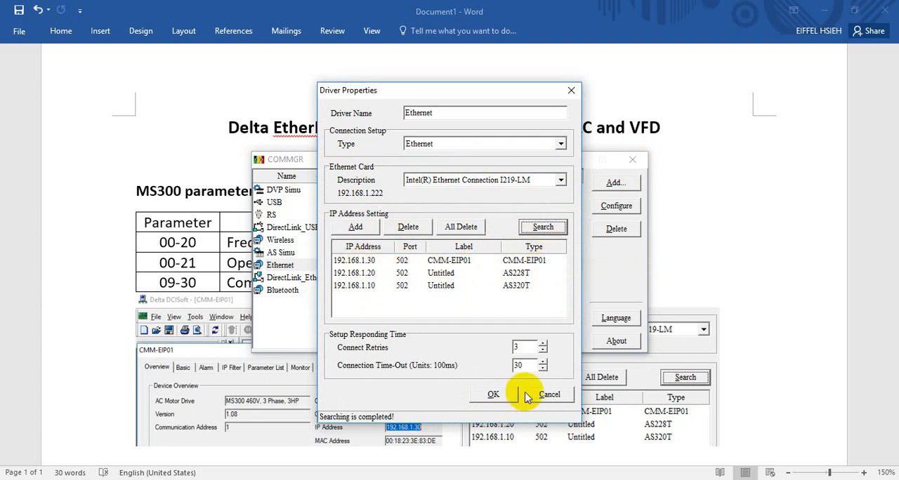
mouse_move(494, 267)
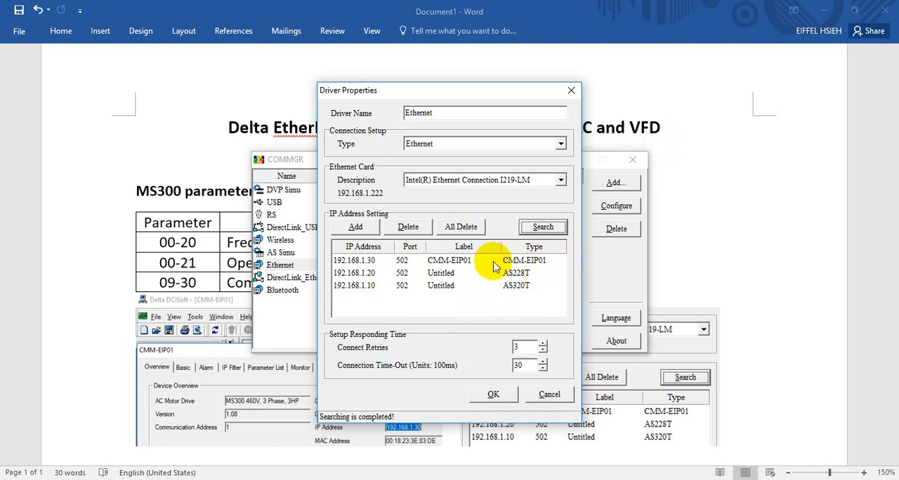
mouse_move(477, 270)
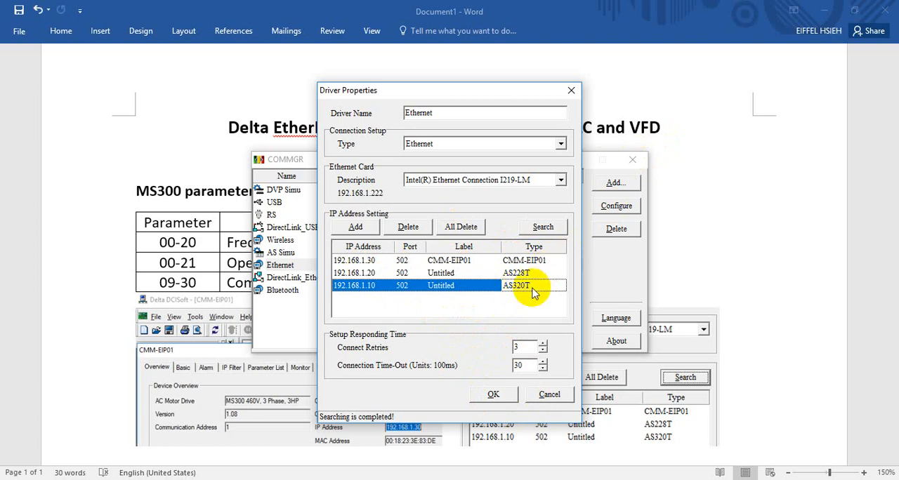
mouse_move(490, 393)
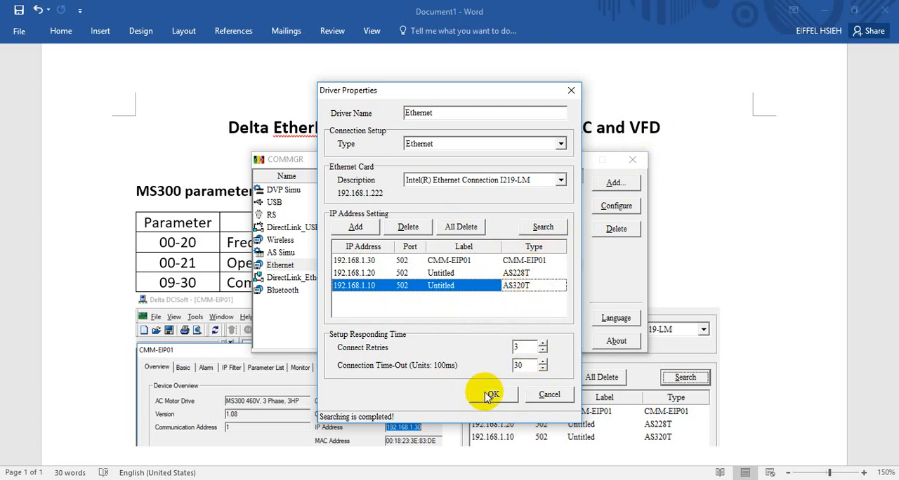
left_click(492, 393)
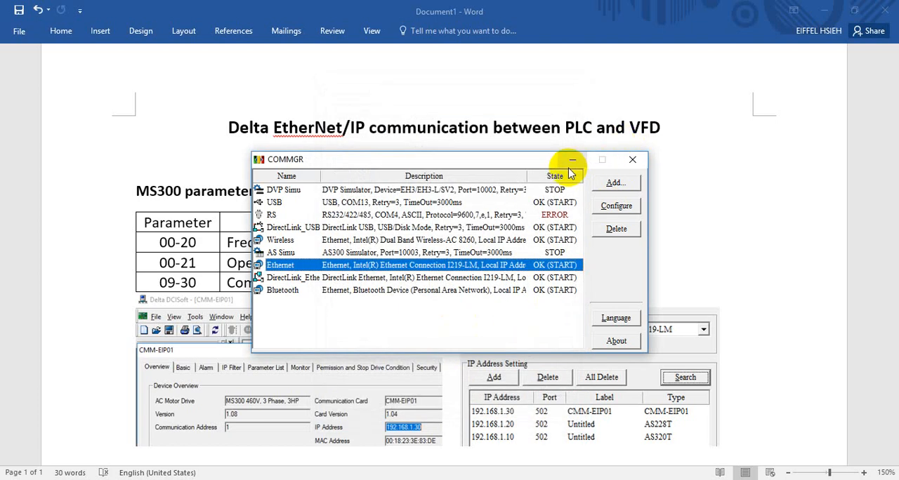
left_click(570, 160)
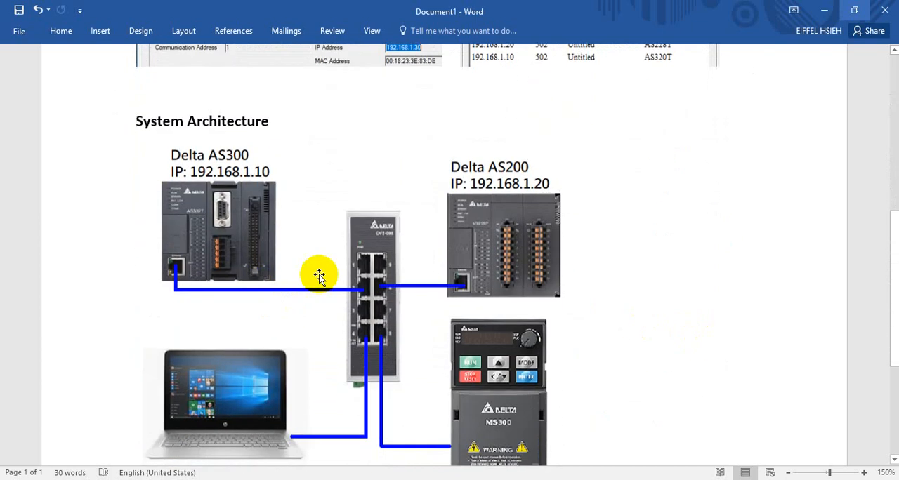
mouse_move(79, 242)
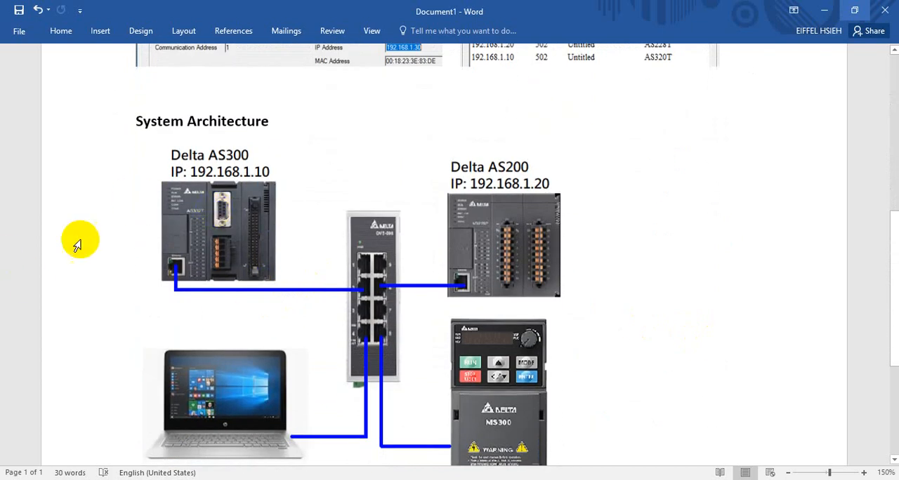
mouse_move(244, 160)
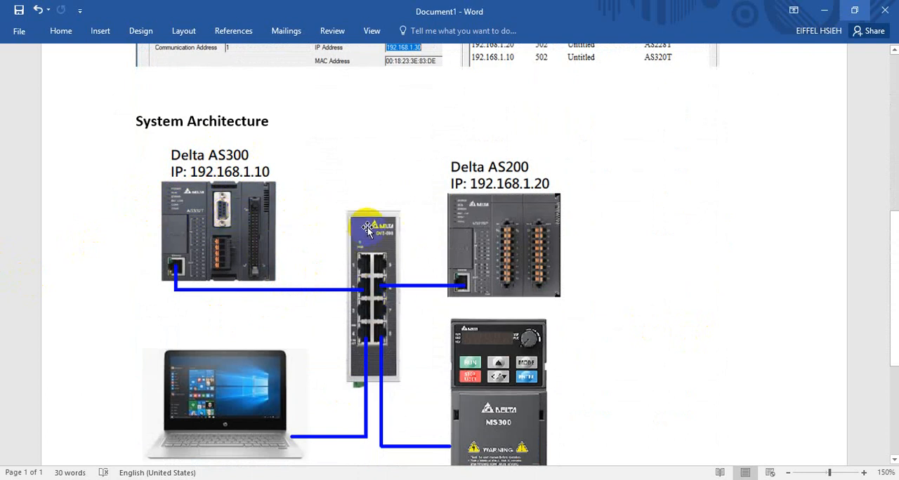
mouse_move(430, 228)
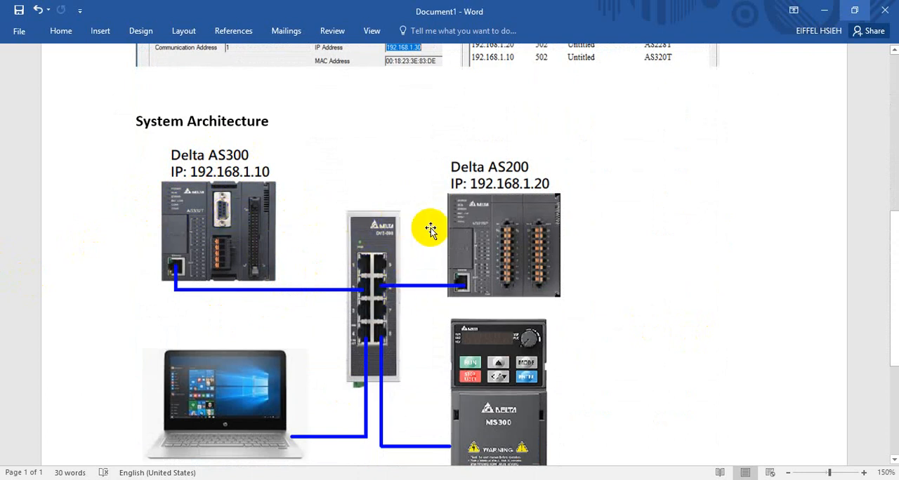
mouse_move(512, 190)
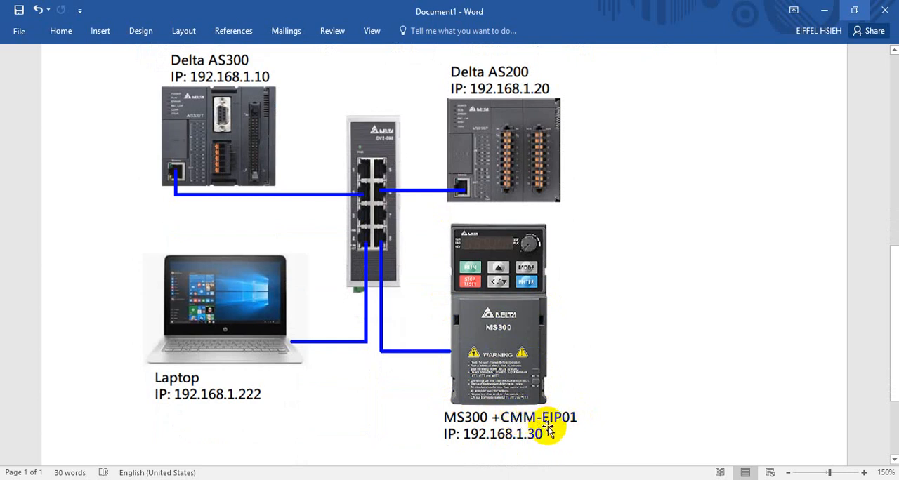
mouse_move(579, 337)
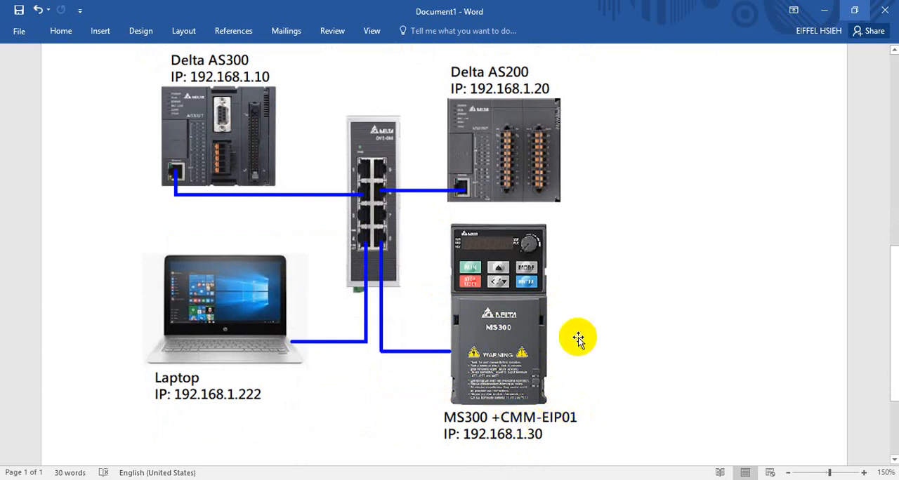
mouse_move(621, 471)
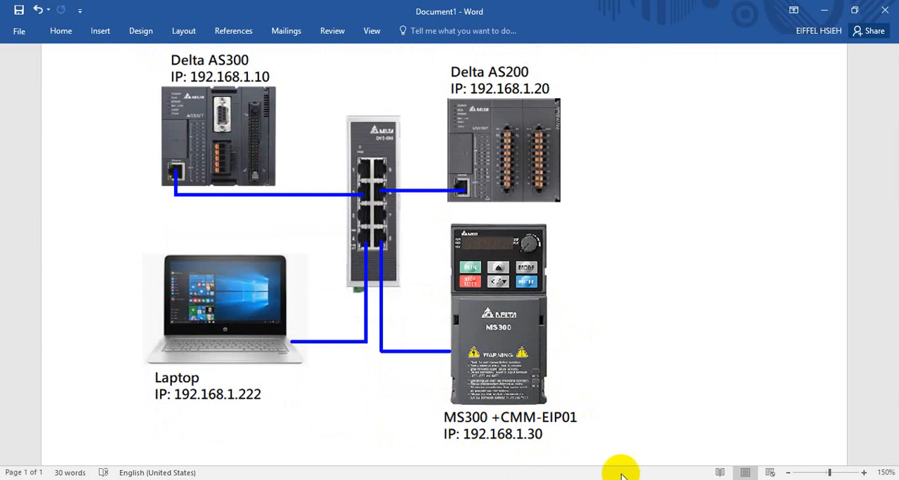
mouse_move(161, 471)
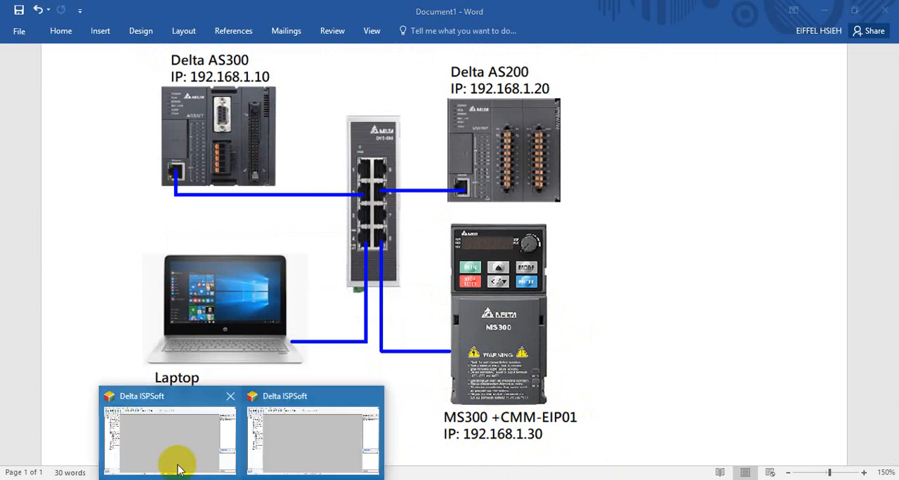
Attempt to reach Communication Settings and dismiss the 'Please close HWCONFIG' notice.
left_click(169, 435)
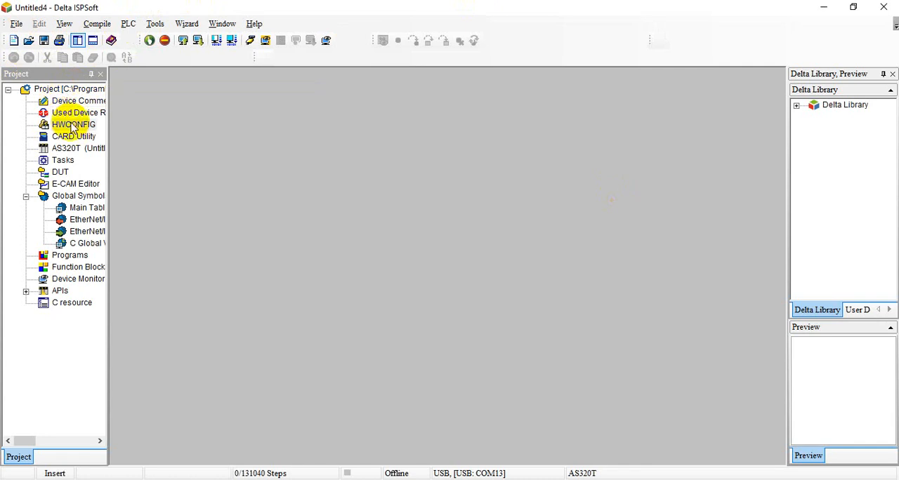
left_click(73, 125)
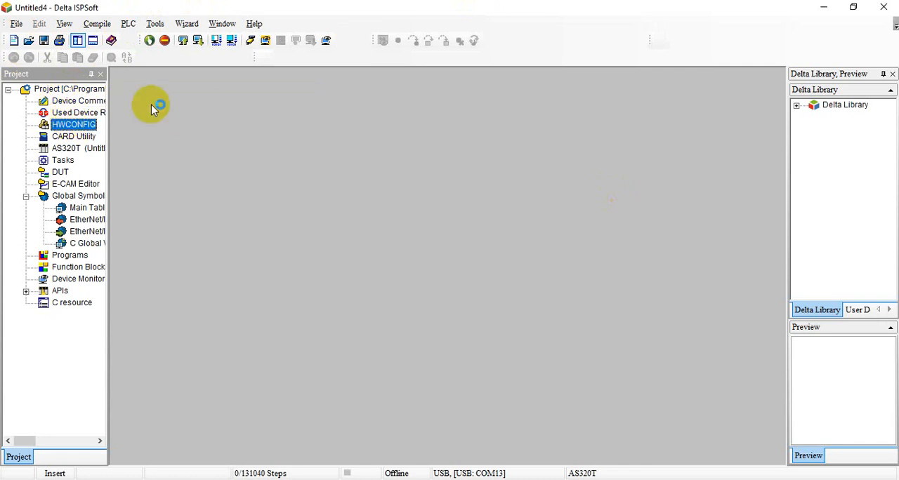
mouse_move(226, 115)
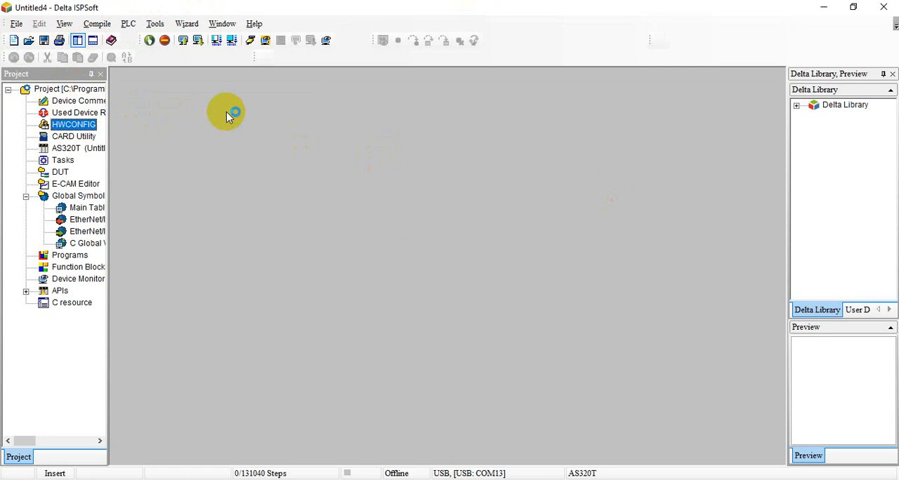
mouse_move(592, 475)
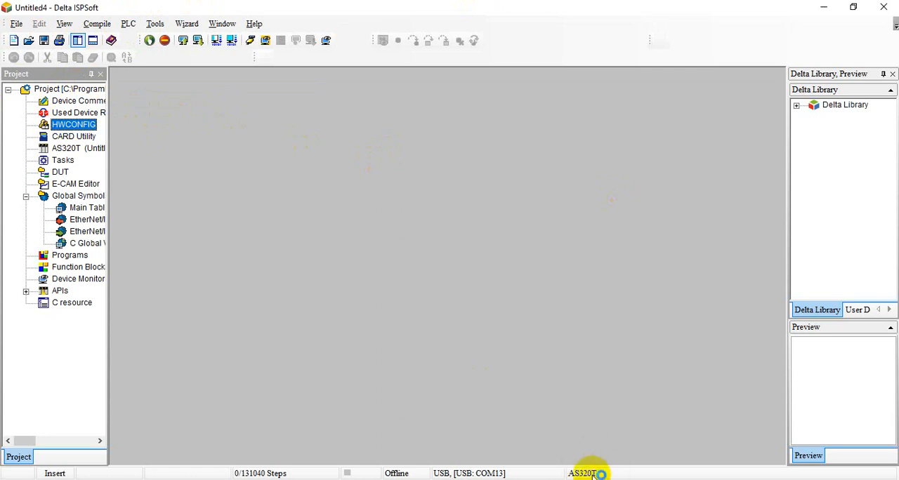
left_click(154, 22)
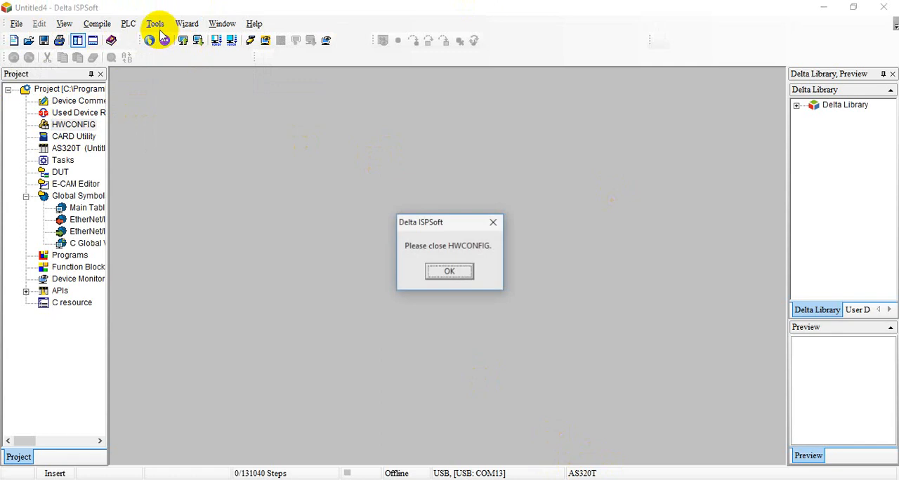
left_click(449, 271)
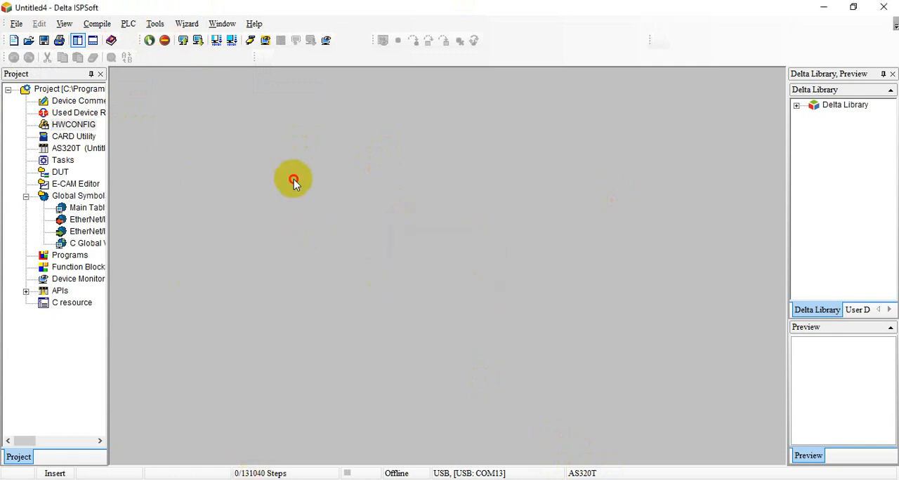
mouse_move(240, 268)
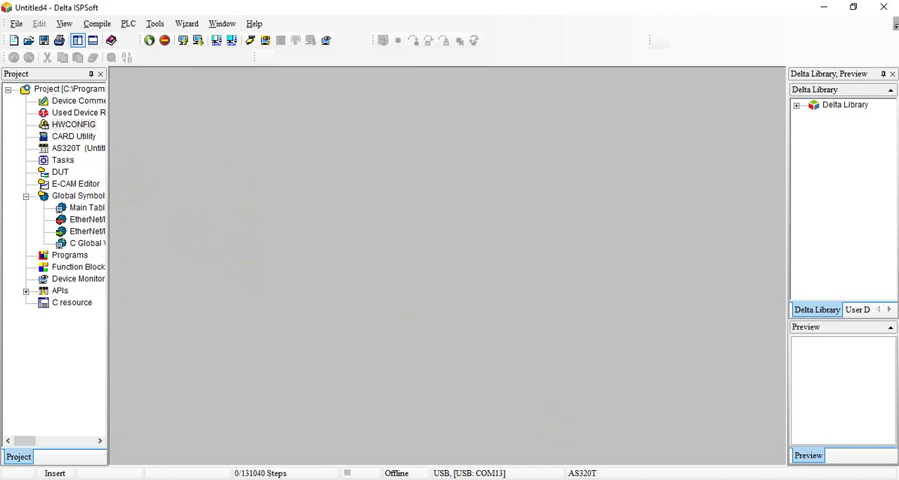
Bring up the open HWCONFIG window and close it without saving.
double_click(73, 125)
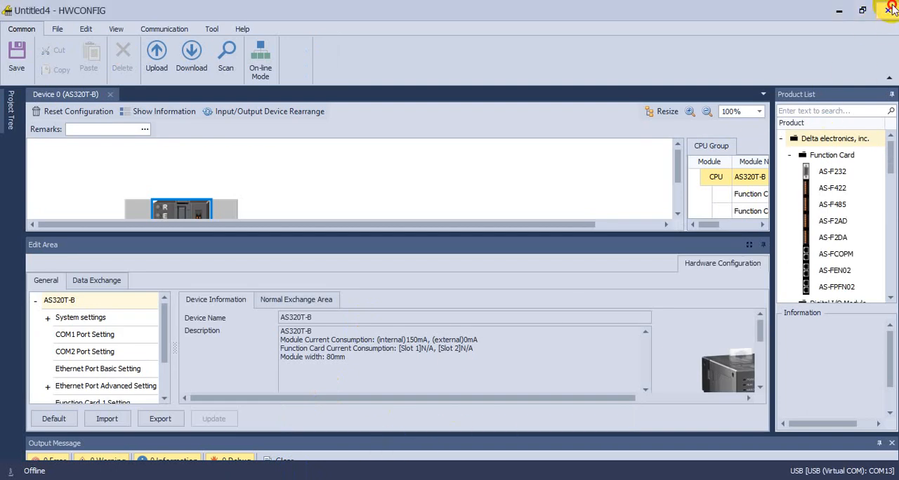
left_click(891, 10)
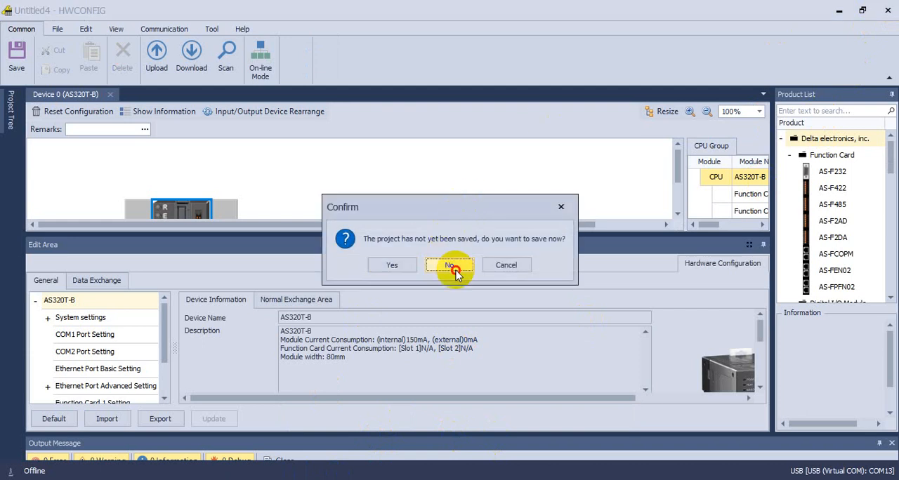
left_click(449, 264)
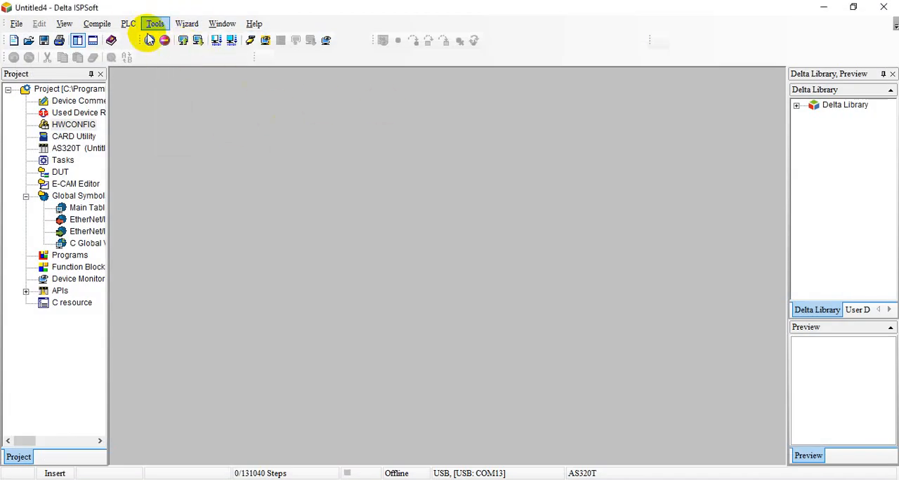
Set the project's communication link to the Ethernet driver with PLC address 192.168.1.10.
left_click(549, 185)
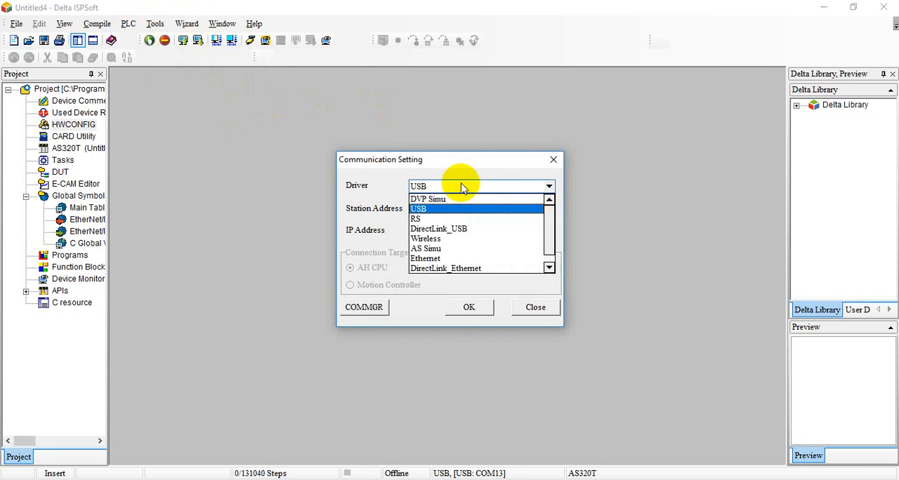
left_click(424, 258)
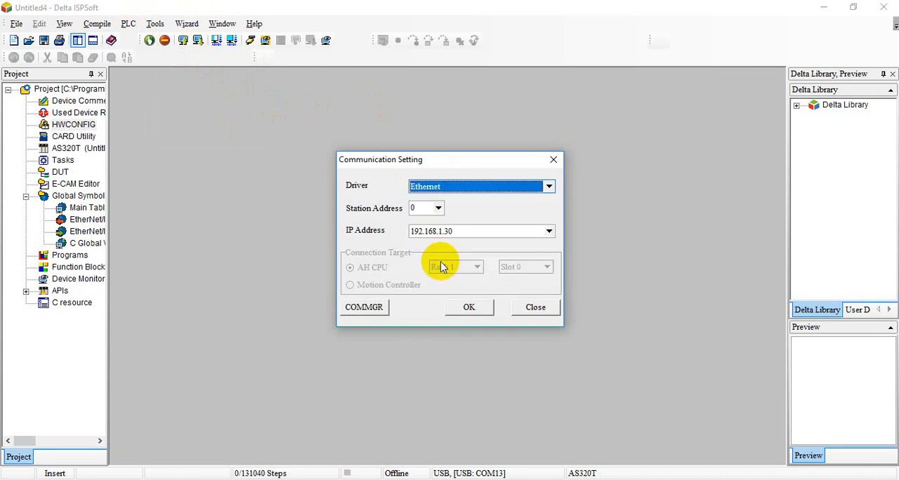
left_click(548, 231)
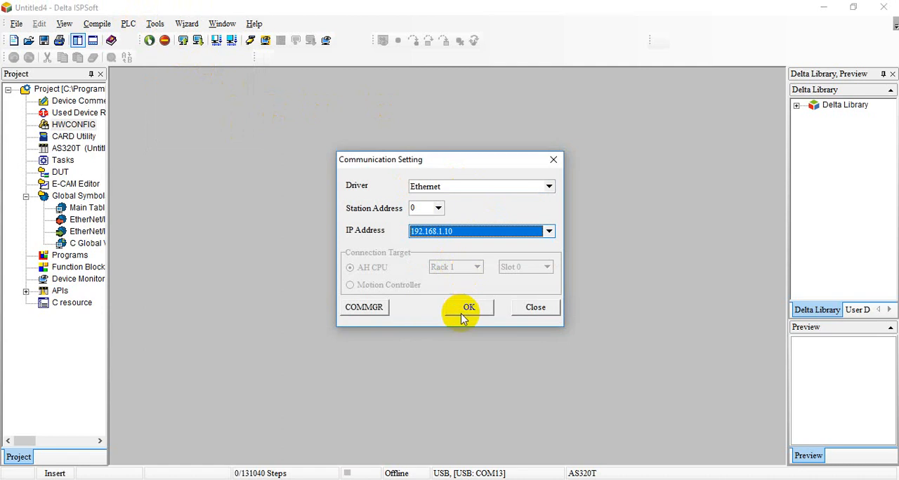
Confirm the communication settings and open HWCONFIG for the AS320T.
left_click(469, 307)
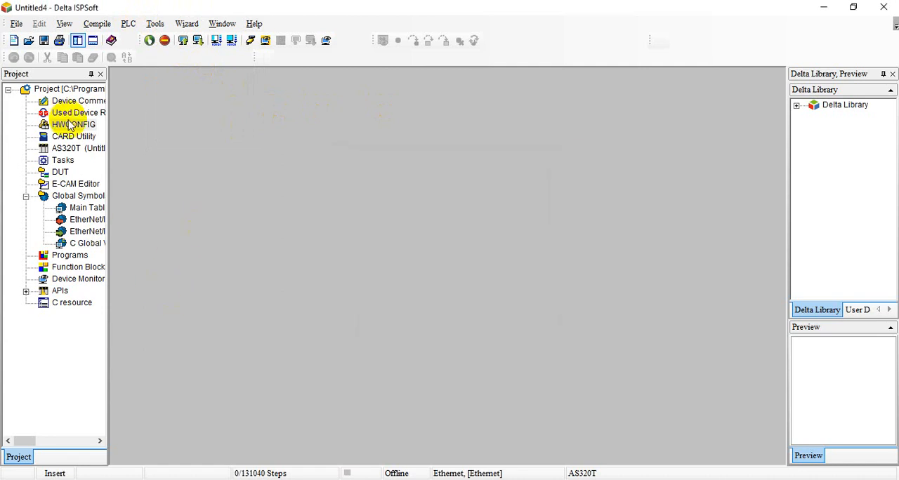
left_click(74, 125)
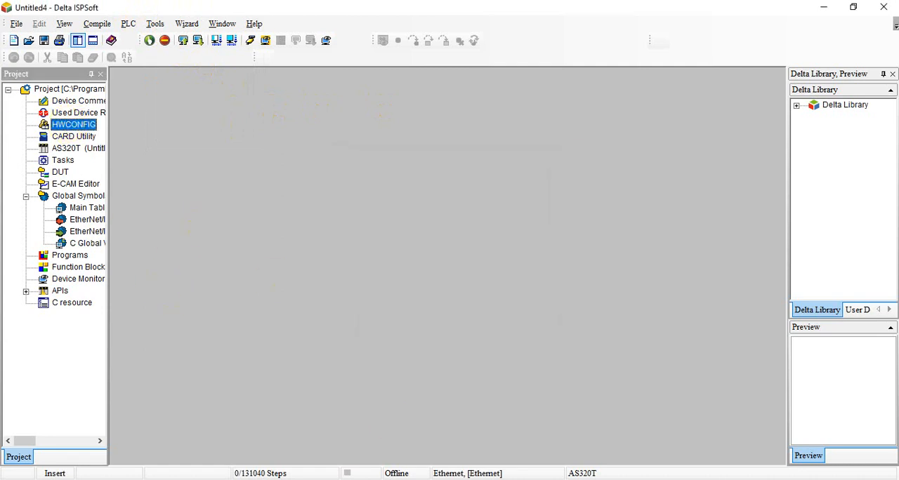
double_click(73, 125)
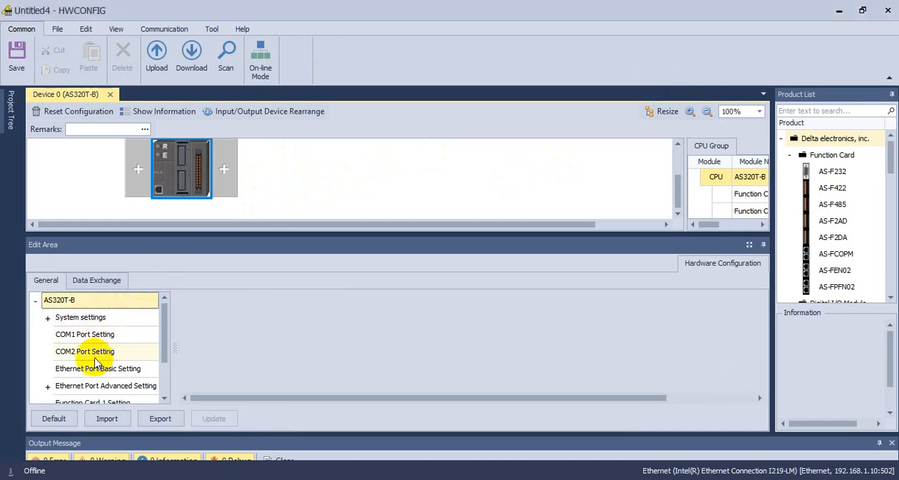
Browse the COM2, COM1 and Ethernet Port Basic Setting pages, IP still at default 192.168.1.5.
left_click(84, 351)
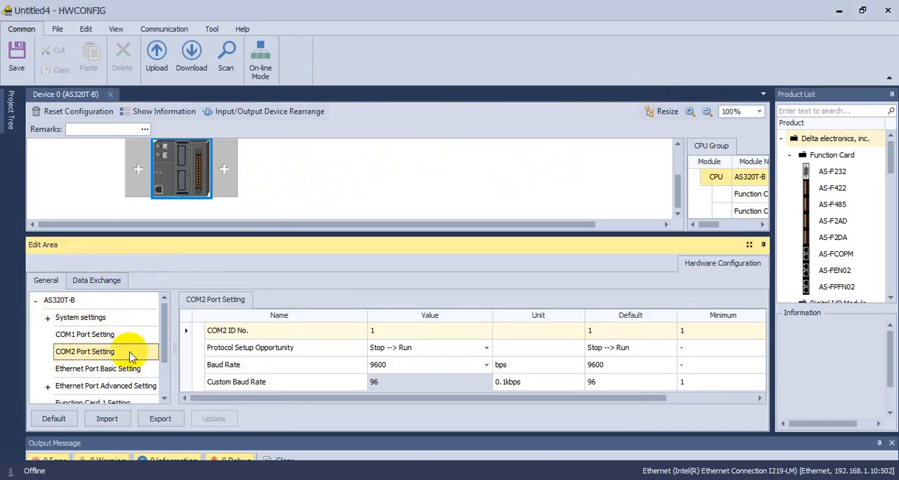
left_click(85, 335)
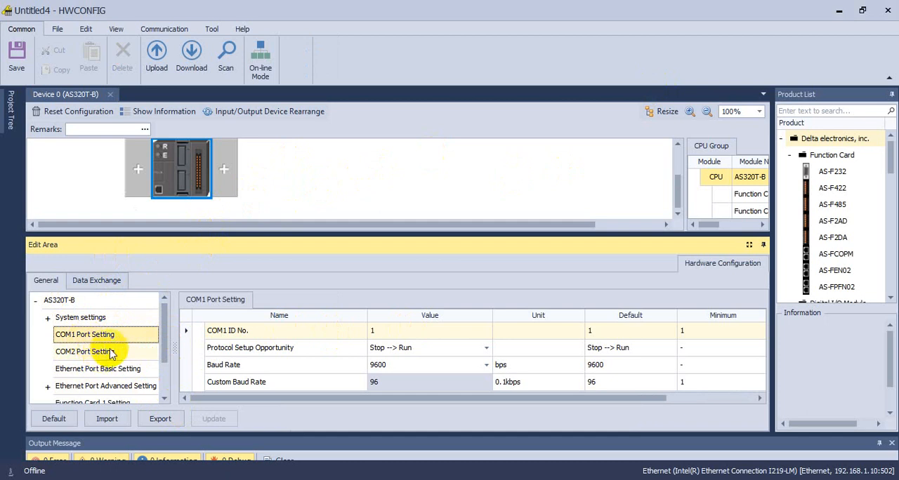
left_click(98, 368)
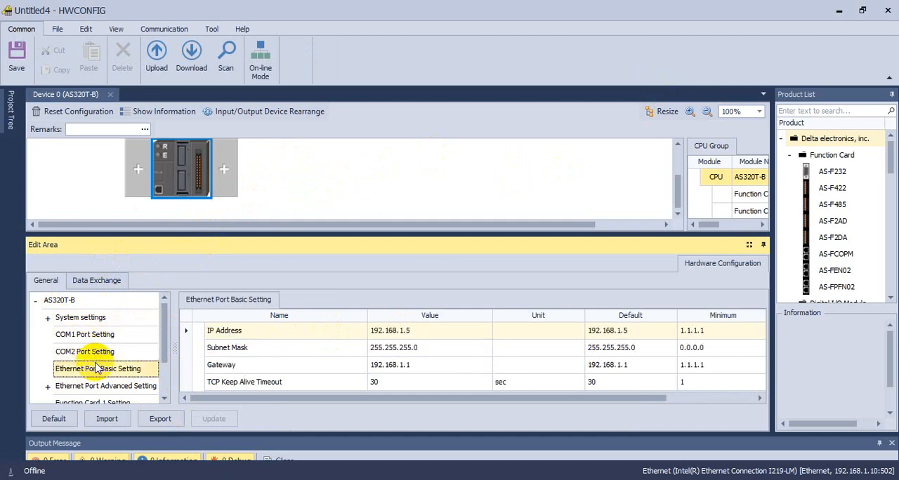
mouse_move(59, 153)
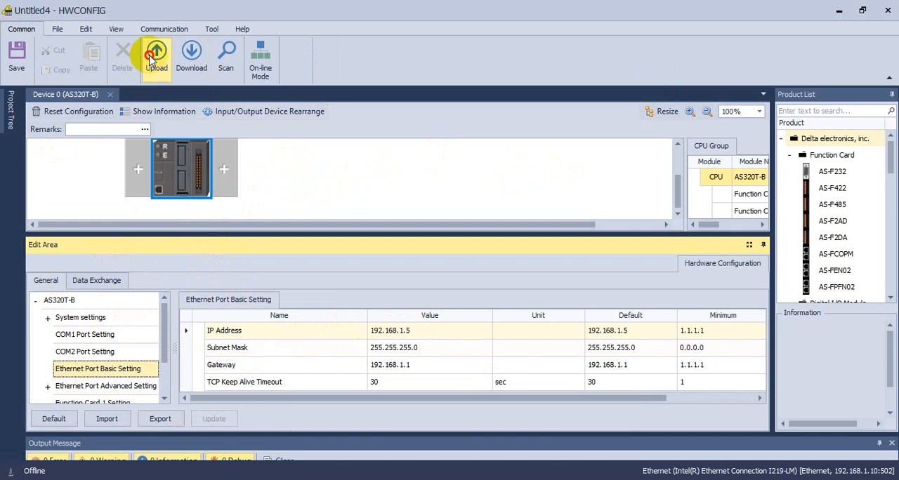
mouse_move(442, 377)
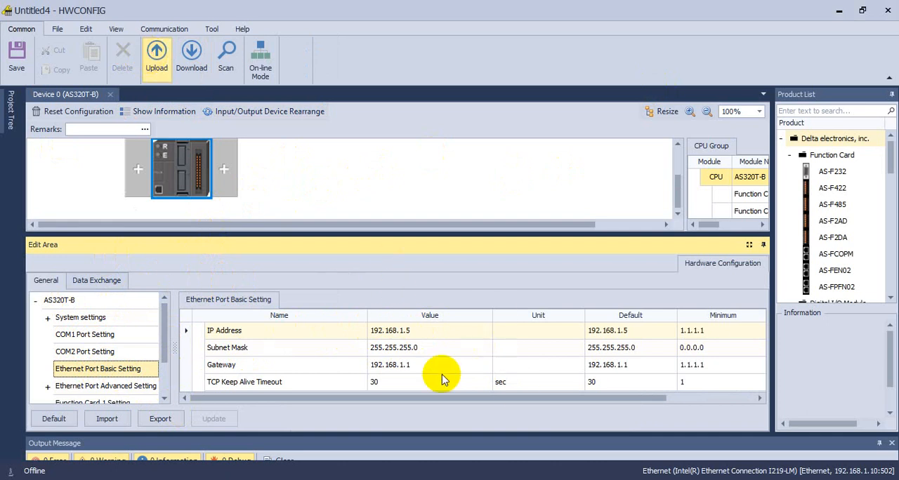
Upload the configuration from the PLC so the Ethernet port reads back IP 192.168.1.10.
left_click(156, 57)
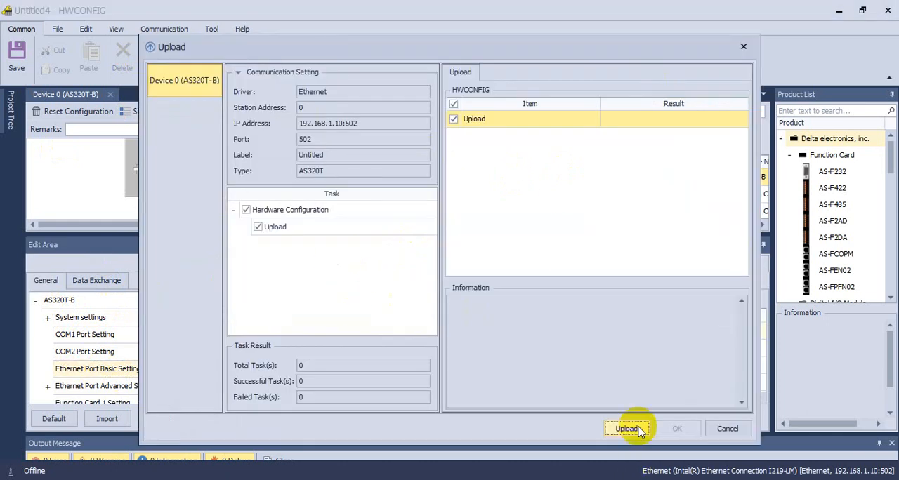
left_click(626, 429)
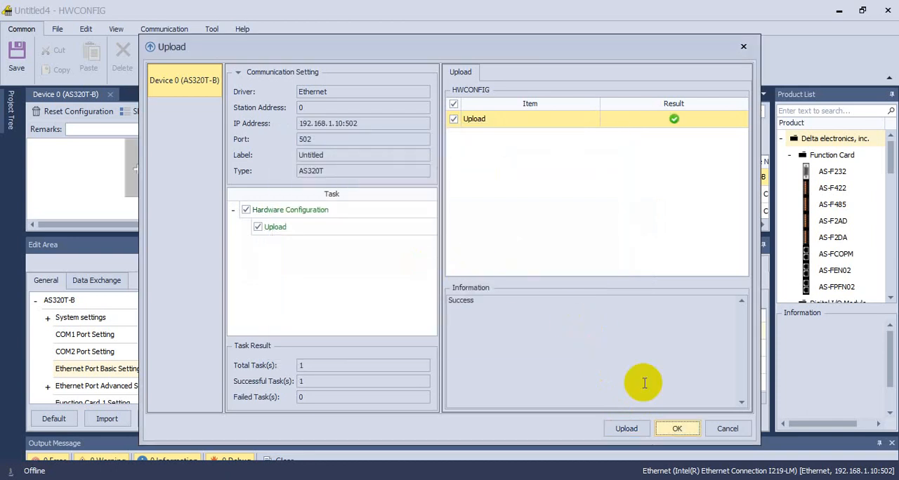
left_click(677, 429)
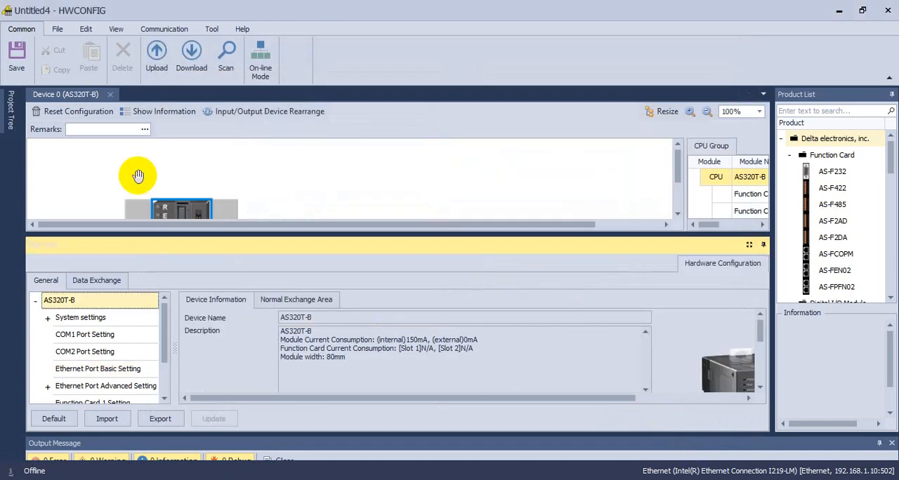
left_click(98, 368)
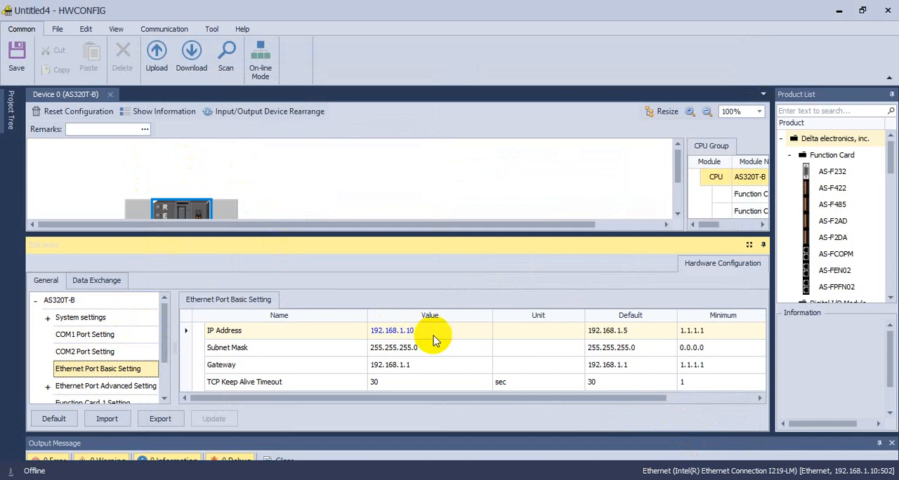
mouse_move(430, 331)
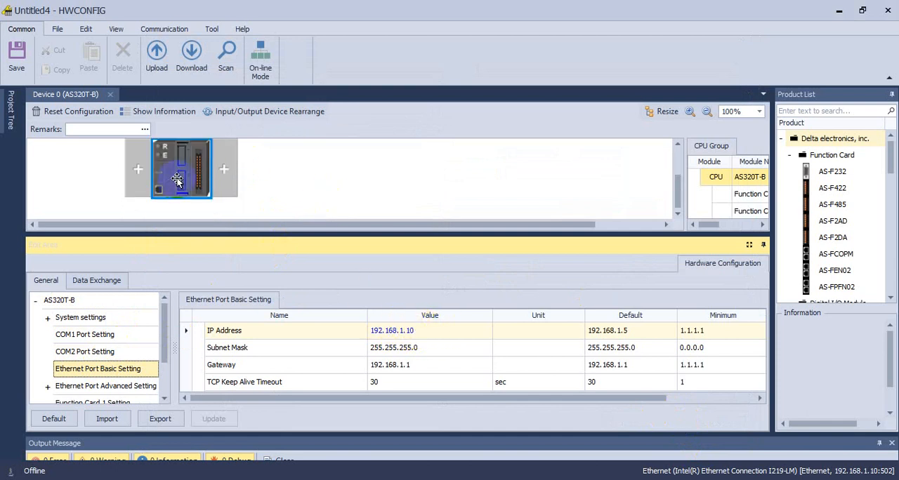
mouse_move(422, 230)
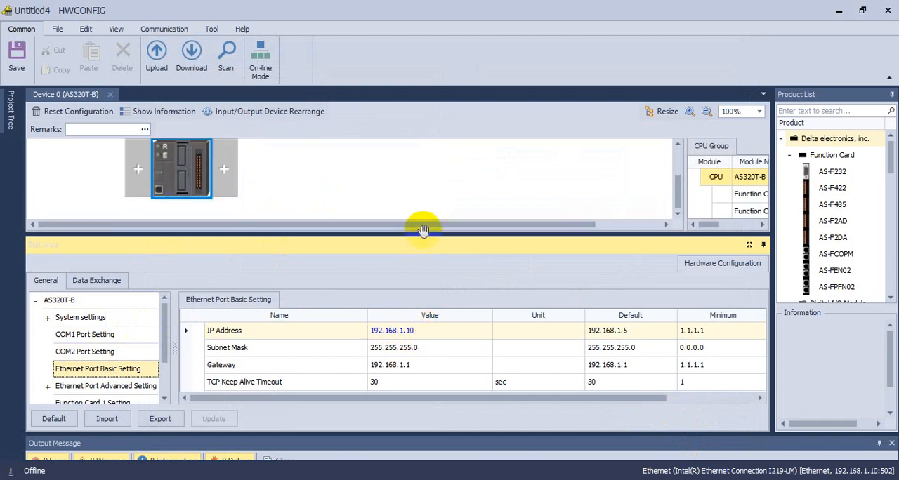
mouse_move(602, 233)
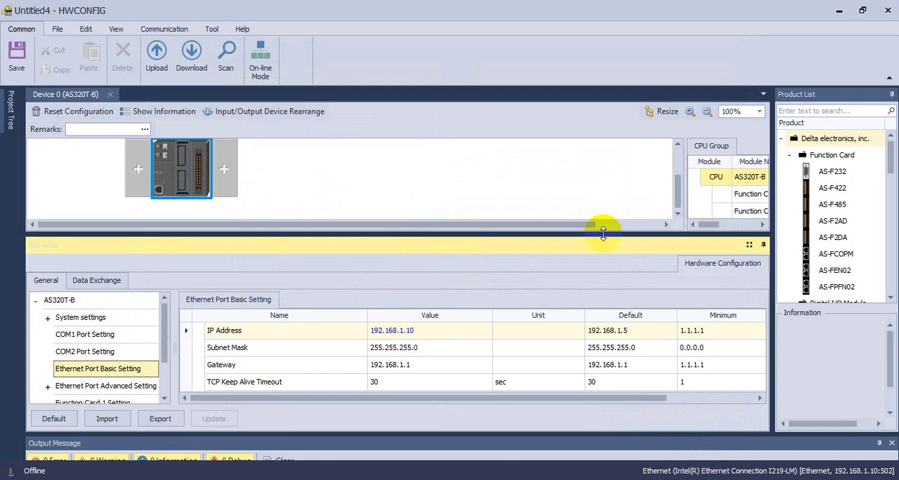
Launch EIP Builder from the CPU module's context menu, saving the project first.
right_click(181, 168)
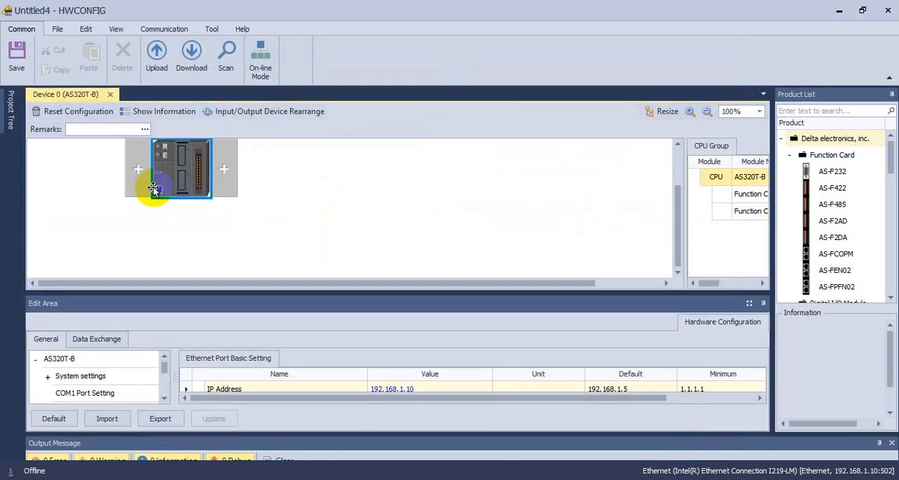
right_click(180, 168)
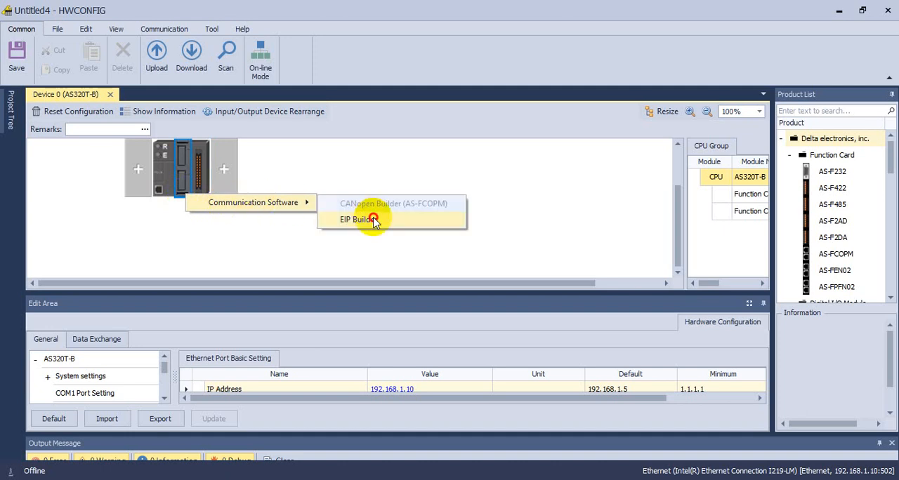
left_click(358, 219)
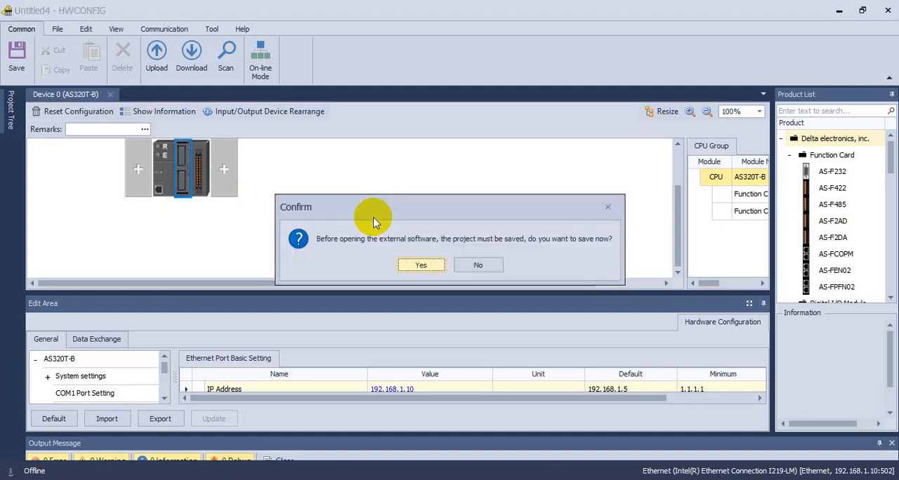
left_click(421, 264)
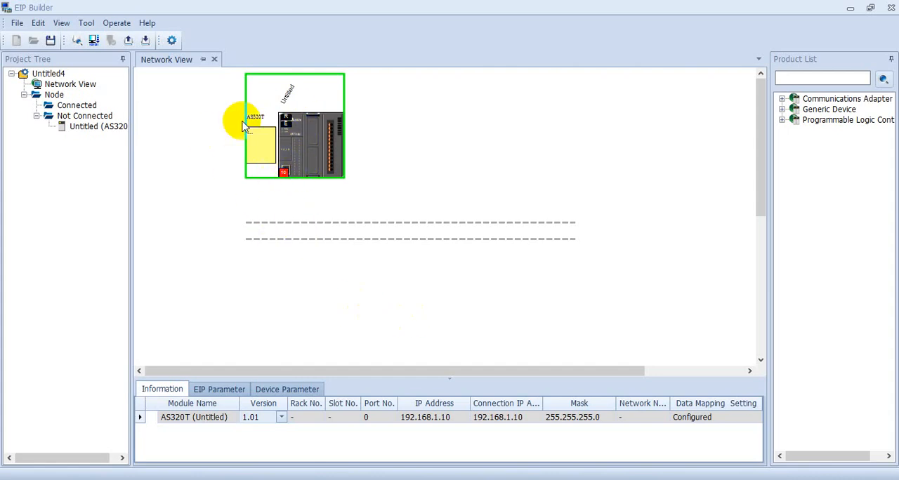
mouse_move(174, 63)
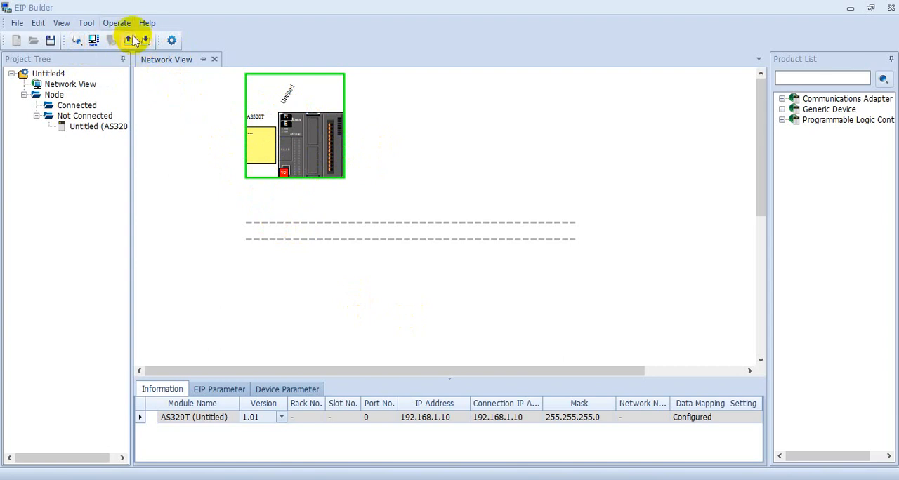
mouse_move(117, 22)
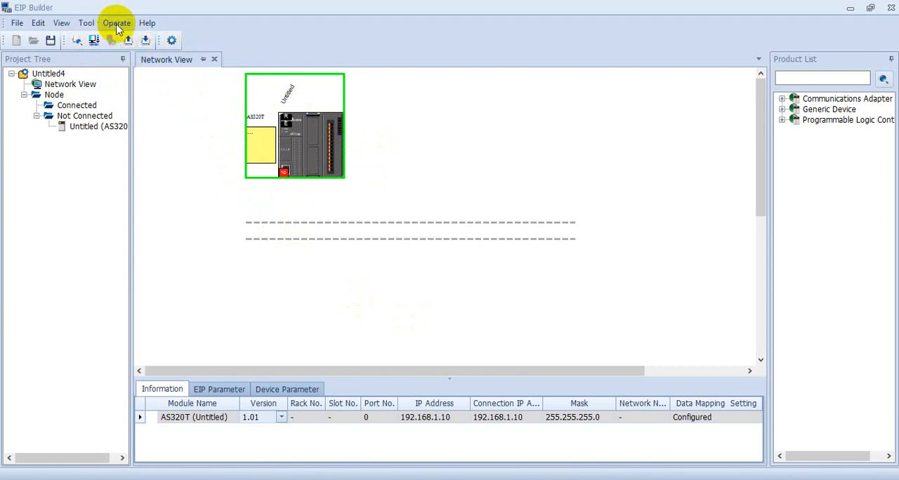
Scan the network and join the AS228T (192.168.1.20) and CMM-EIP01 (192.168.1.30) to the project.
left_click(117, 22)
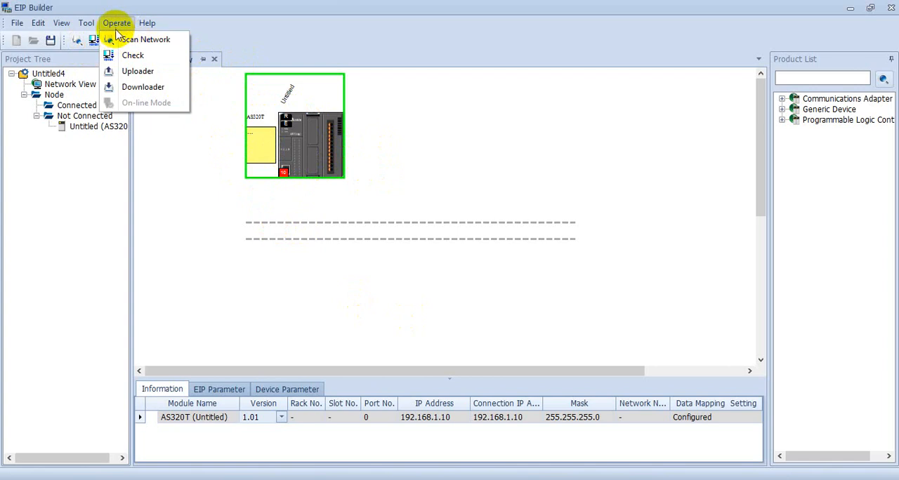
mouse_move(146, 40)
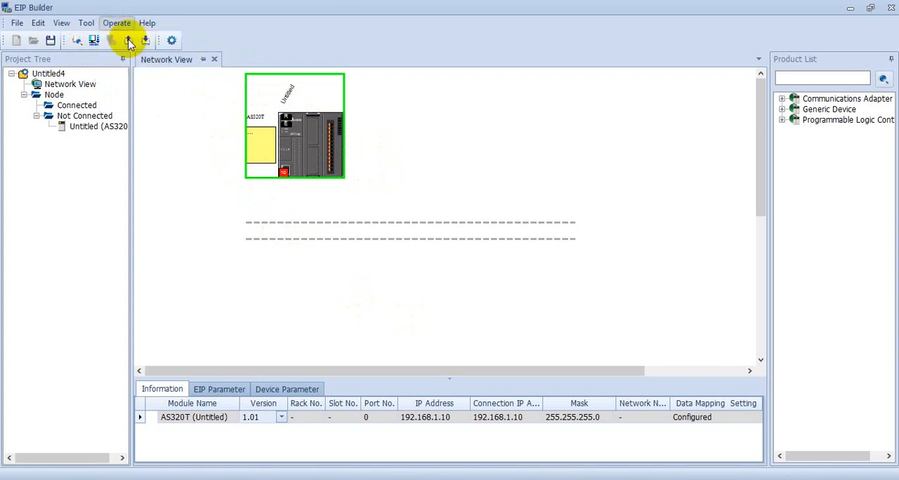
left_click(128, 40)
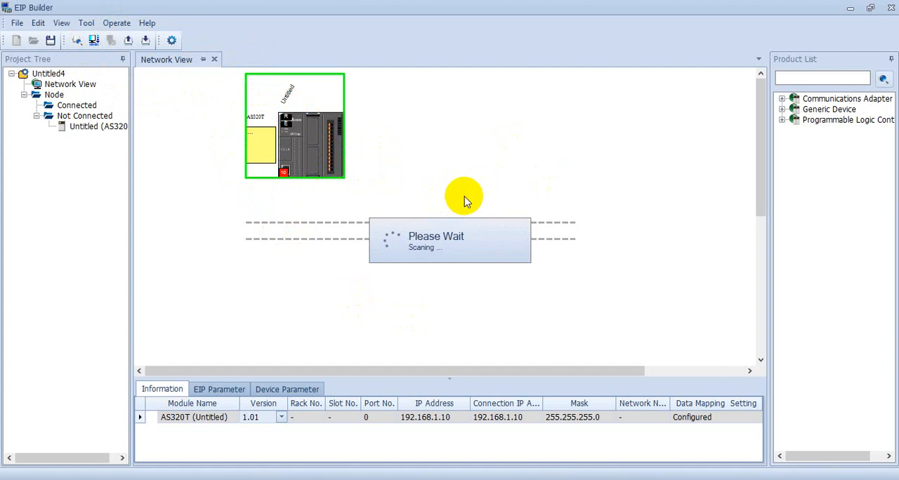
mouse_move(574, 444)
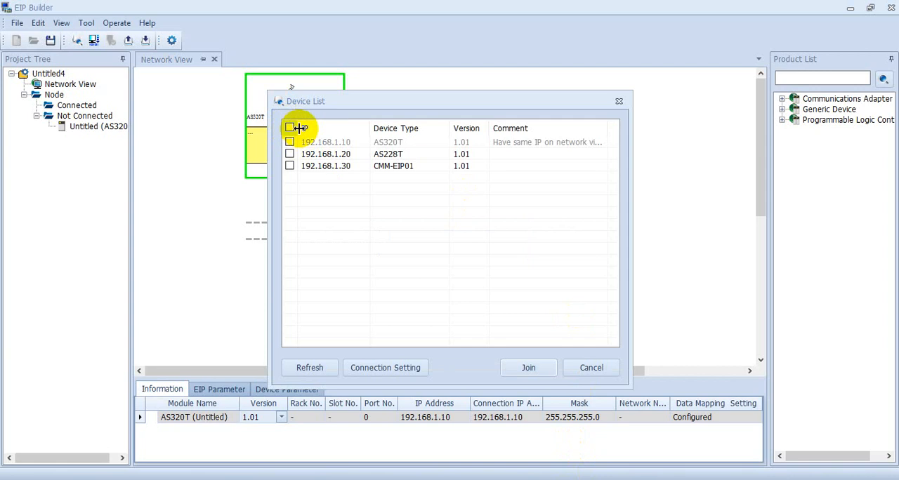
left_click(290, 154)
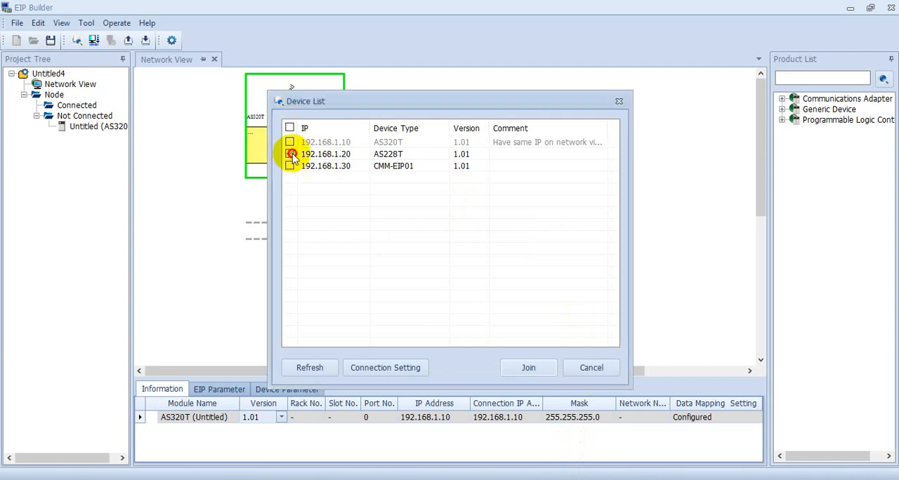
left_click(289, 154)
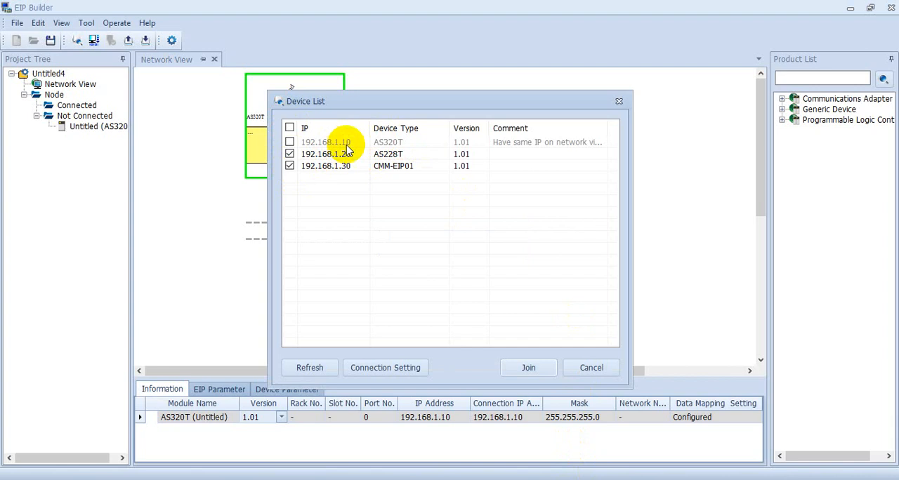
mouse_move(379, 157)
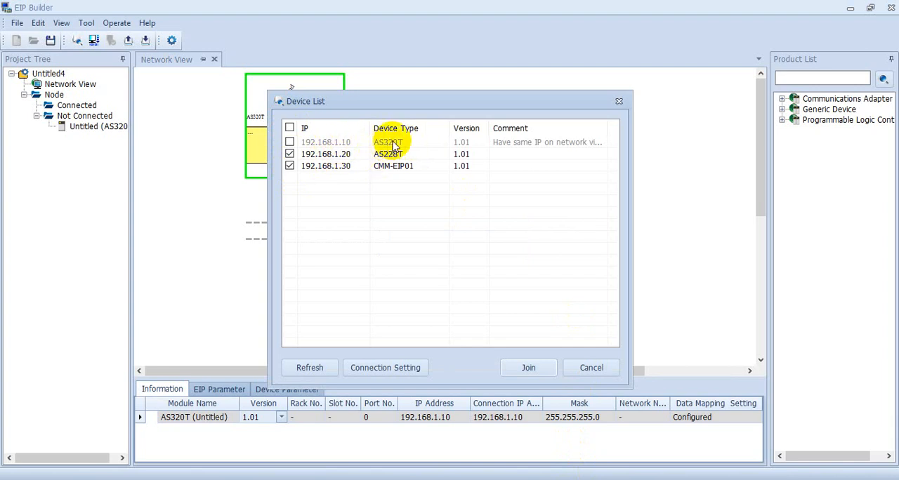
mouse_move(334, 193)
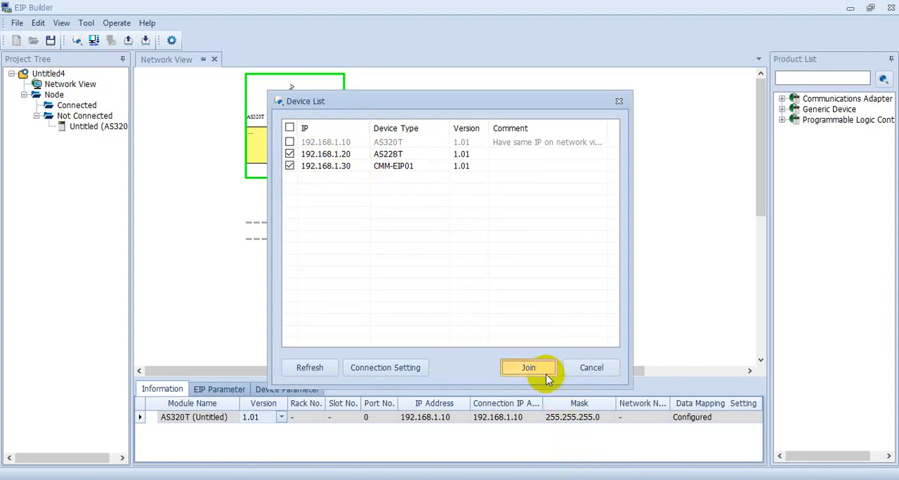
left_click(528, 367)
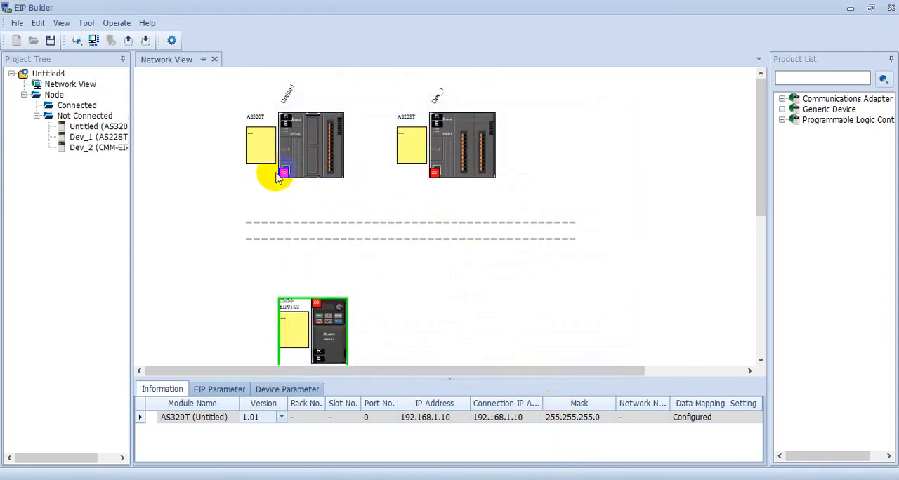
Wire the CMM-EIP01 drive module onto Network_0 alongside the AS320T and AS228T.
left_click(438, 131)
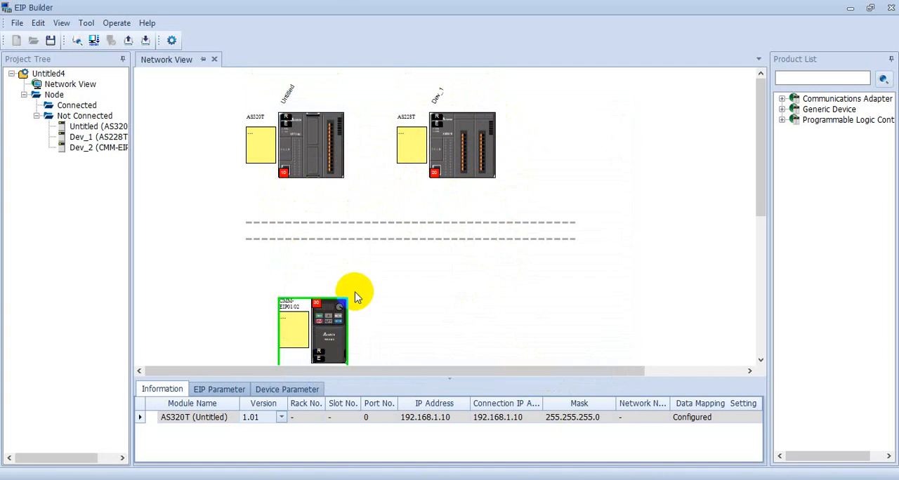
mouse_move(280, 194)
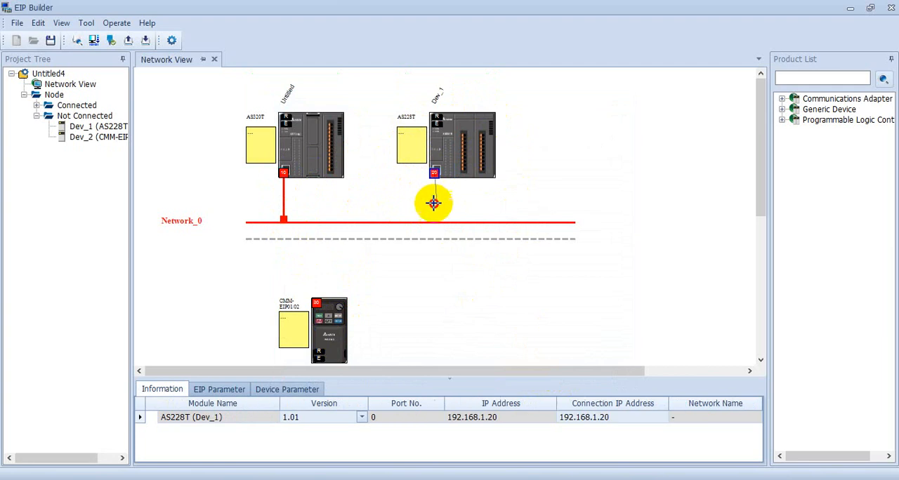
left_click_drag(432, 204, 435, 223)
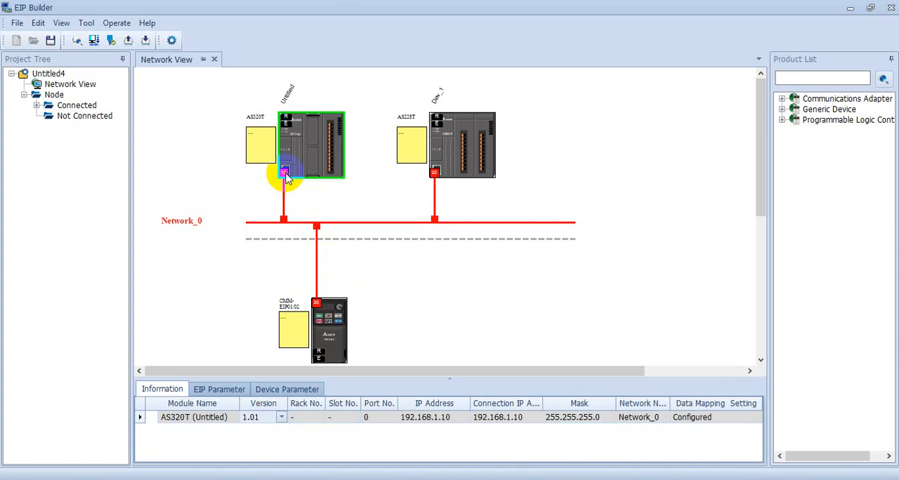
mouse_move(287, 182)
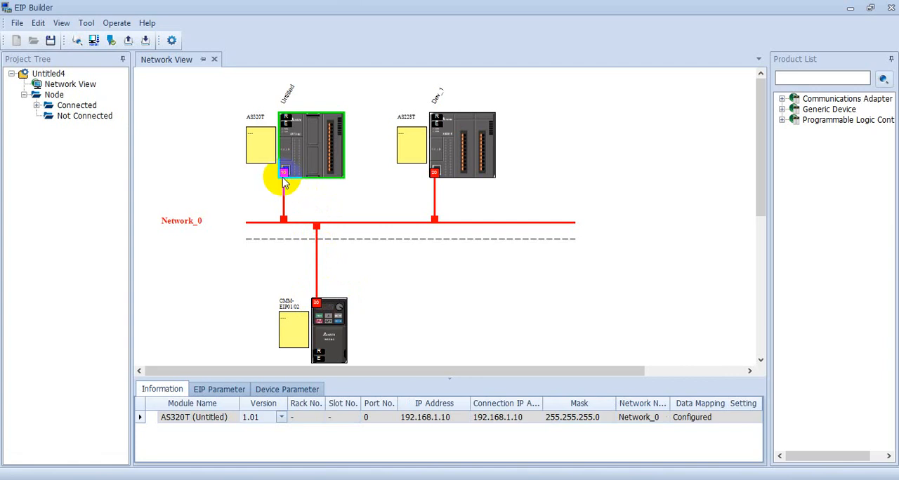
Review Network_0's data mapping: Dev_1 D0↔D1000/D0 at 200 bytes, Dev_2 D100↔VFD parameters at 64 bytes.
right_click(284, 173)
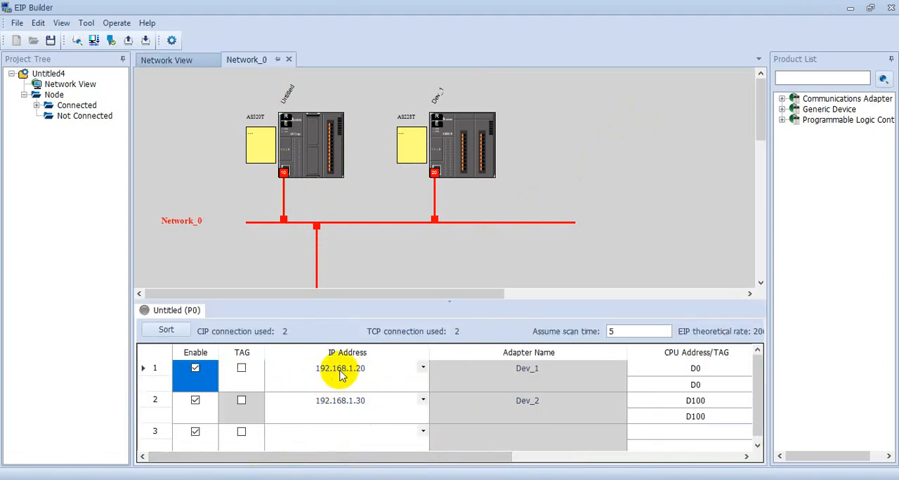
mouse_move(359, 368)
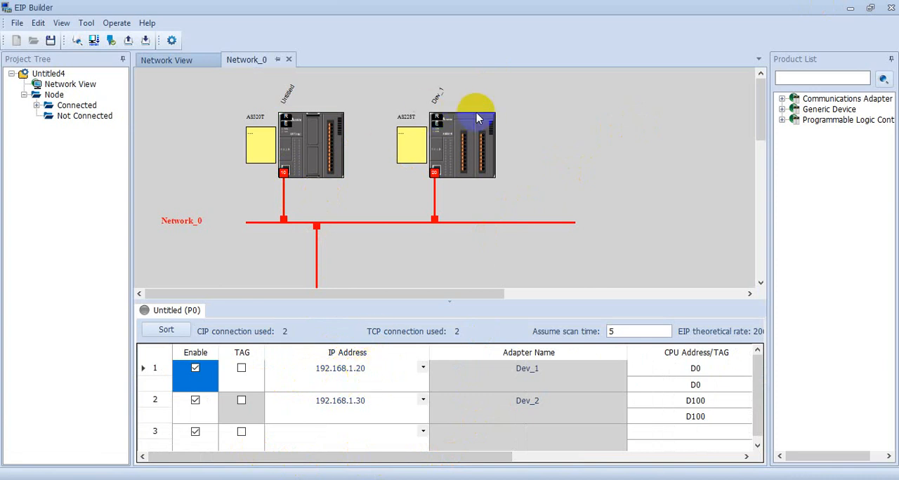
mouse_move(330, 291)
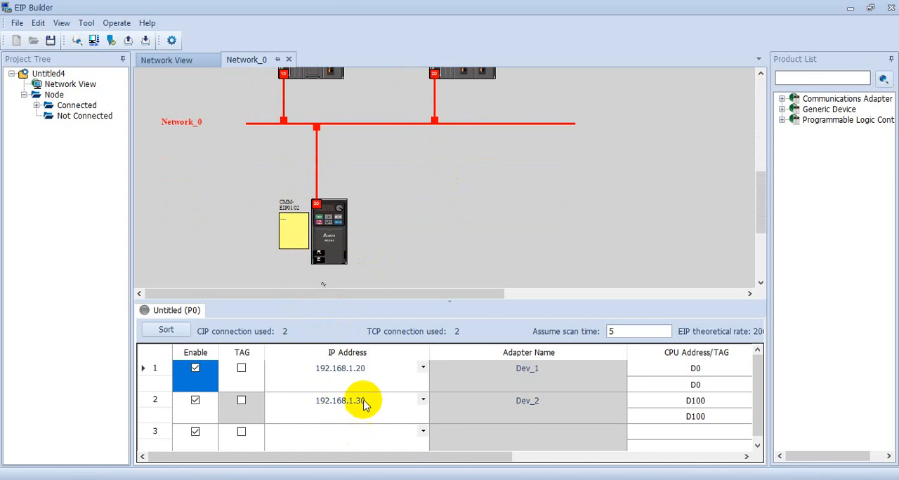
mouse_move(456, 456)
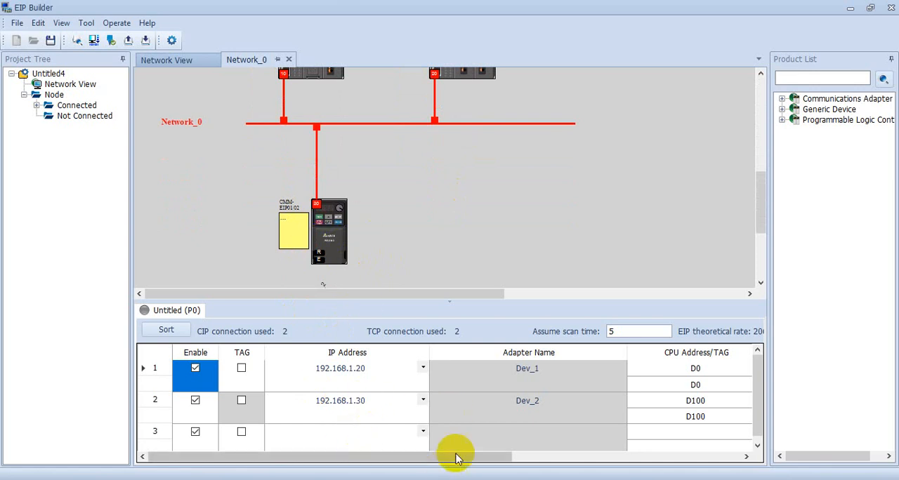
scroll("right", 3)
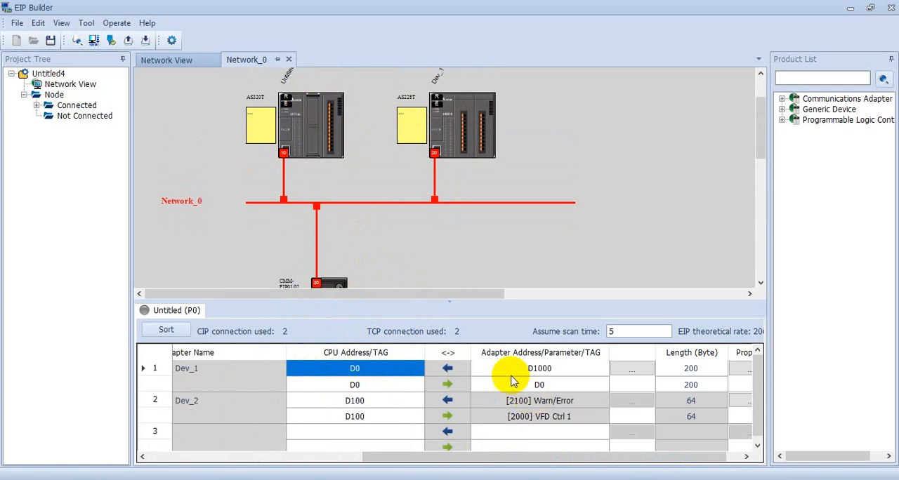
mouse_move(517, 365)
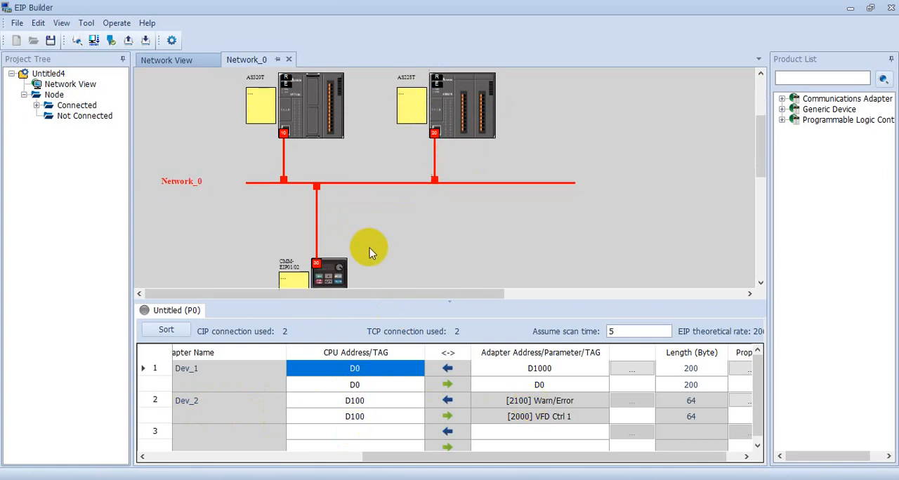
left_click(328, 274)
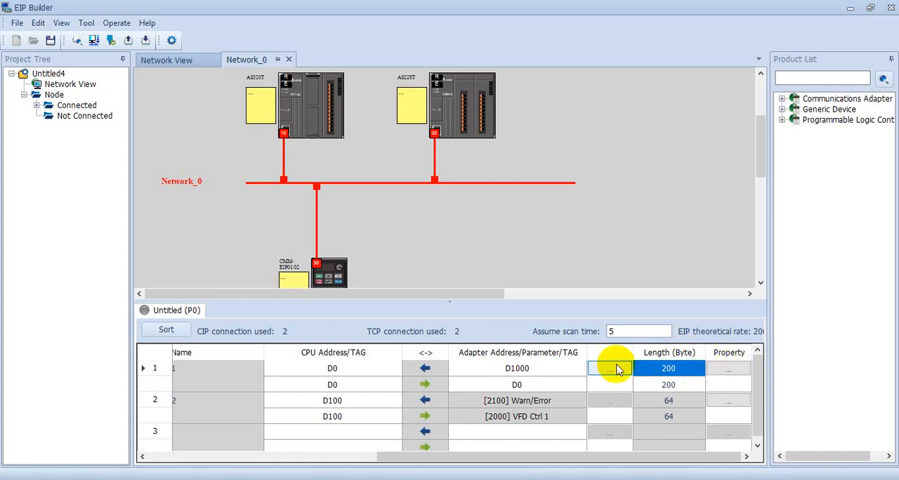
Leave the Dev_1 connection's data length unchanged and bring up its I/O property settings.
left_click(609, 368)
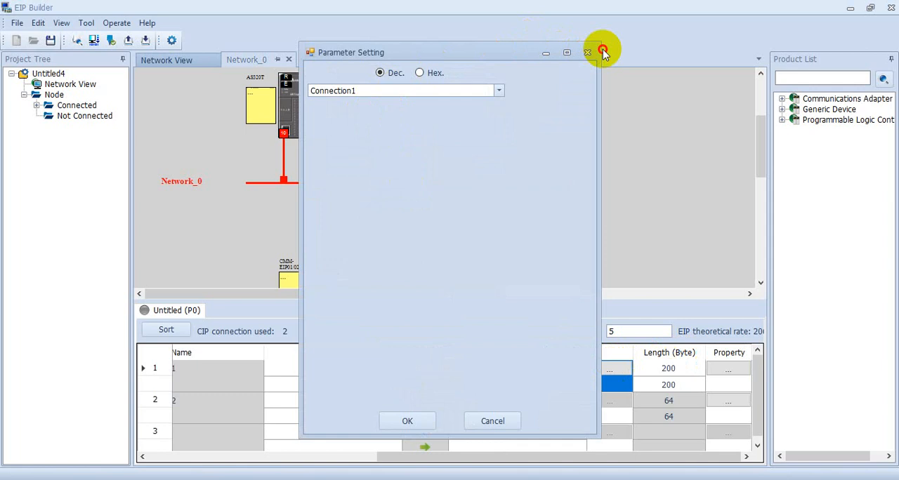
left_click(587, 53)
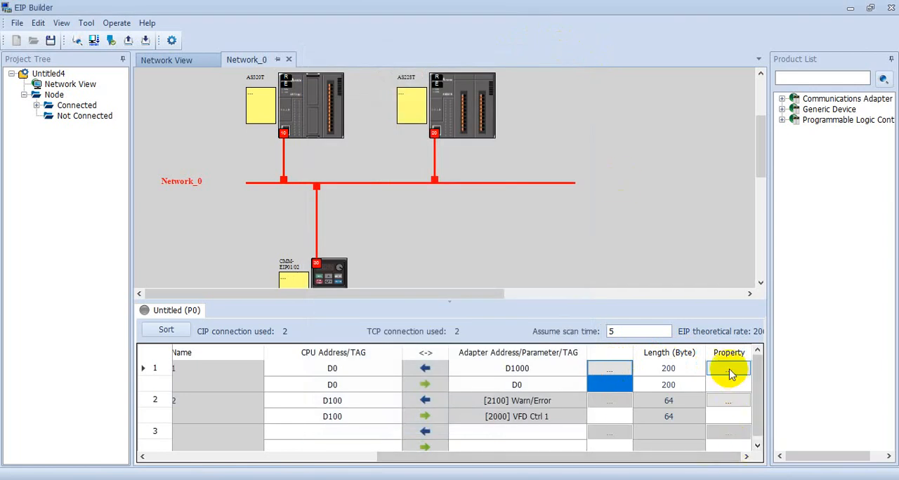
left_click(727, 367)
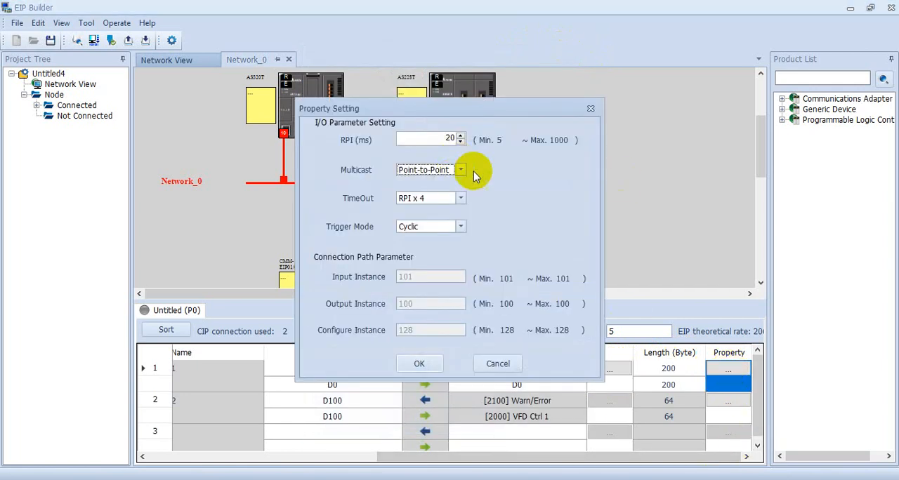
mouse_move(452, 176)
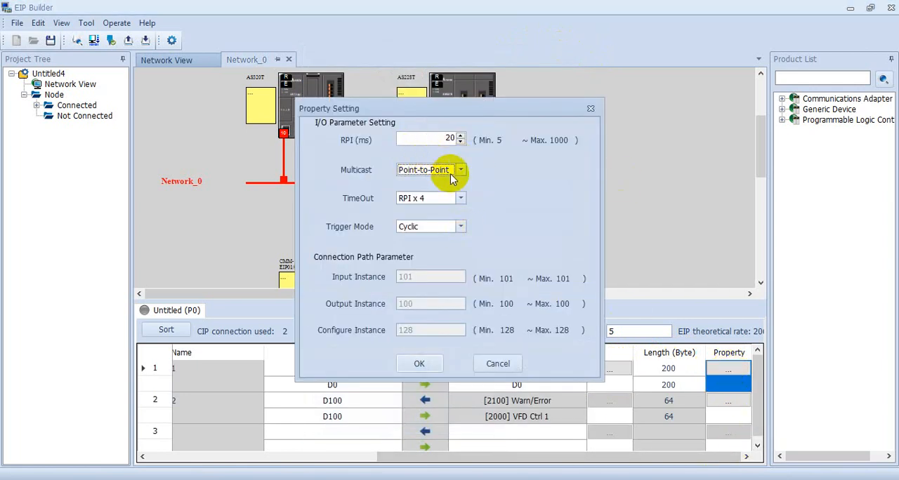
Review the Multicast, TimeOut (RPI x 4) and Trigger Mode (Cyclic) choices, keeping all defaults.
left_click(461, 170)
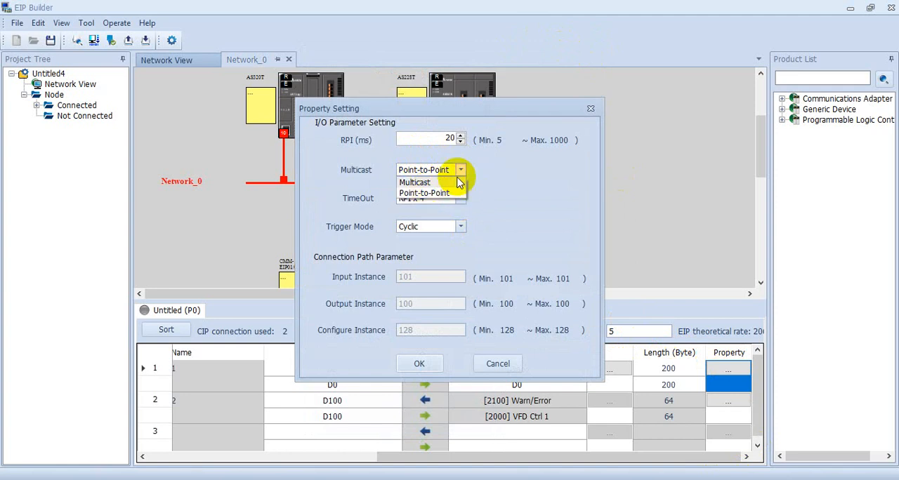
left_click(461, 196)
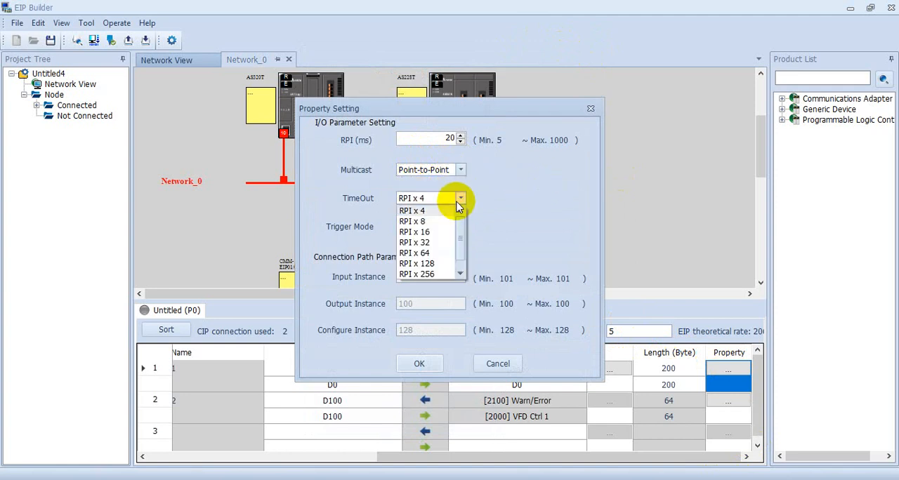
left_click(411, 211)
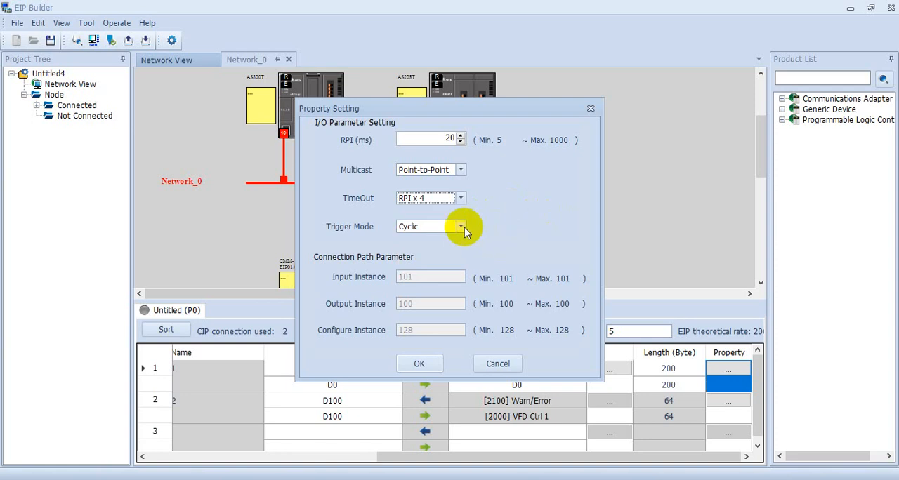
left_click(460, 226)
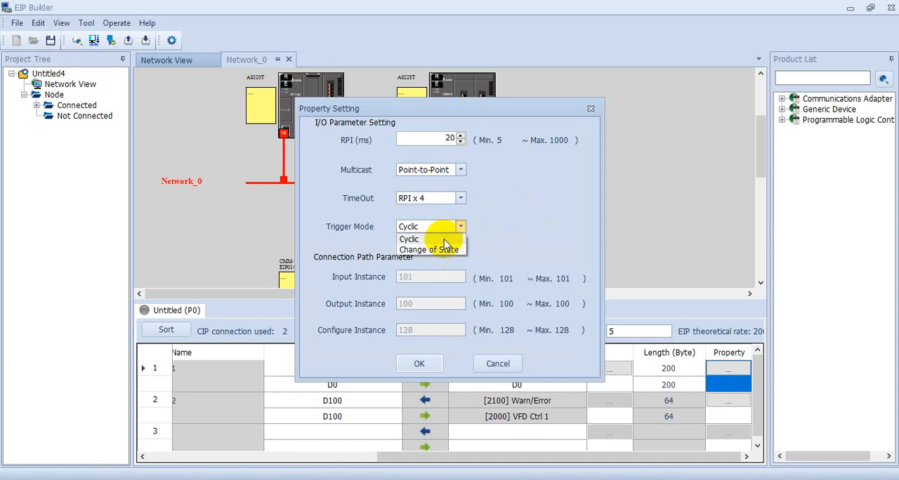
mouse_move(491, 242)
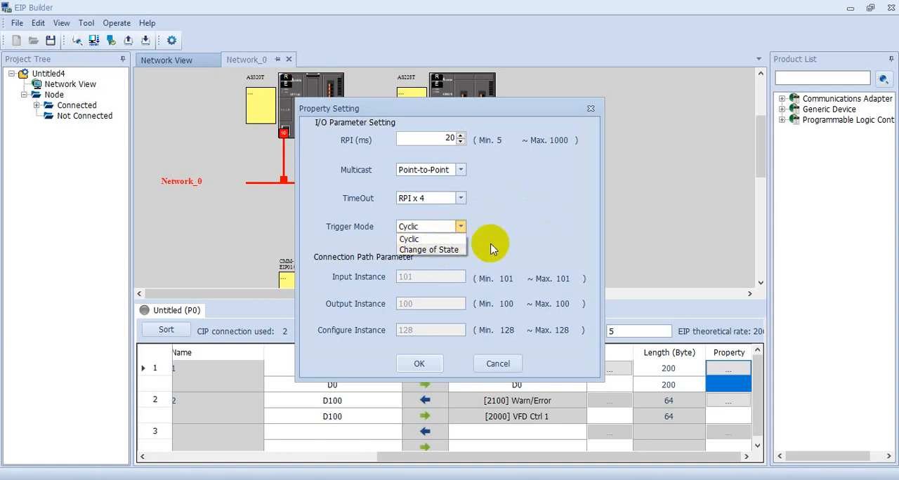
mouse_move(455, 249)
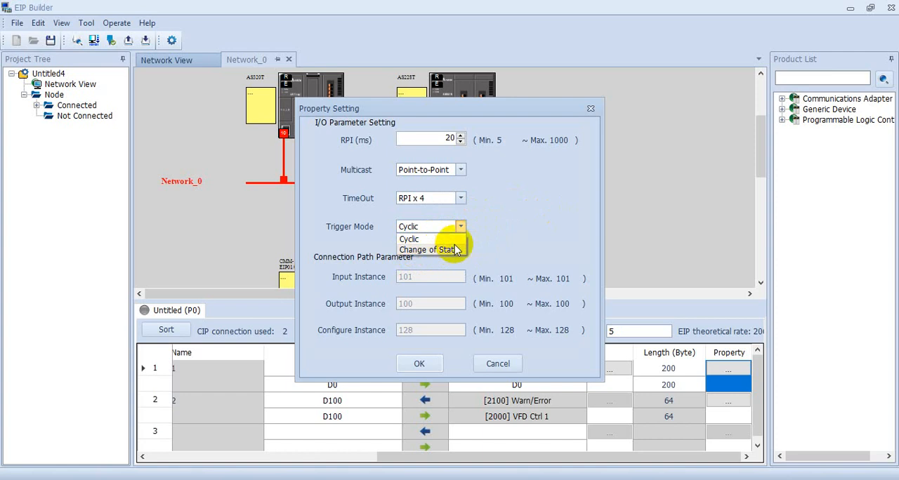
left_click(409, 239)
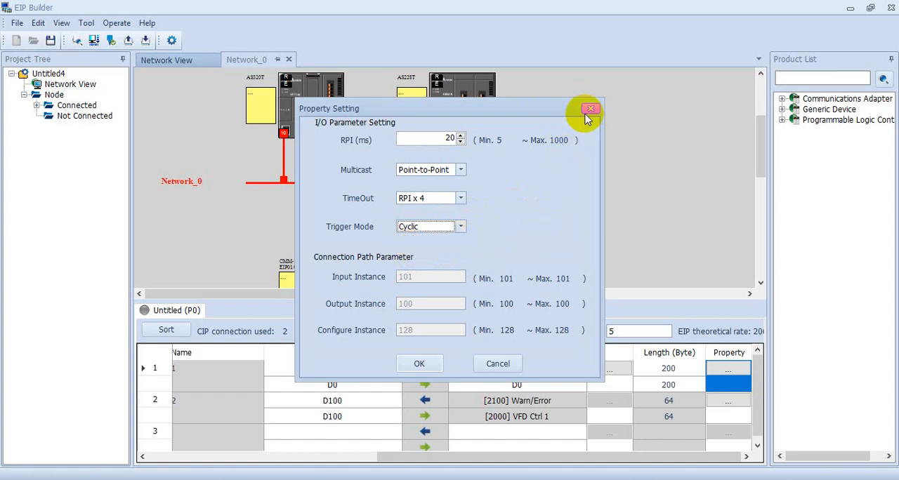
Map connection 1 as CPU D1000 to adapter D0 and CPU D1100 to adapter D100.
left_click(589, 110)
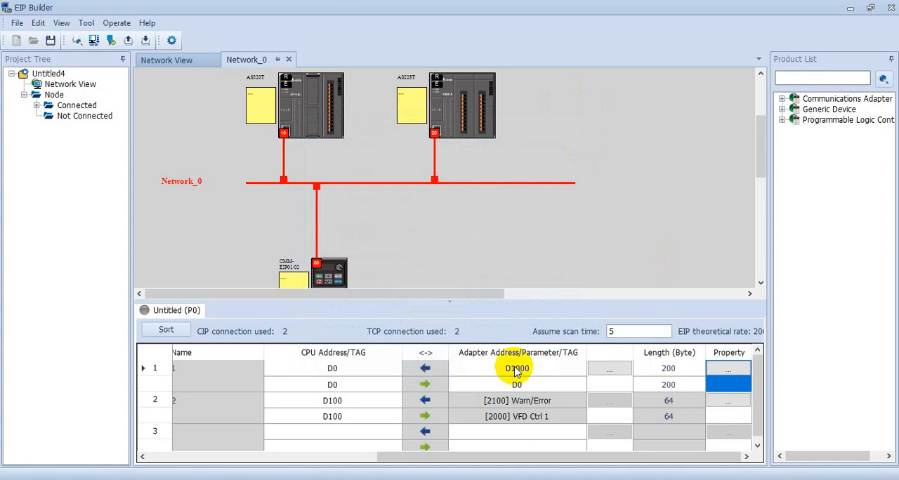
left_click(516, 368)
type("D0")
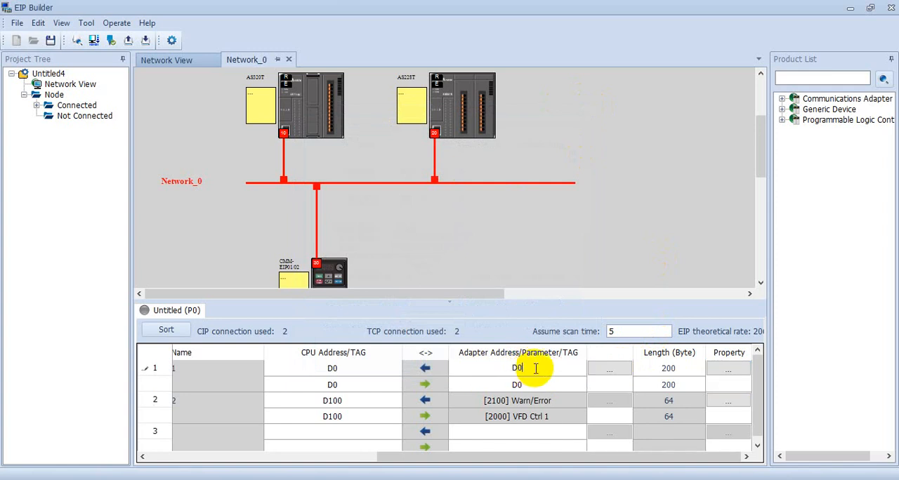
left_click(517, 385)
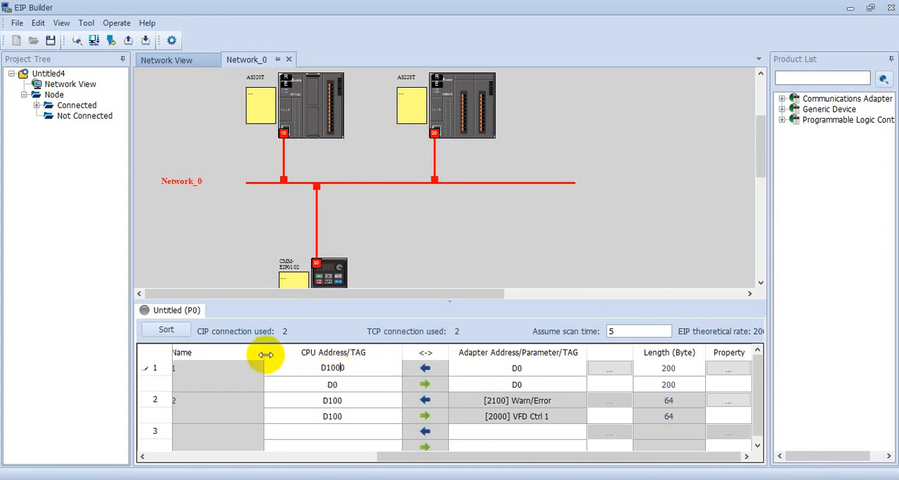
left_click(331, 385)
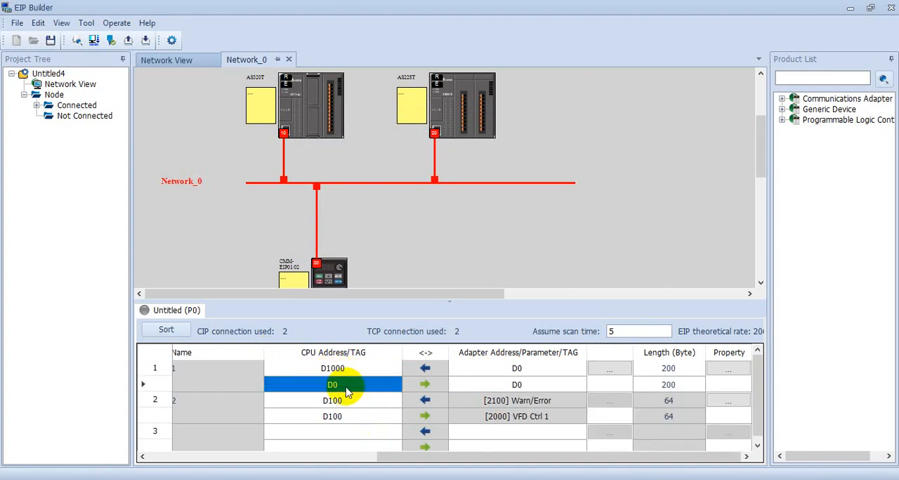
type("D1100")
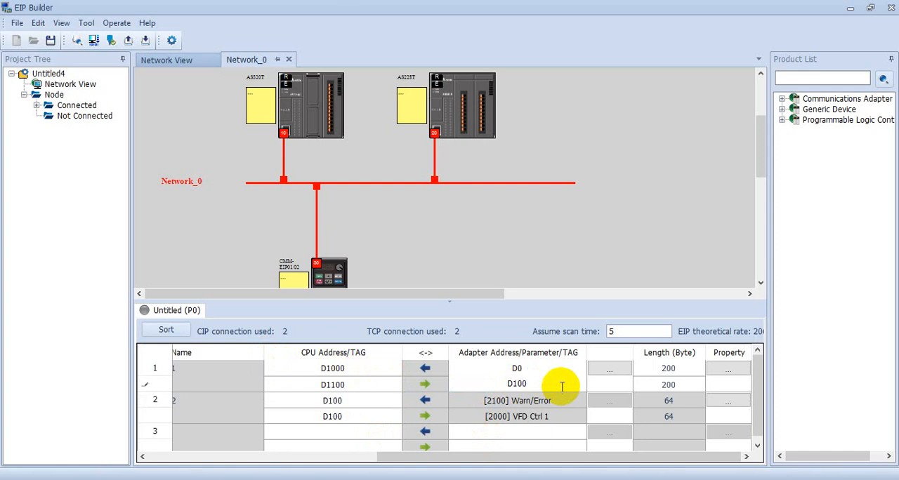
left_click(517, 400)
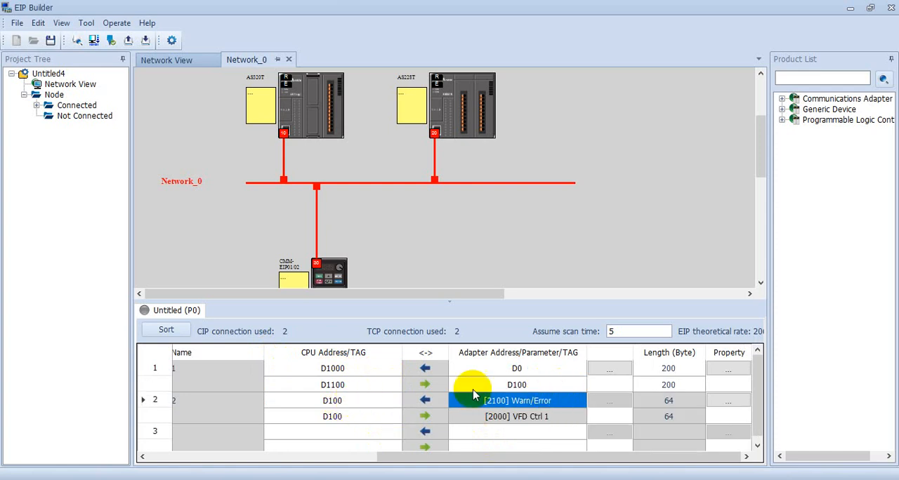
mouse_move(541, 410)
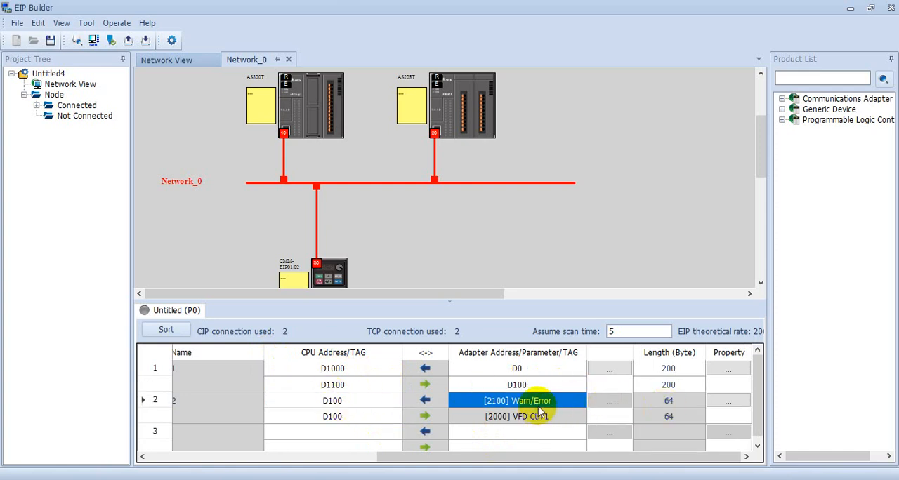
mouse_move(728, 400)
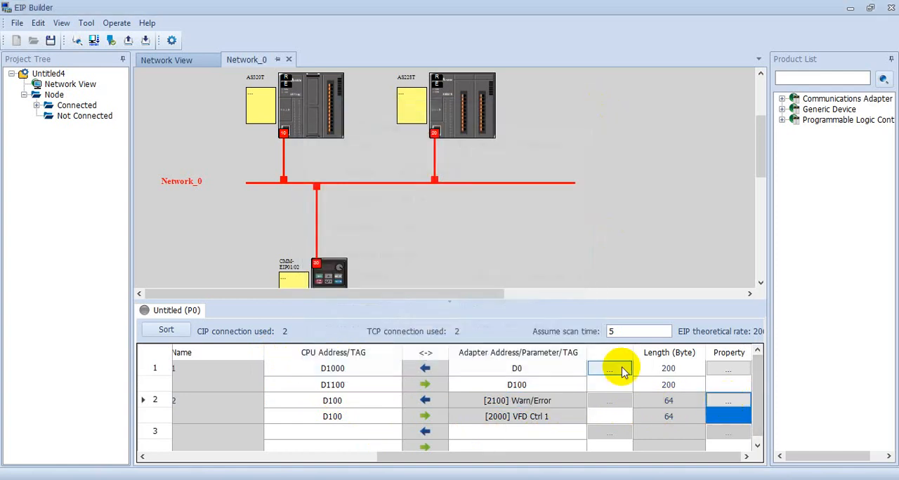
Review the VFD connection's IN parameters (Warn/Error, Freq. Command) and show its OUT list.
left_click(609, 367)
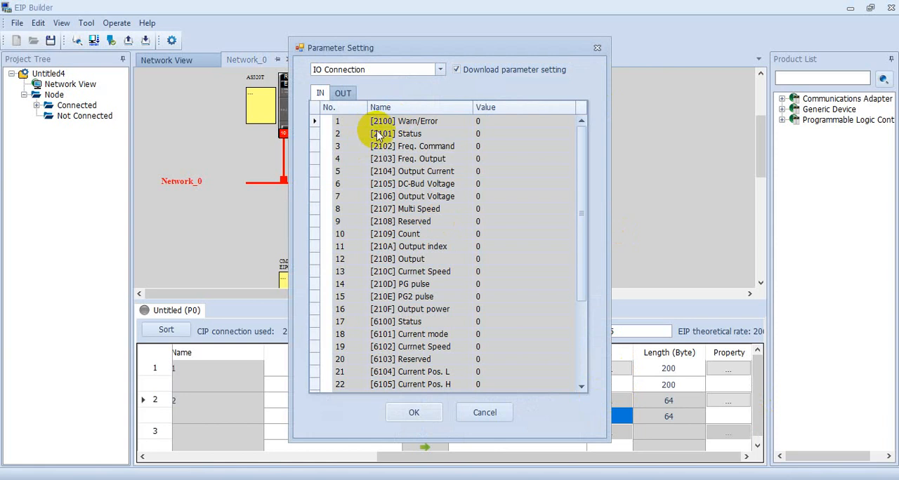
mouse_move(531, 156)
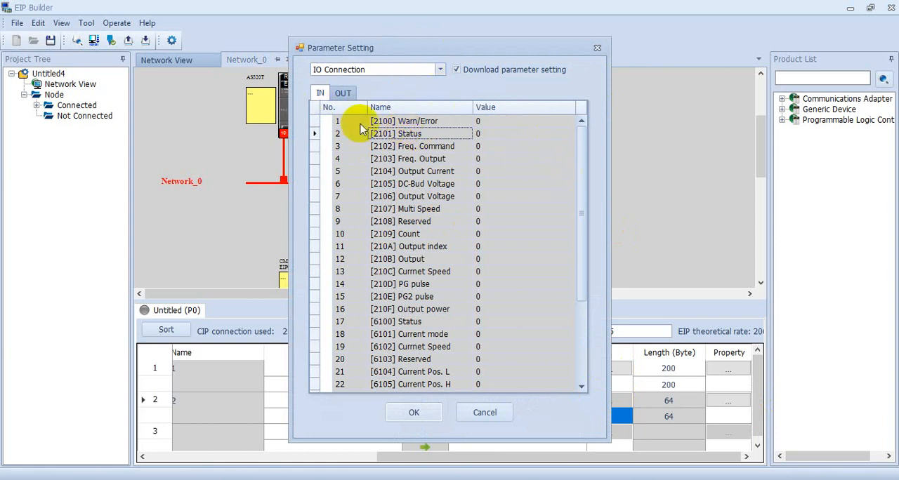
mouse_move(573, 153)
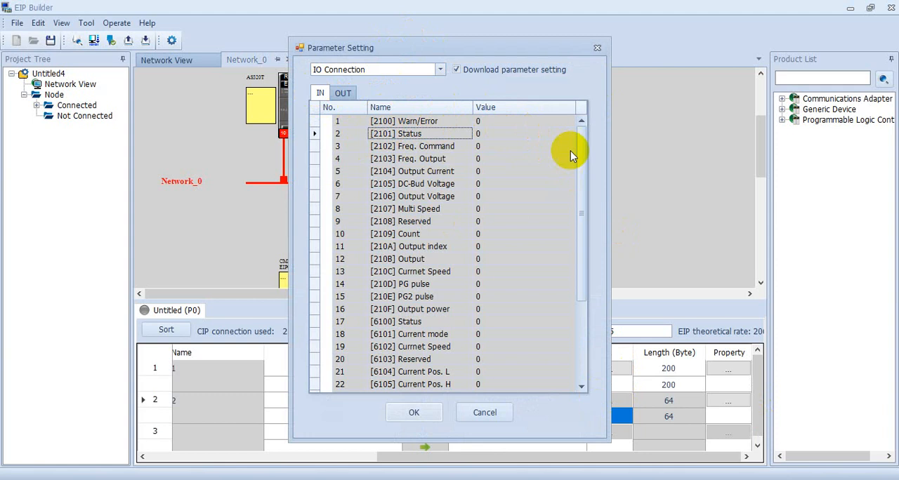
mouse_move(404, 146)
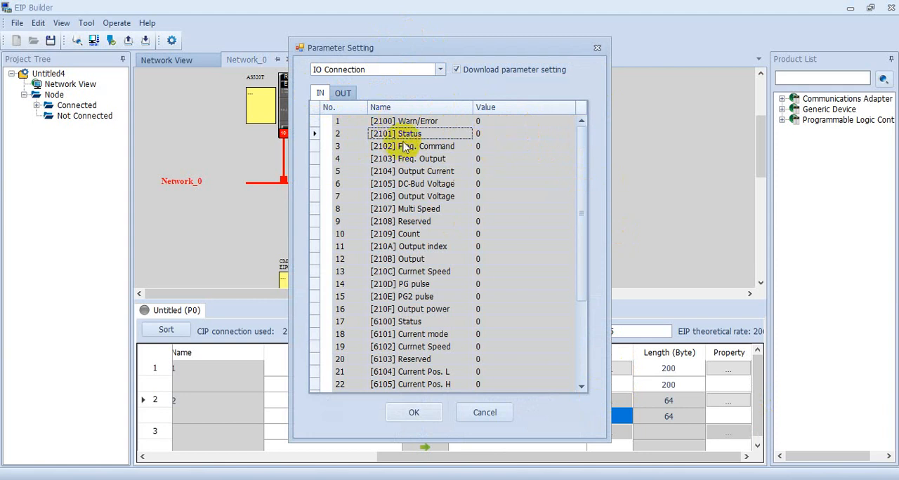
left_click(405, 120)
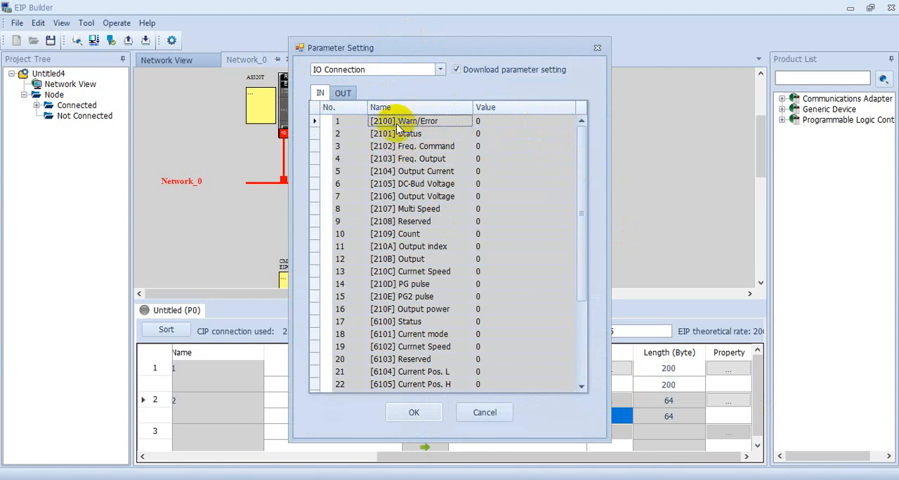
mouse_move(436, 128)
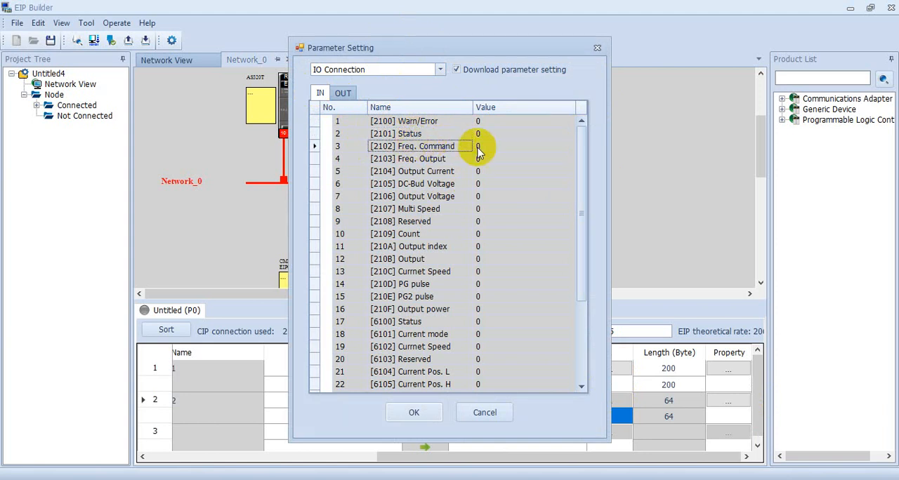
left_click(412, 158)
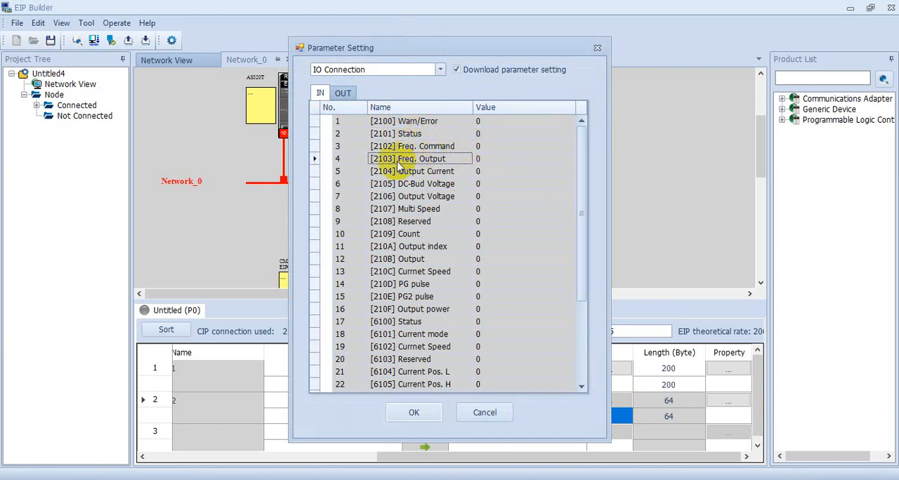
left_click(343, 92)
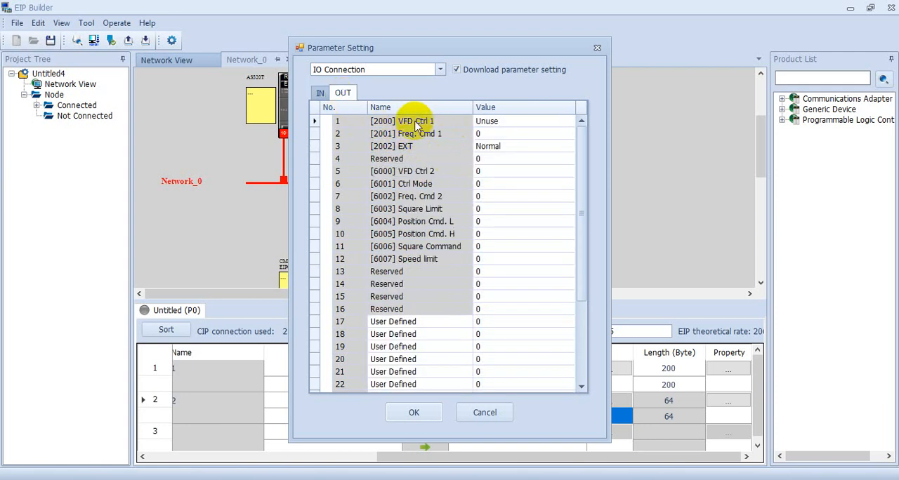
mouse_move(442, 137)
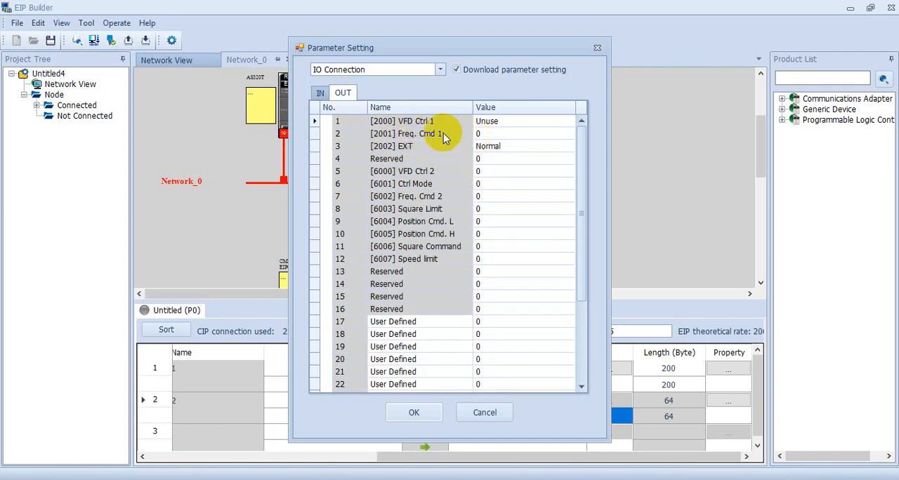
mouse_move(435, 127)
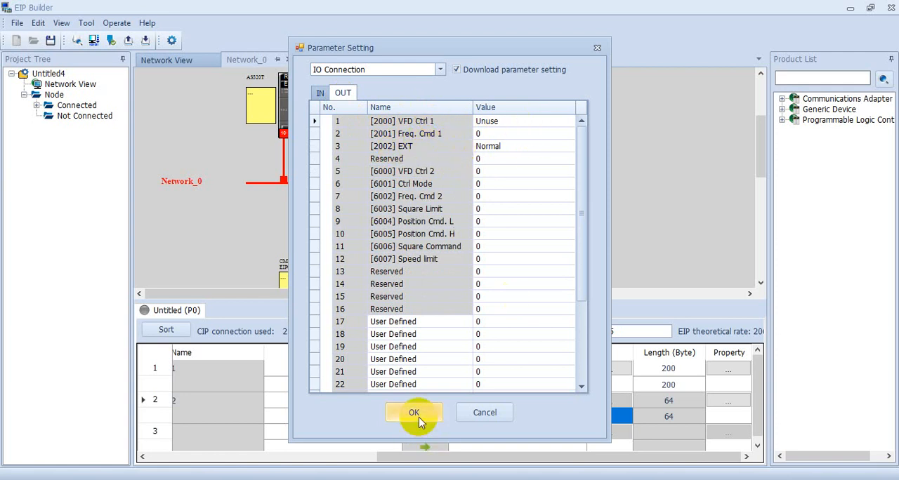
Confirm the VFD parameters and assign CPU address D2000 to connection 2's input row.
left_click(413, 413)
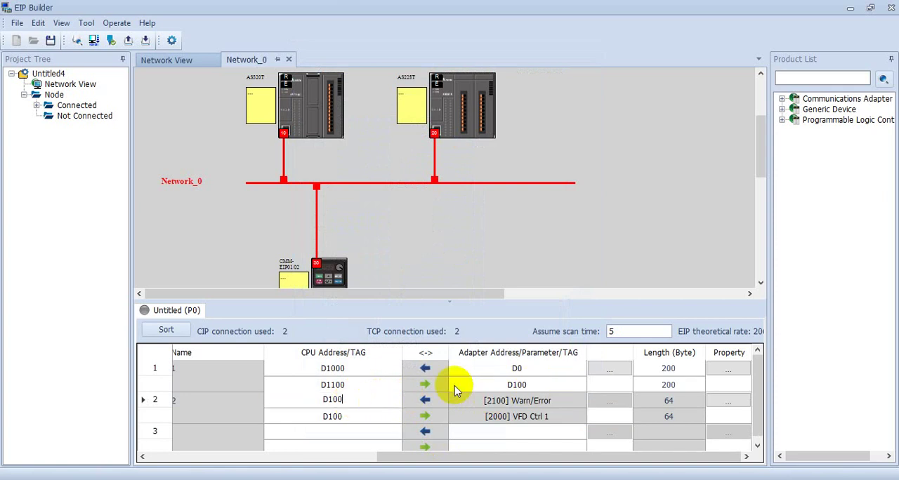
type("D2000")
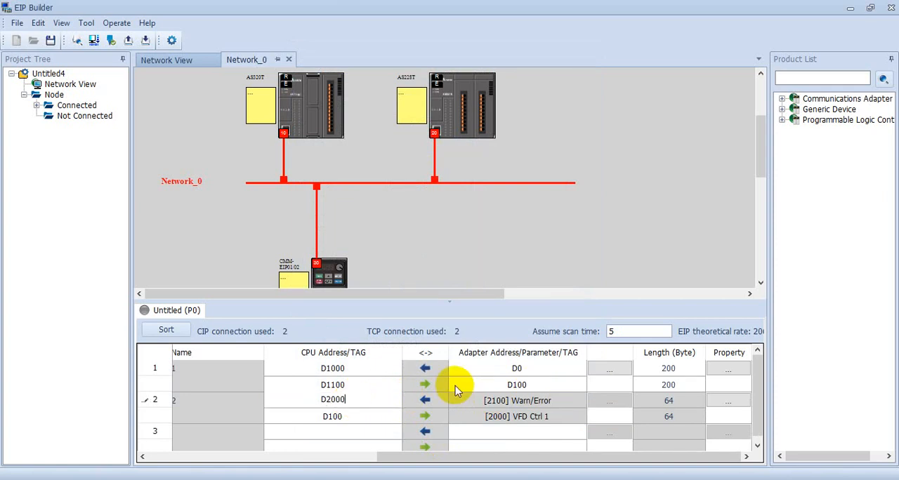
left_click(332, 416)
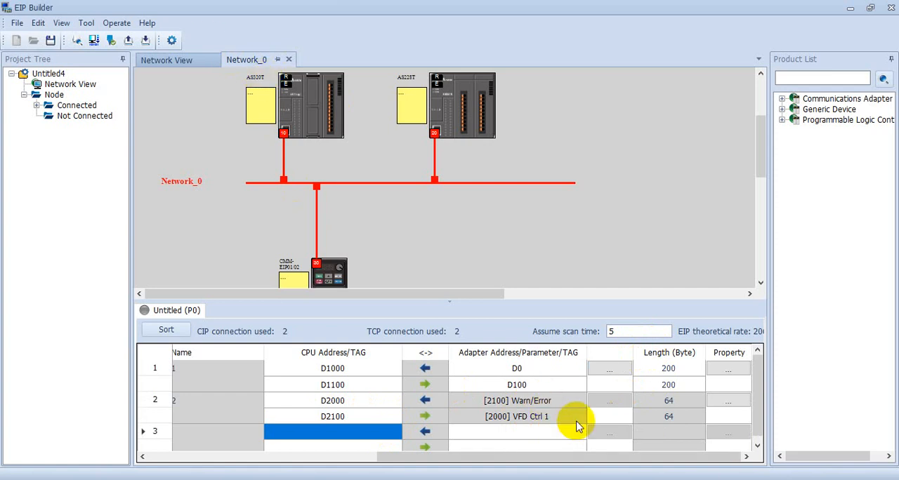
mouse_move(705, 405)
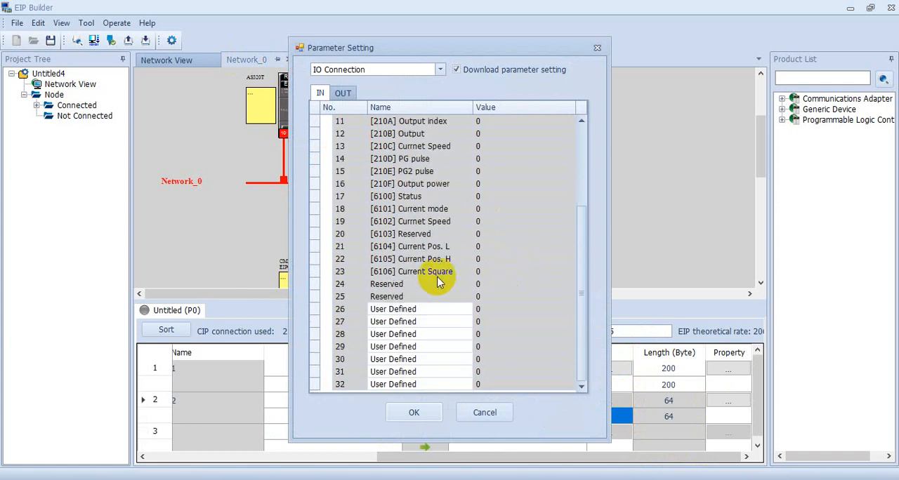
scroll("up", 3)
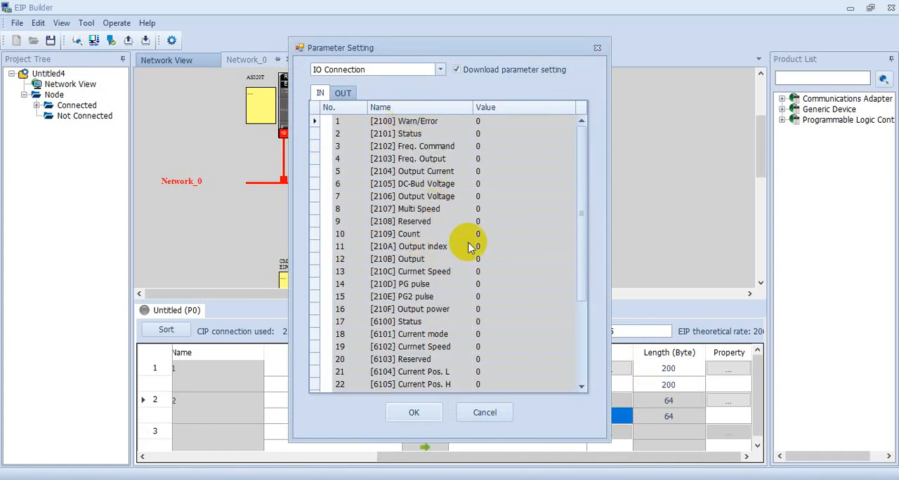
scroll("down", 3)
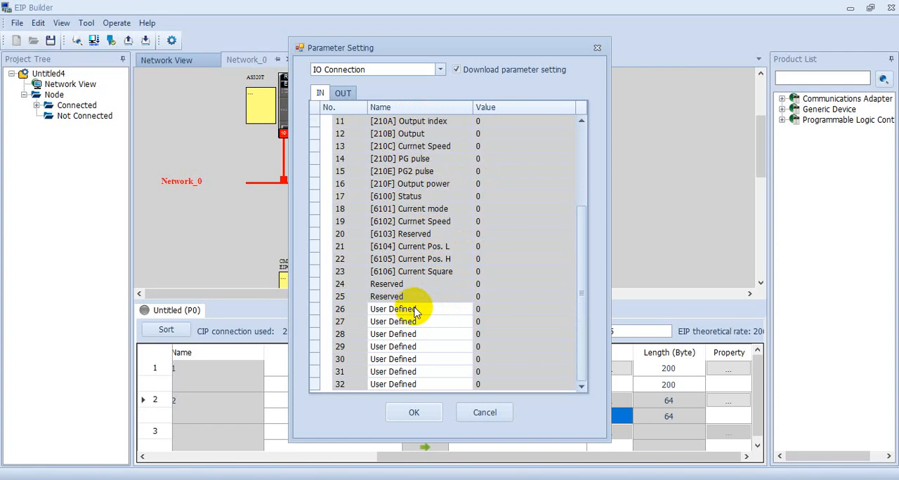
mouse_move(399, 311)
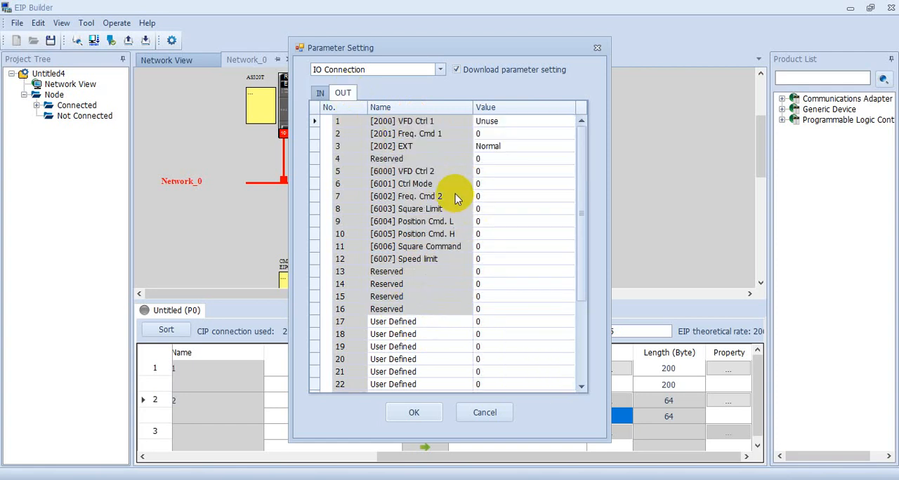
scroll("down", 3)
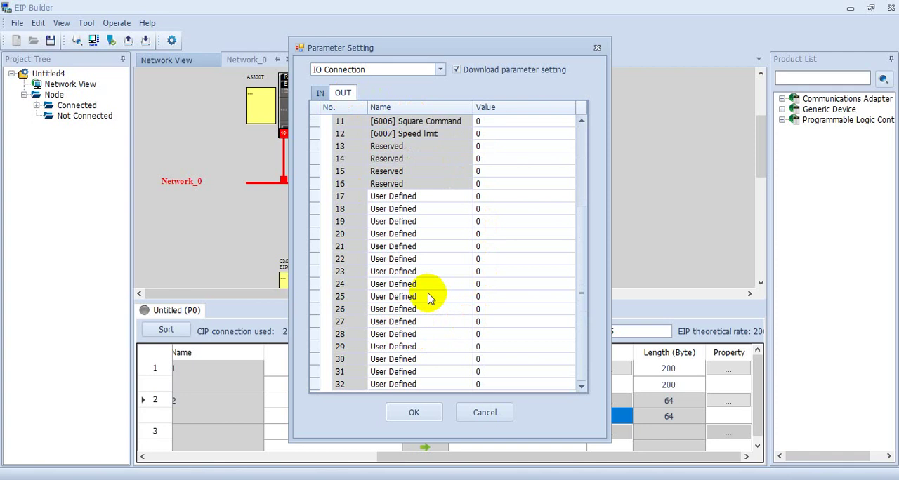
left_click(413, 413)
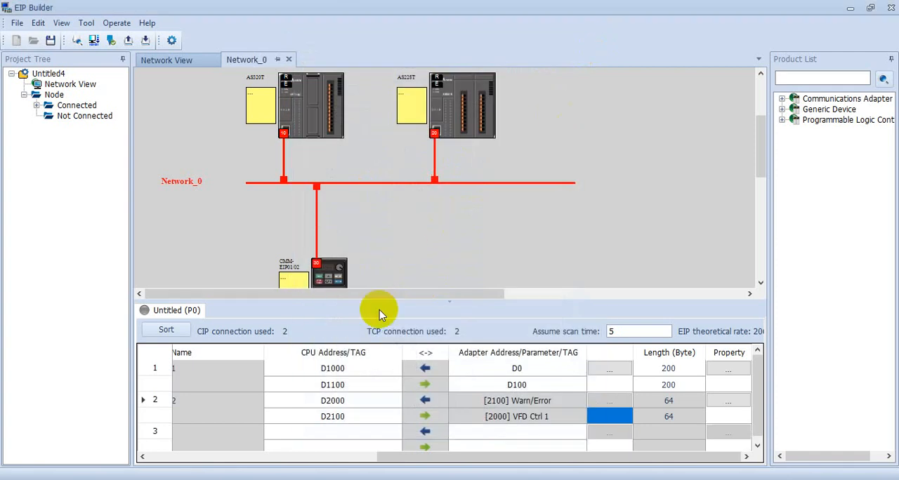
mouse_move(146, 40)
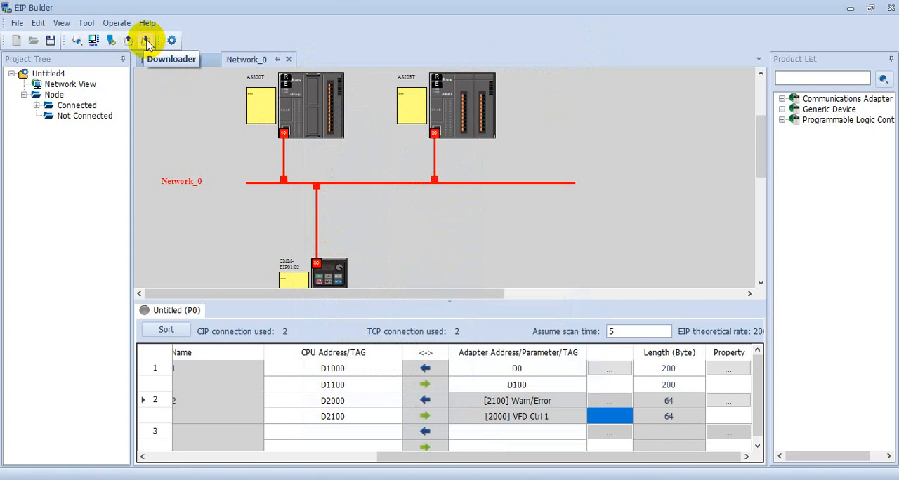
Download the whole data exchange table to the PLC and acknowledge the All done result.
left_click(146, 39)
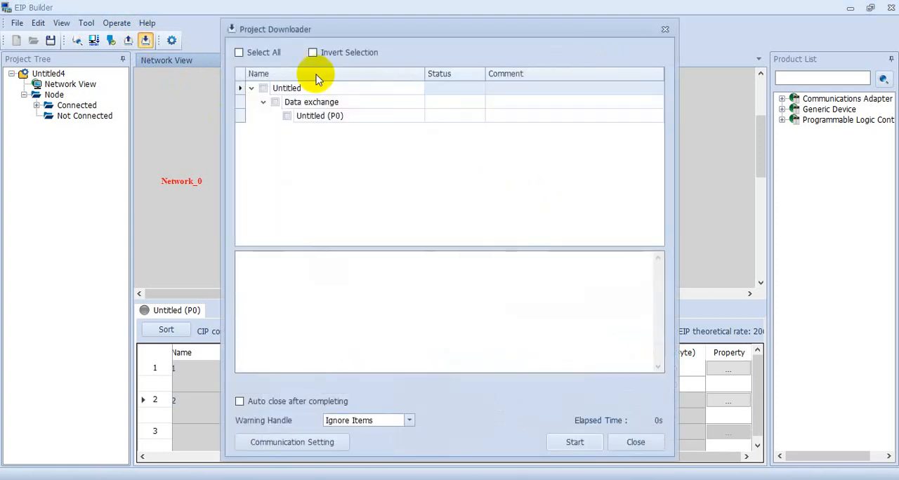
left_click(239, 52)
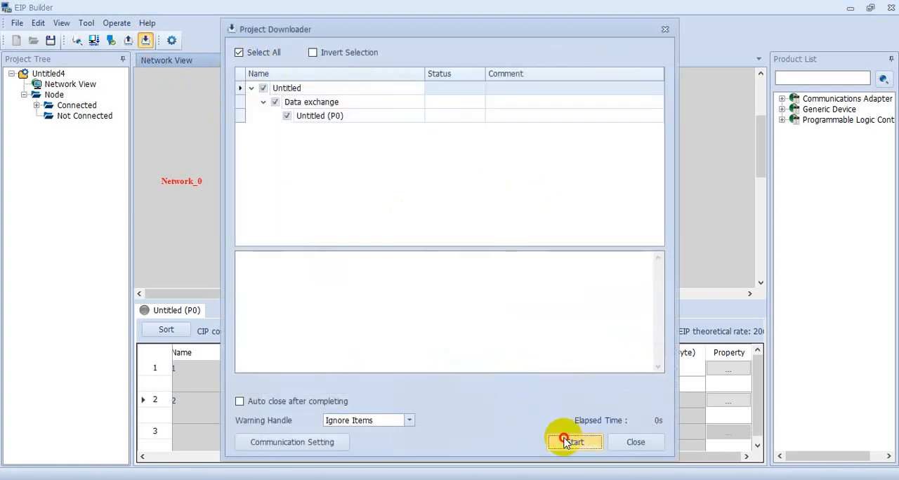
left_click(574, 441)
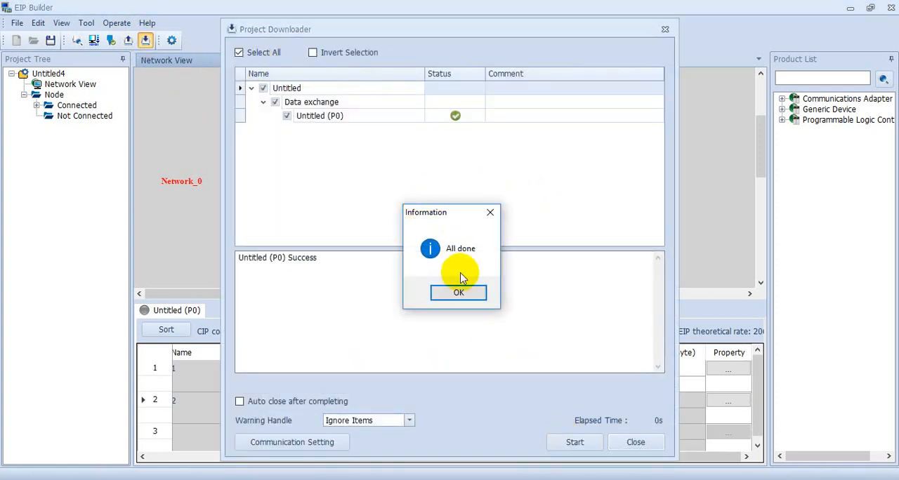
left_click(458, 292)
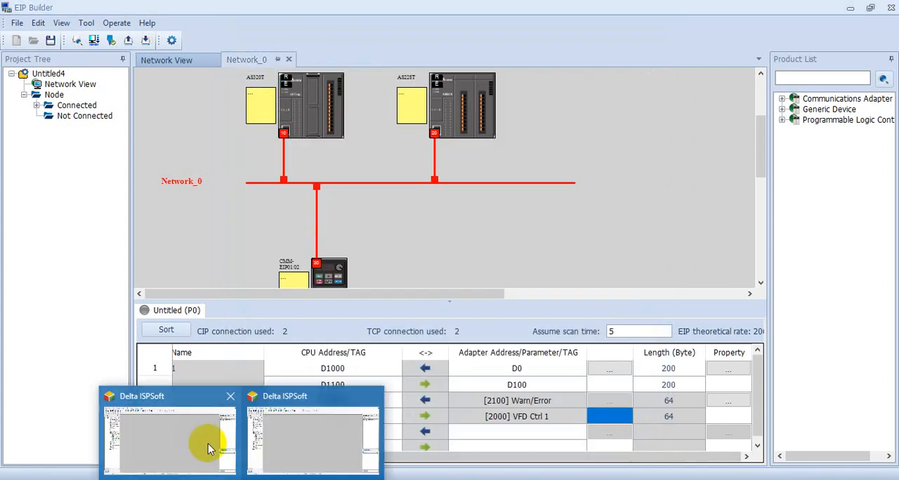
Create ladder program Prog0 with a rung where contact test drives coil testO.
left_click(169, 438)
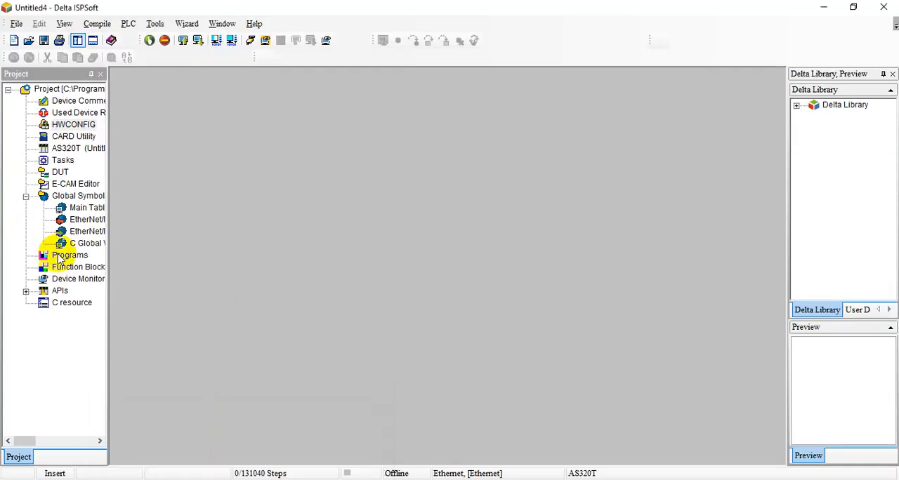
left_click(70, 256)
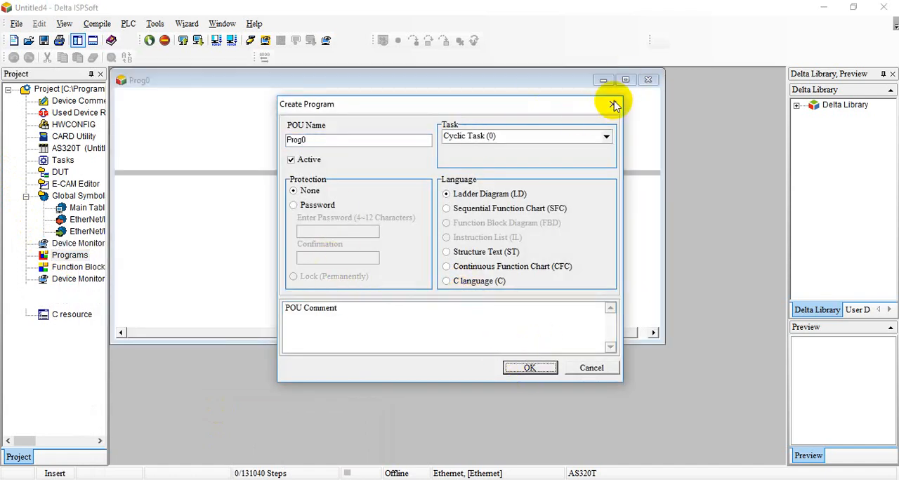
left_click(530, 368)
type("a te")
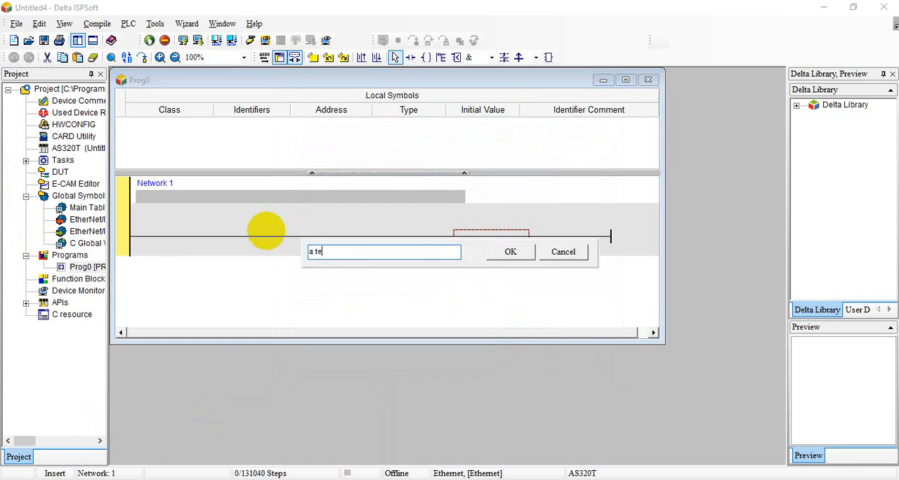
left_click(511, 251)
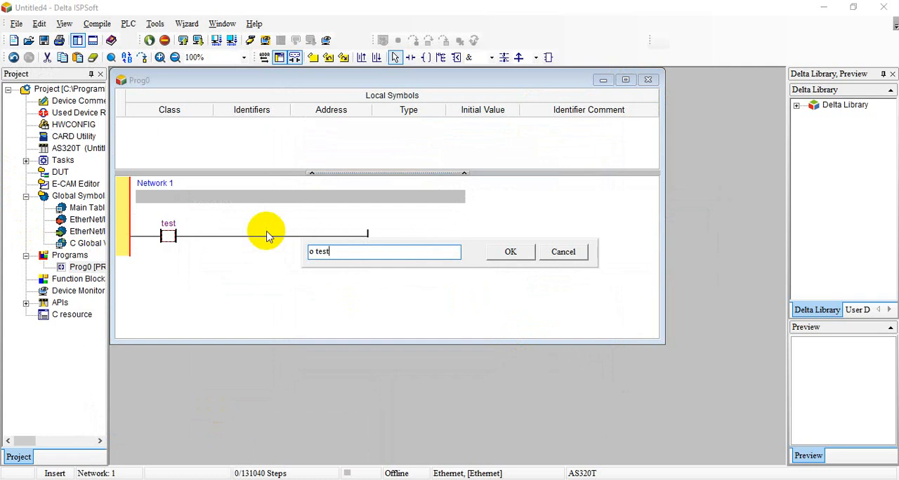
left_click(511, 251)
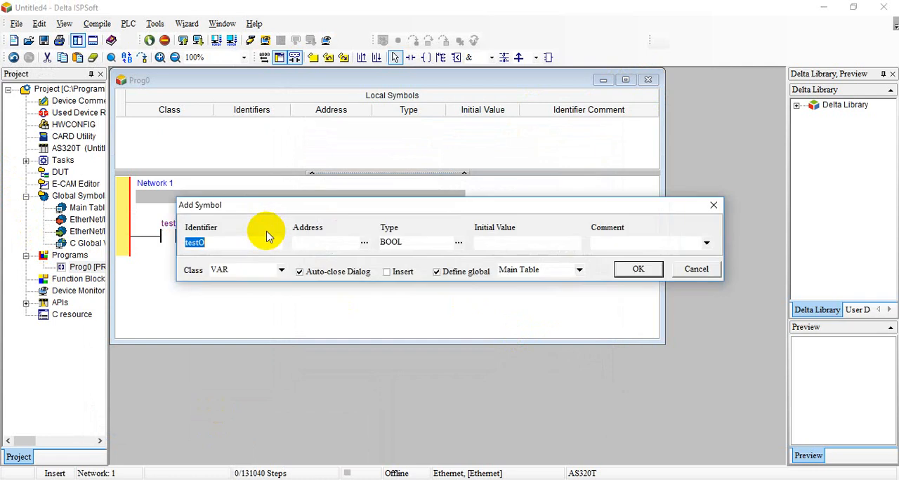
left_click(638, 270)
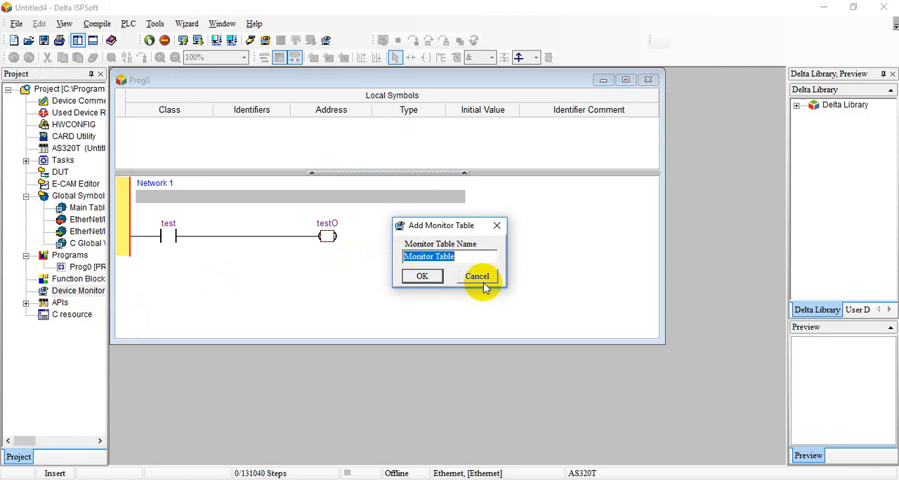
Add a new empty monitor table via Device Monitor.
left_click(421, 275)
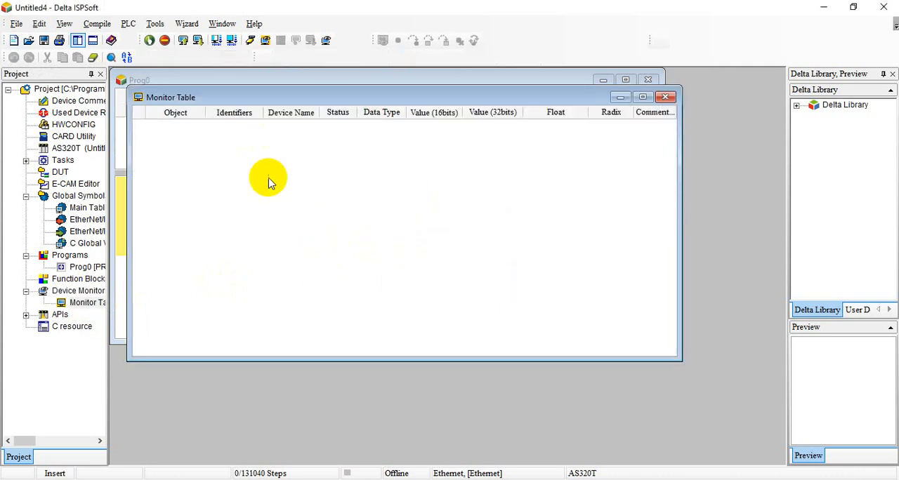
Return to EIP Builder to check connection 1's CPU address D1000 in the exchange table.
double_click(267, 179)
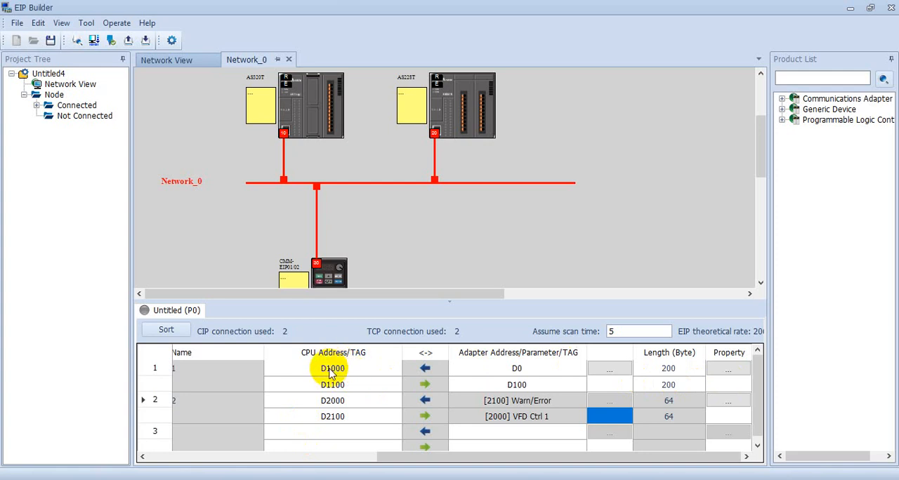
mouse_move(340, 372)
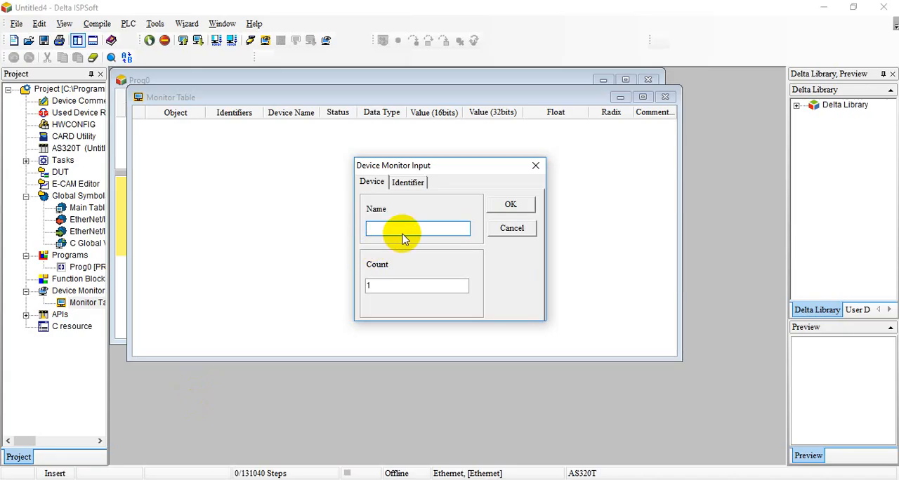
Add the D1000 and D1100 register ranges, 10 each, to the first monitor table.
type("D1000")
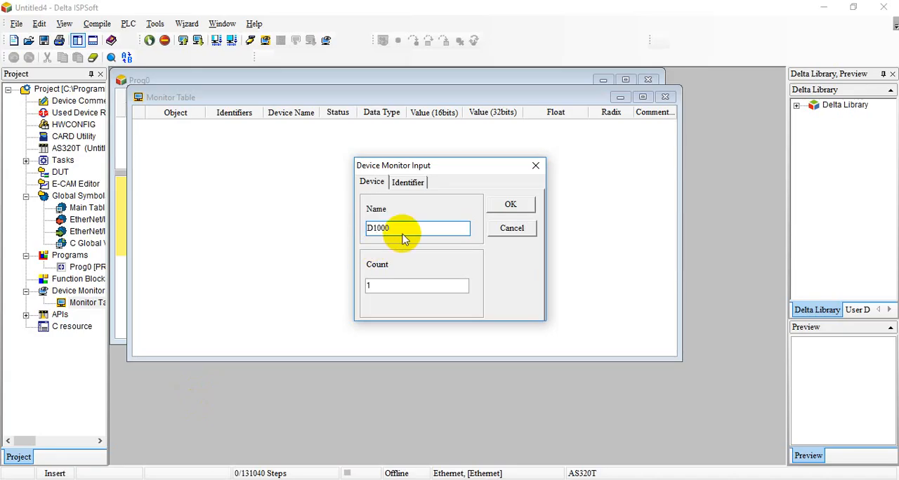
left_click(511, 203)
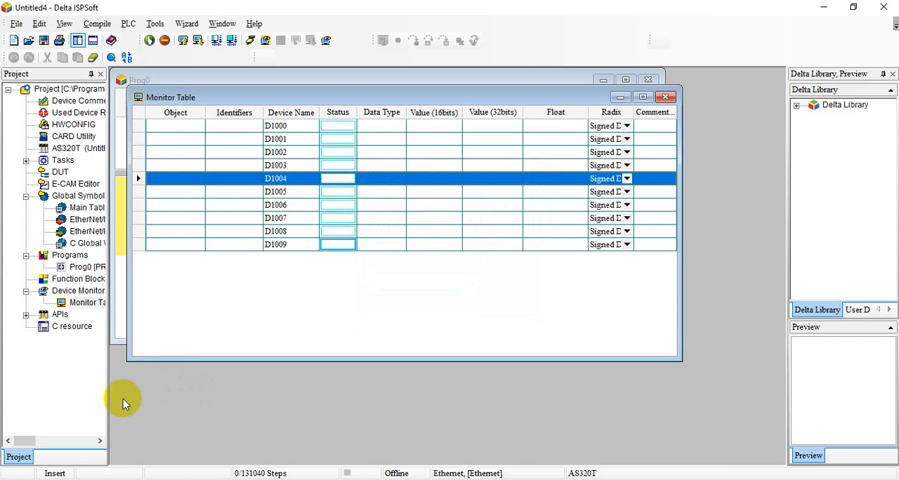
mouse_move(166, 255)
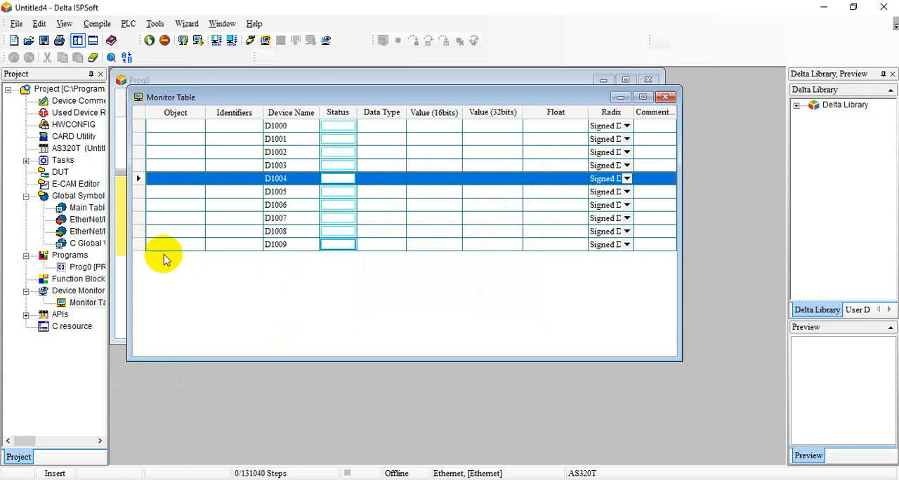
left_click(295, 245)
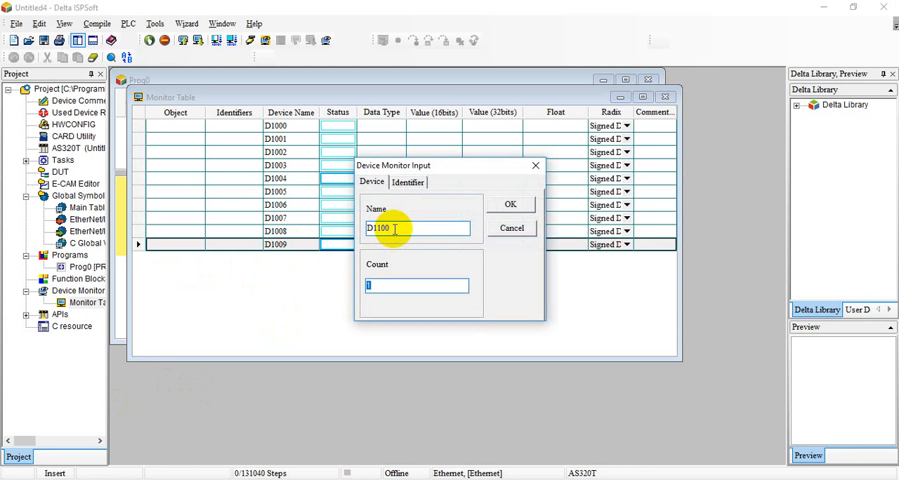
left_click(510, 203)
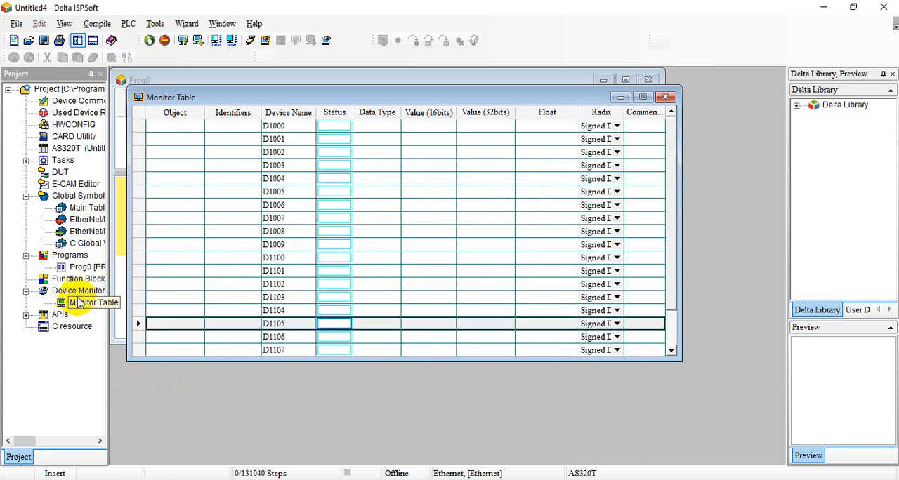
In Monitor Table1 add D2000–D2009 and D2100–D2109 for watching.
right_click(78, 289)
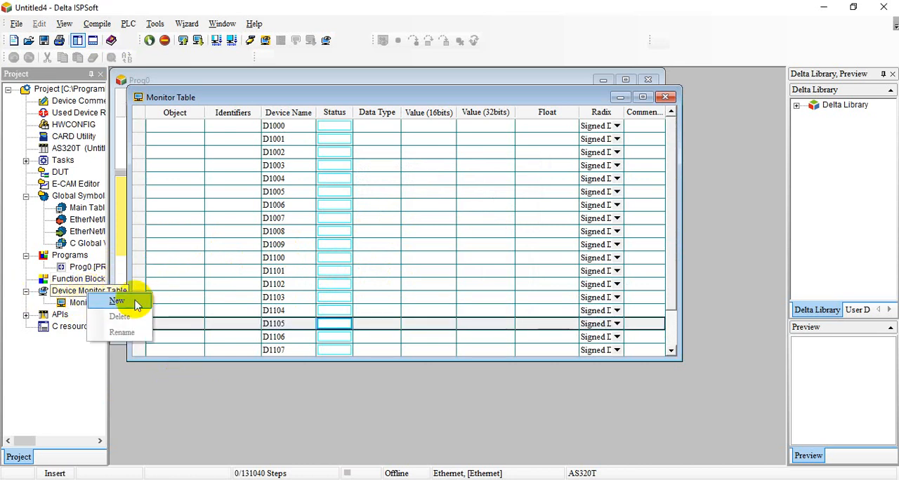
left_click(118, 301)
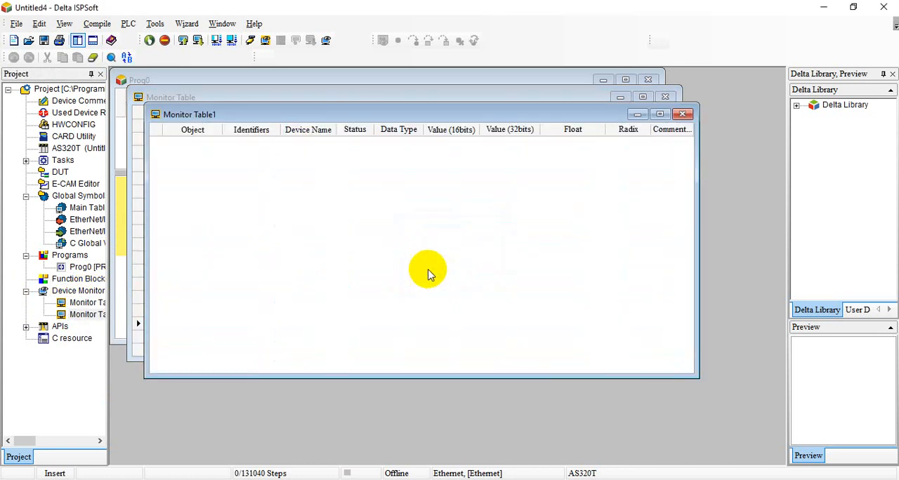
double_click(429, 270)
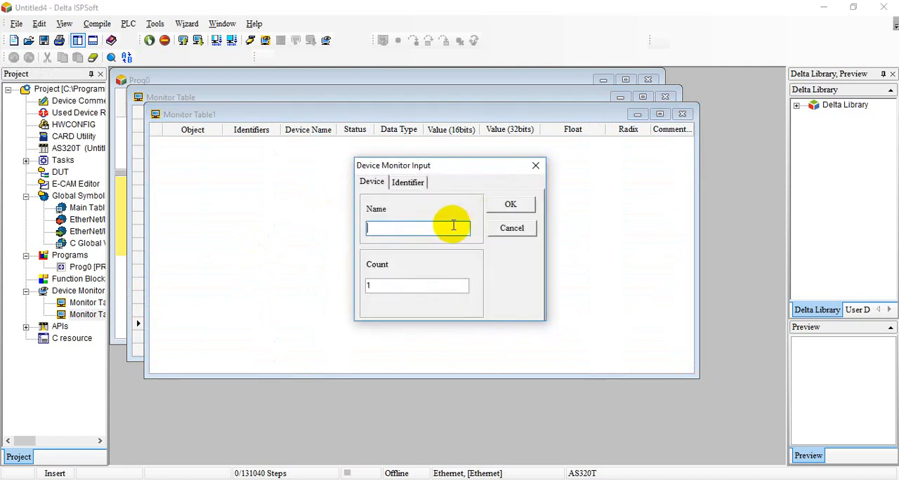
type("D200")
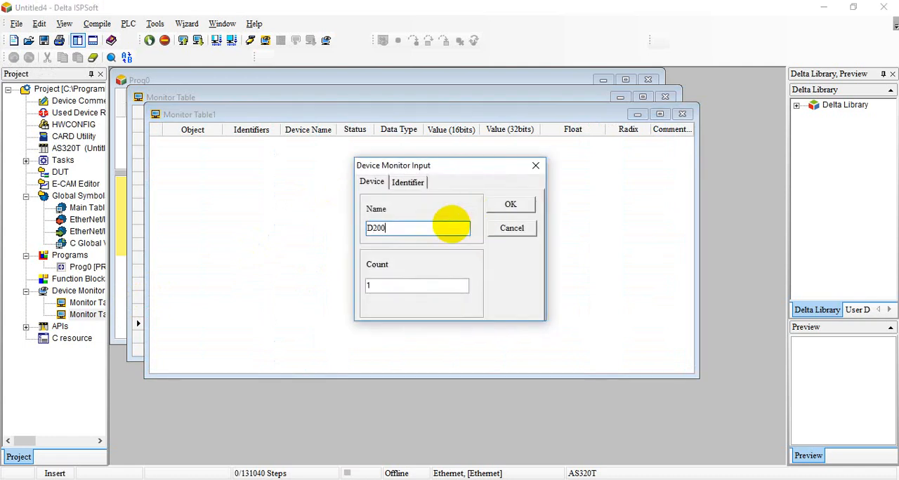
left_click(512, 203)
type("1")
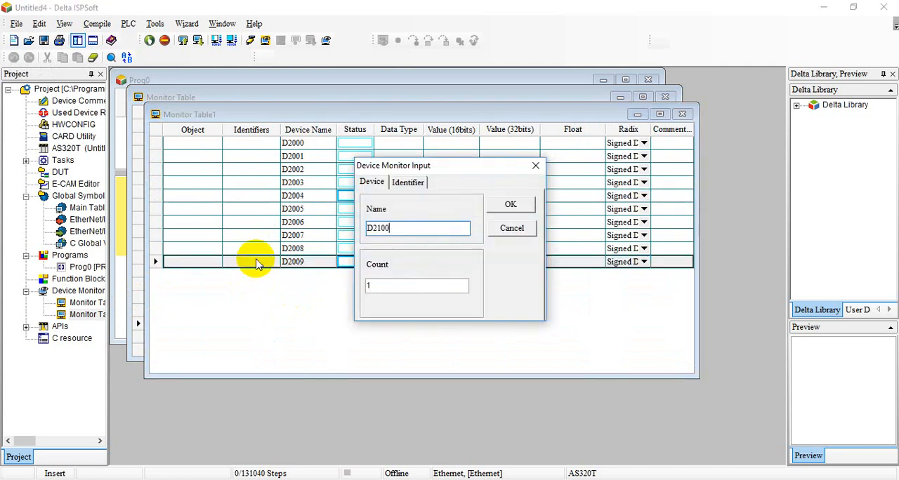
type("0")
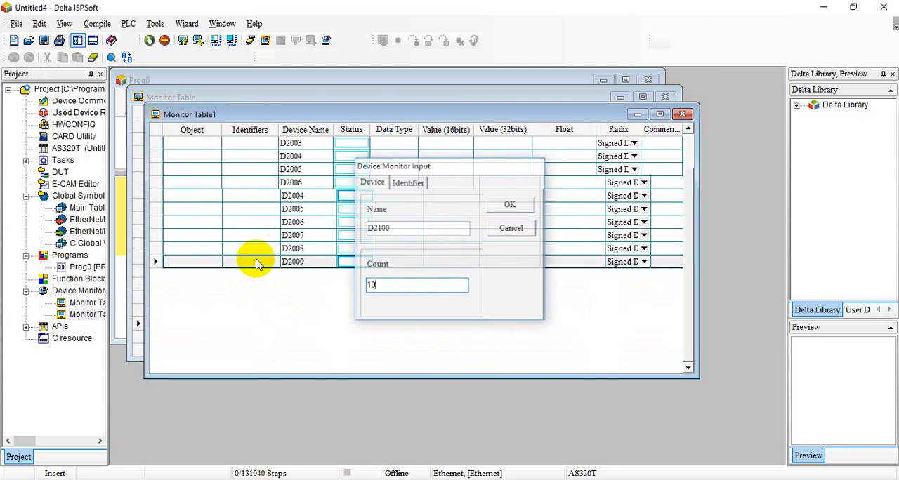
left_click(509, 205)
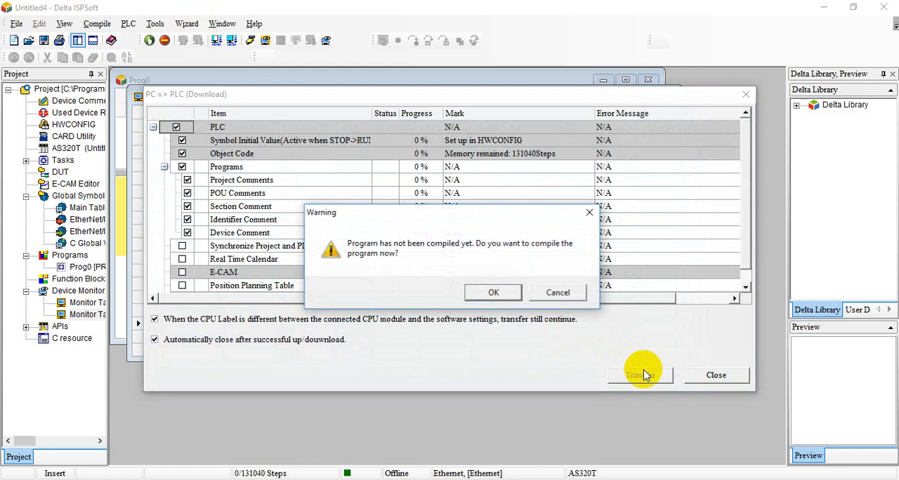
Compile and download the AS320T project to the PLC at 100%, then bring the AS228T project forward.
left_click(491, 292)
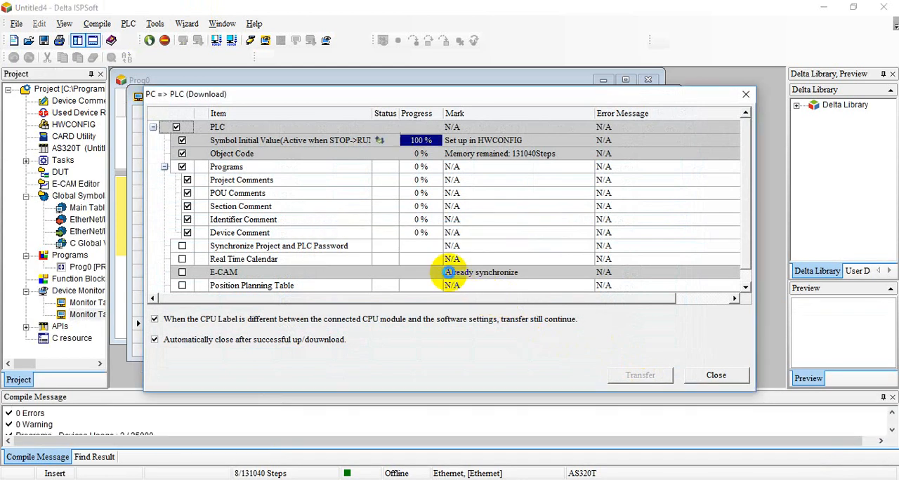
left_click(715, 375)
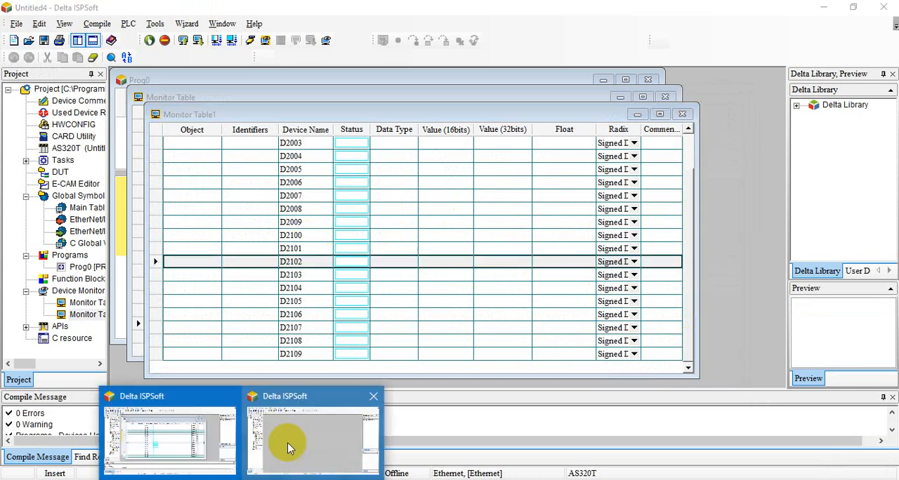
left_click(311, 436)
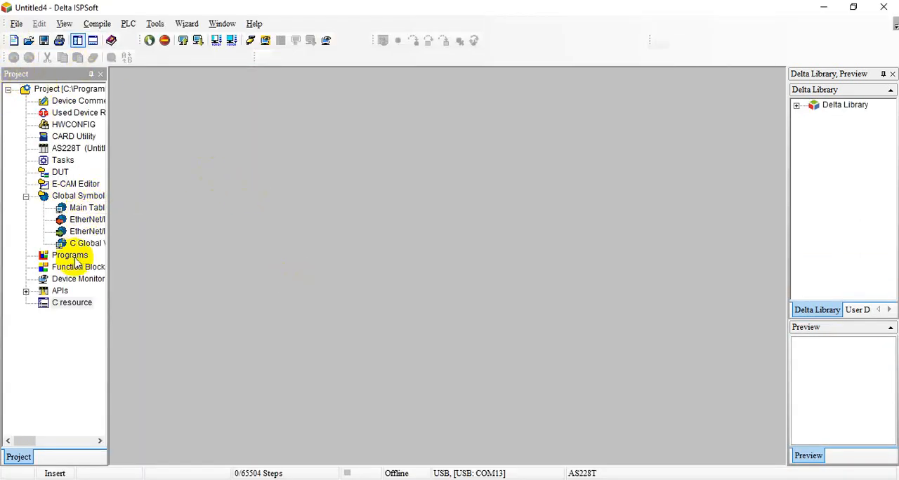
Create ladder program Prog0 in the AS228T project with contact aaa driving coil bbb.
left_click(69, 255)
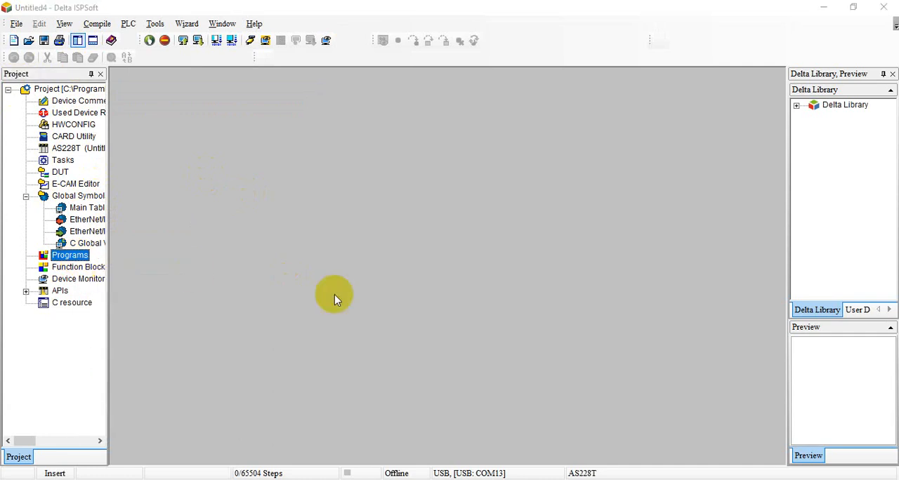
double_click(70, 256)
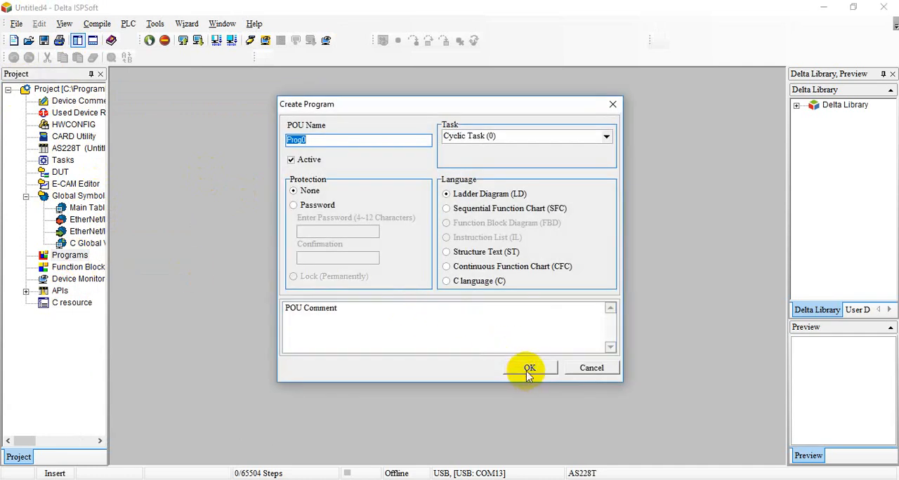
left_click(529, 368)
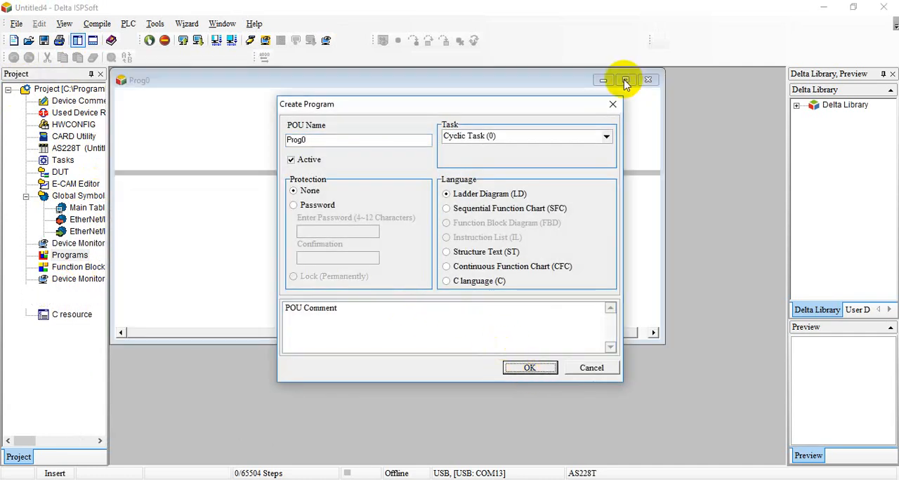
left_click(530, 368)
type("a")
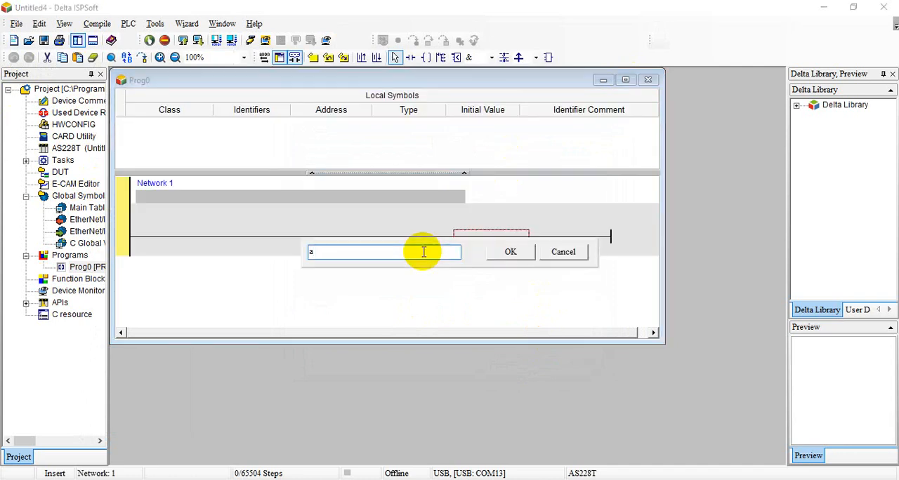
left_click(511, 251)
type("o bb")
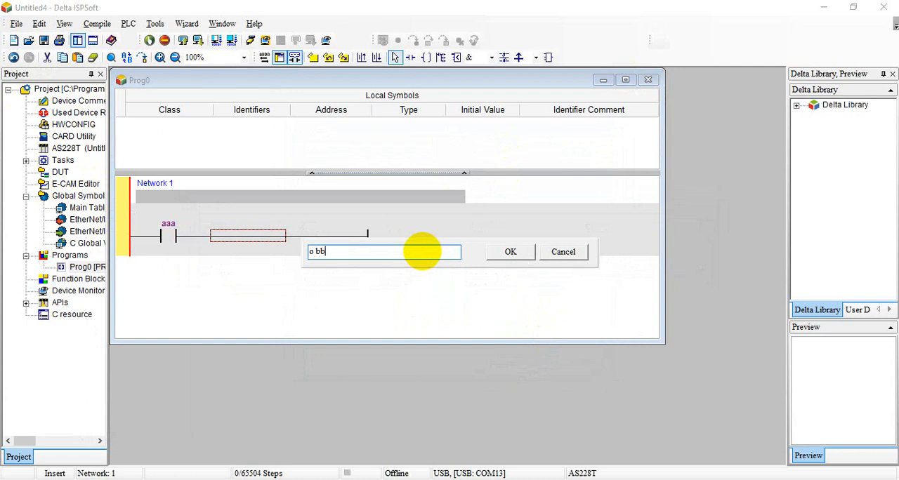
left_click(511, 251)
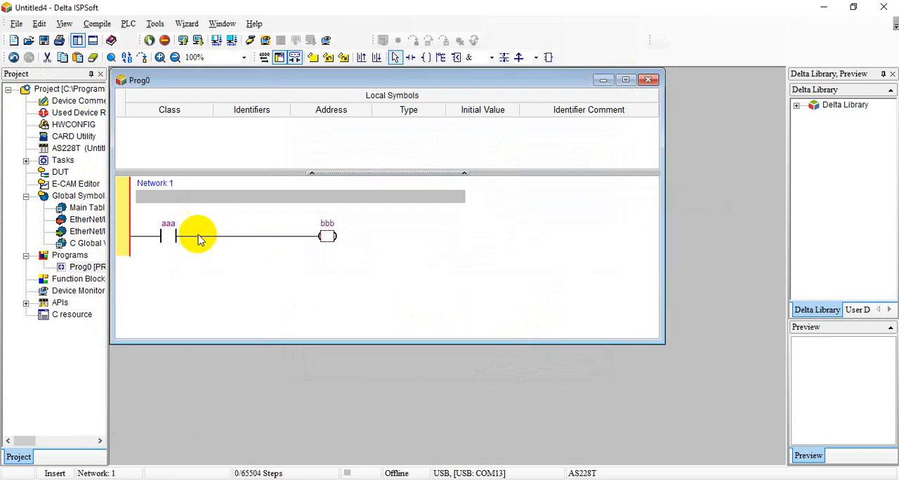
Create a new monitor table holding D0–D9 and D100–D109 (start D0 count 10, then D100 count 10).
right_click(79, 289)
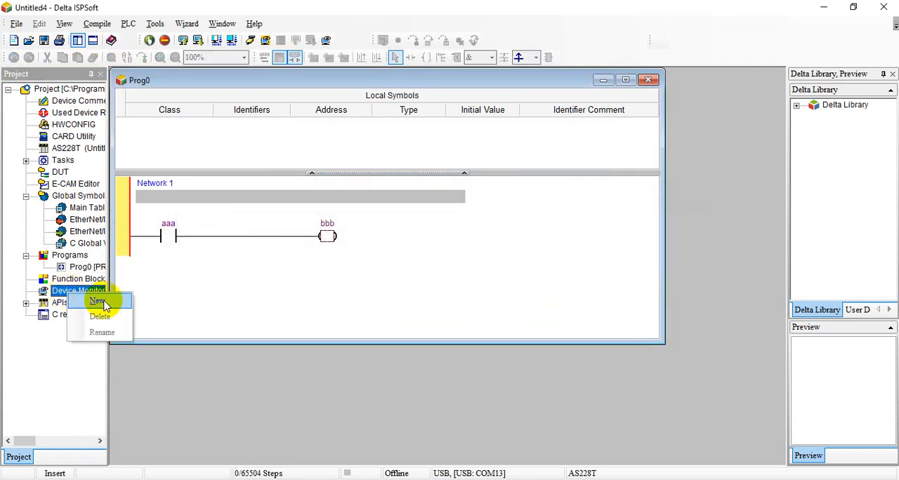
left_click(97, 301)
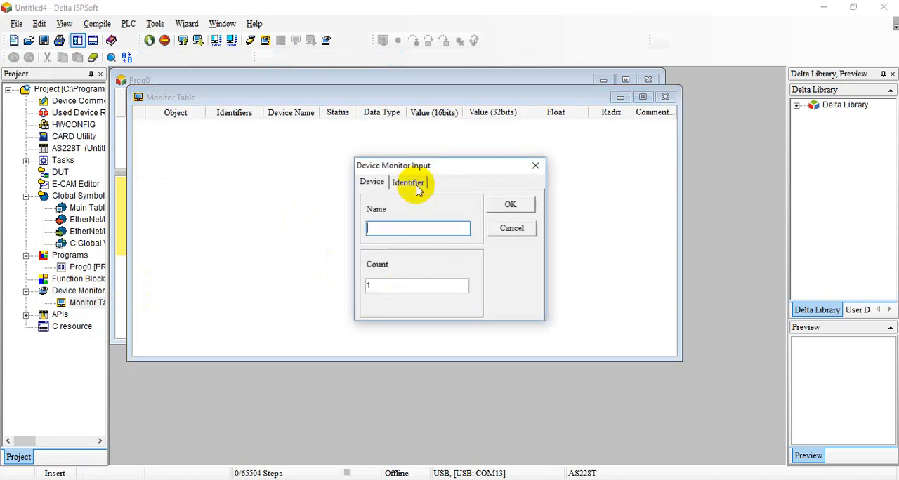
type("D0")
left_click(417, 285)
type("00")
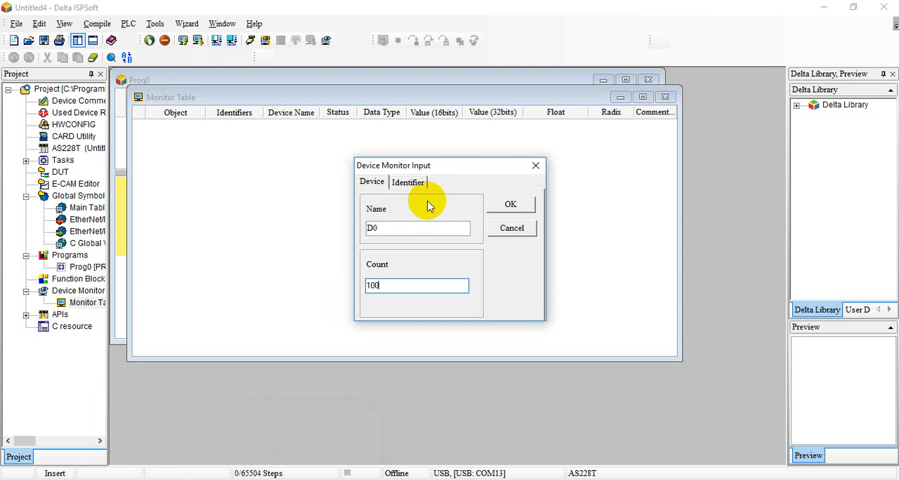
left_click(511, 204)
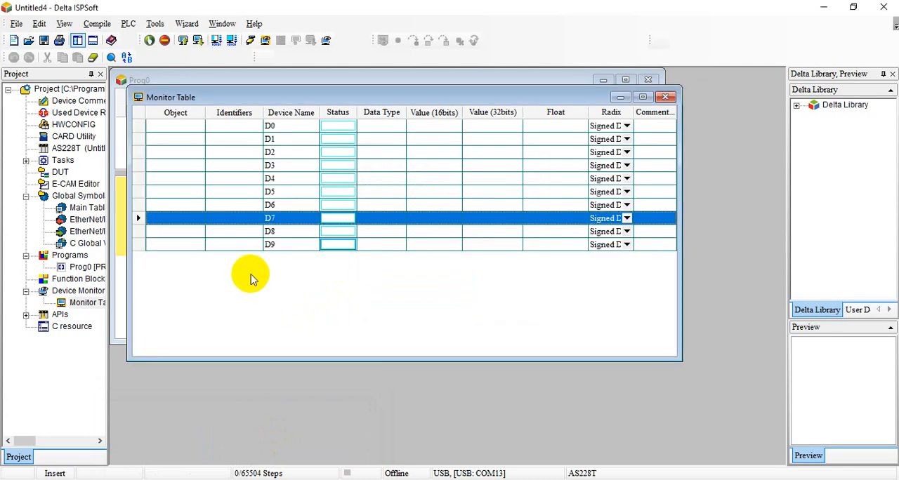
double_click(269, 244)
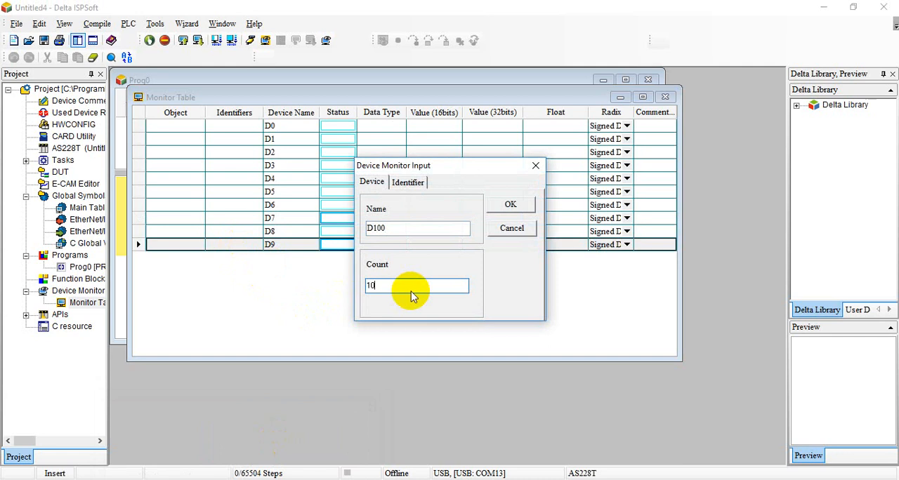
left_click(510, 203)
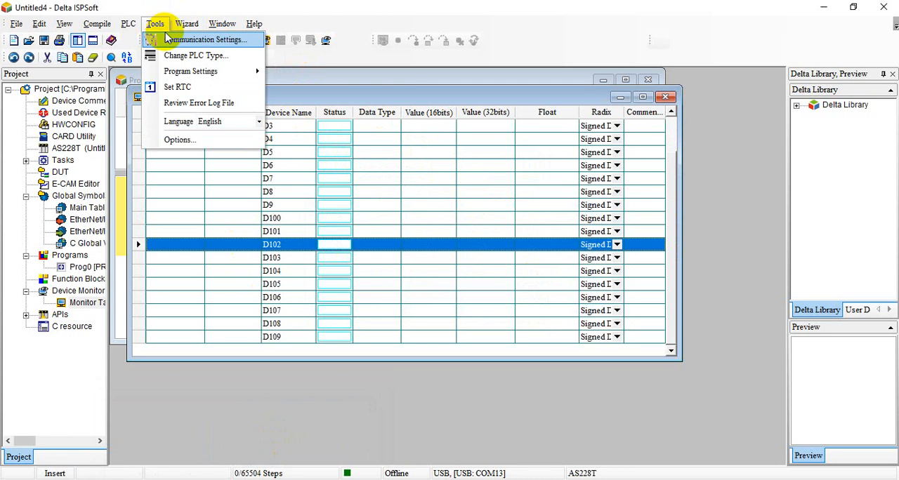
Set communication to Ethernet at 192.168.1.20 and attempt the first download to the PLC.
left_click(205, 39)
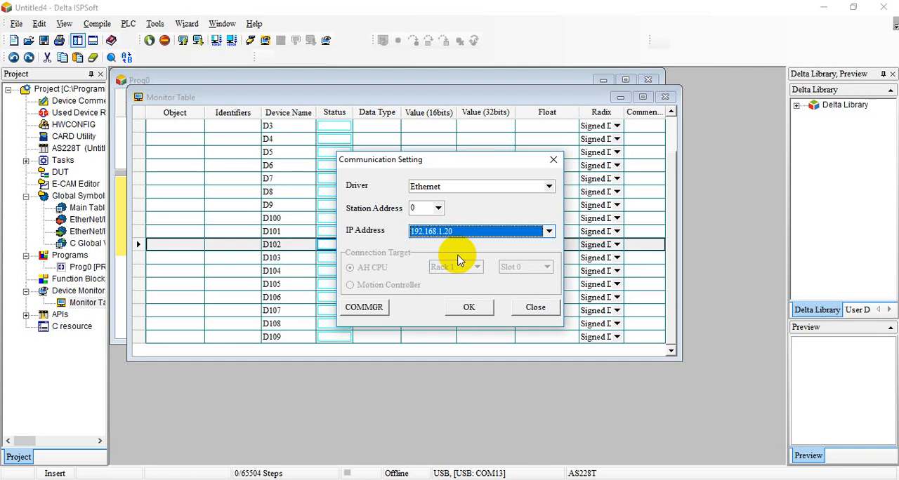
left_click(469, 306)
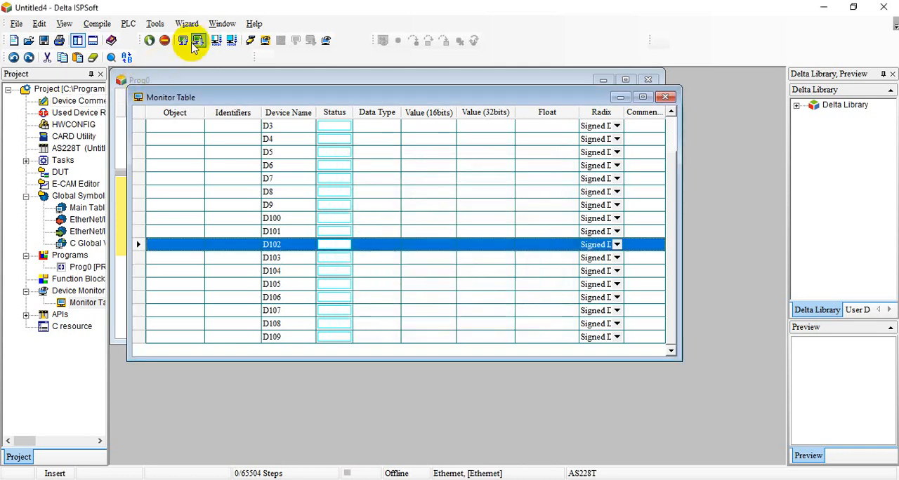
left_click(198, 40)
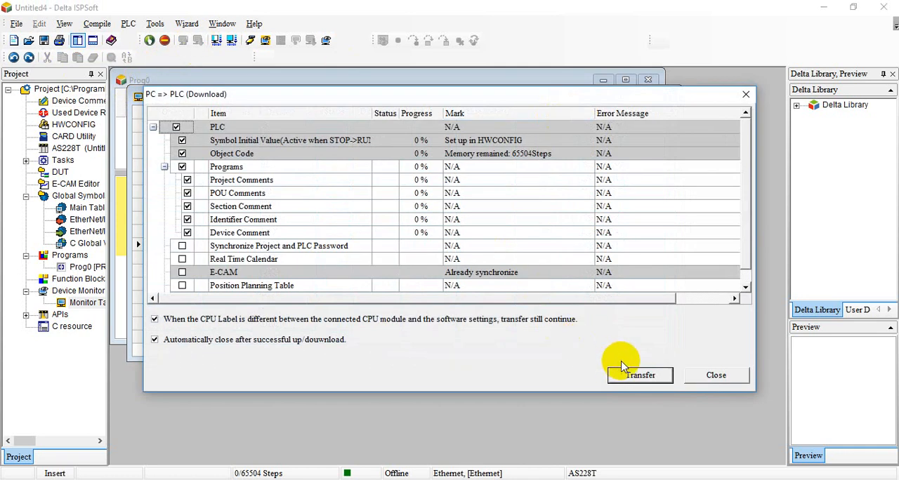
left_click(639, 375)
type("AAA")
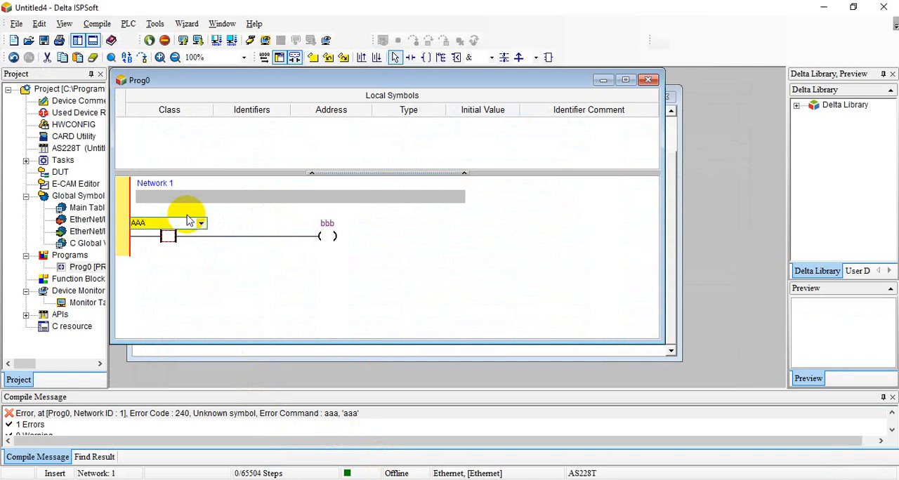
Rename the faulty contact to AAA, recompile with 0 errors and download the project to 100%.
left_click(326, 223)
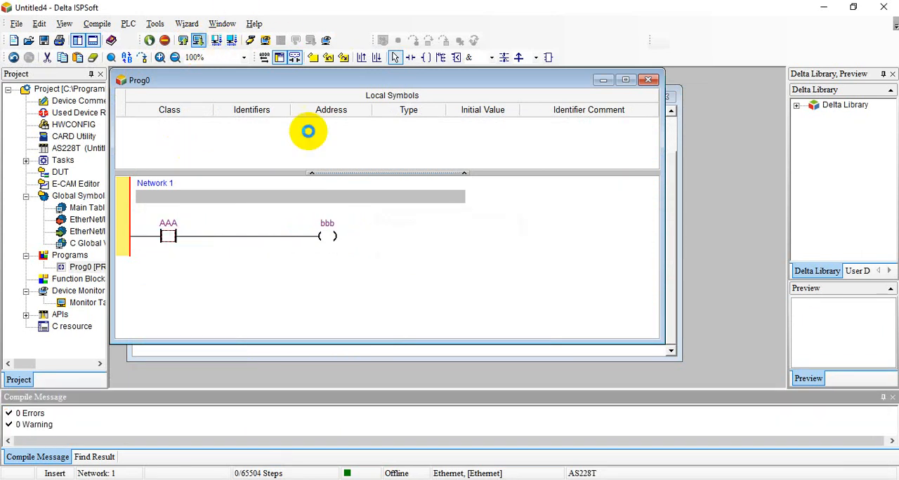
left_click(199, 40)
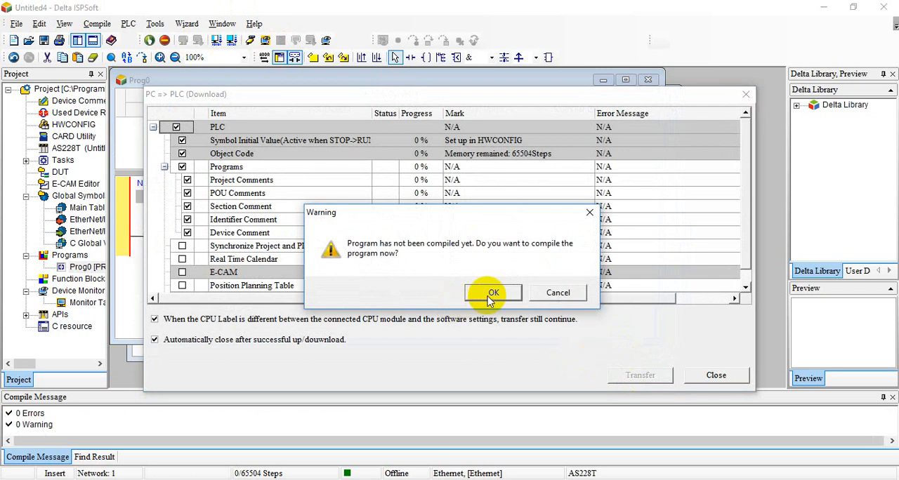
left_click(493, 292)
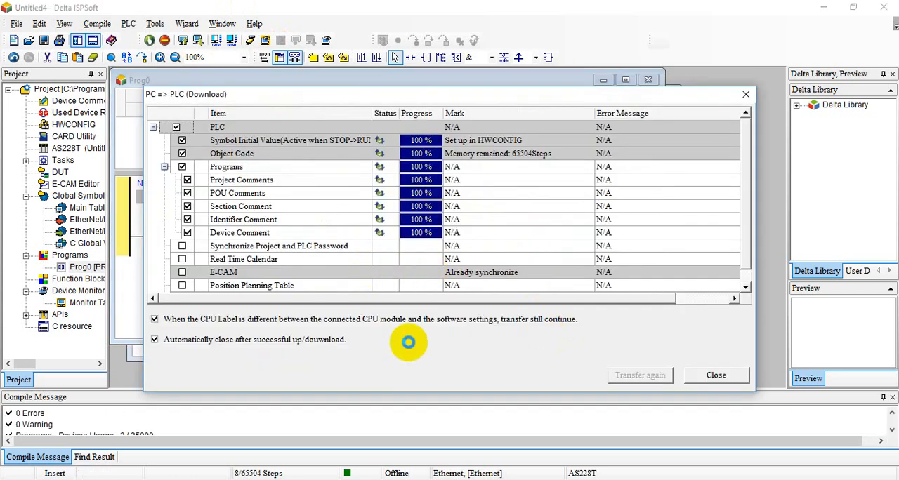
left_click(716, 374)
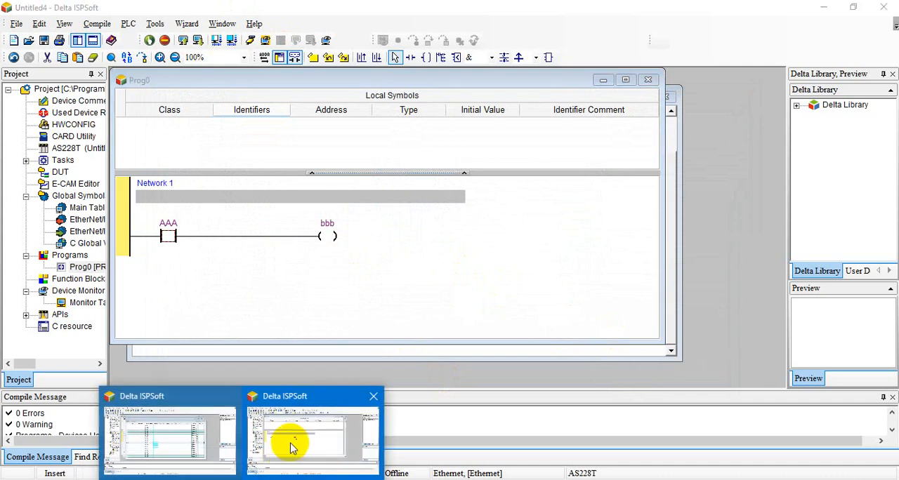
left_click(292, 435)
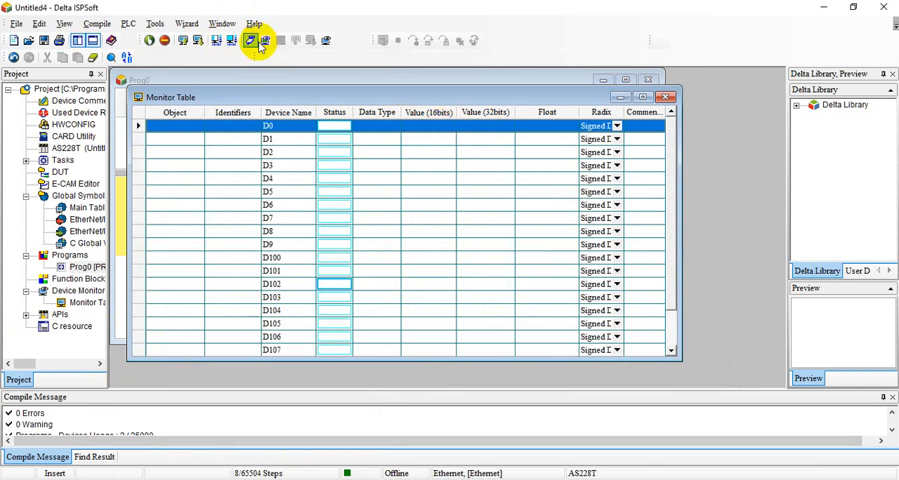
Go online to monitor the AS228T table and write 11 into register D0.
left_click(264, 40)
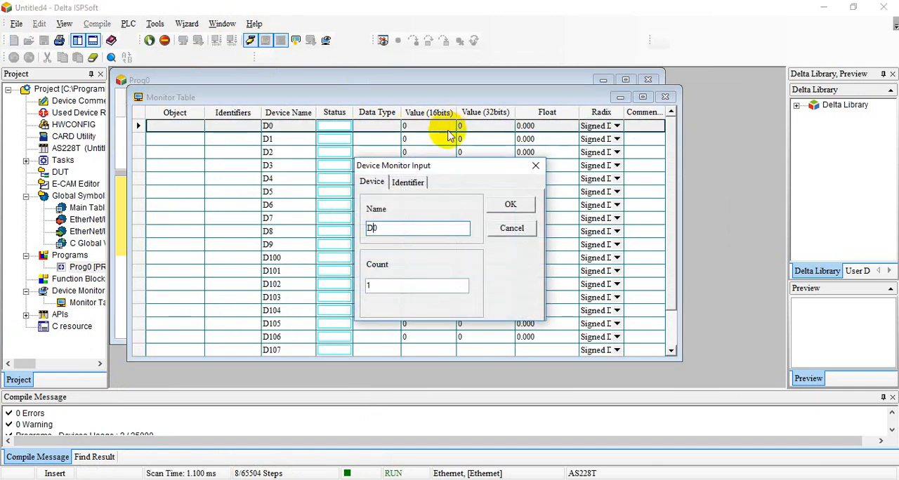
right_click(435, 127)
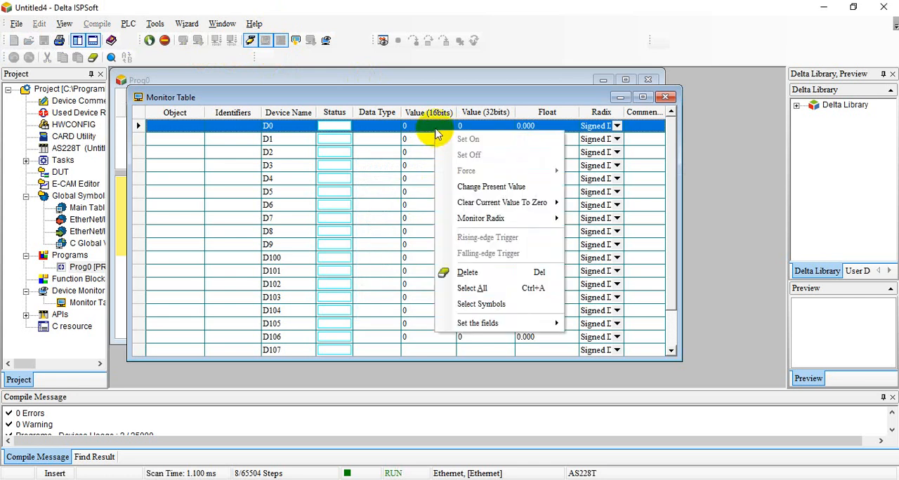
mouse_move(492, 185)
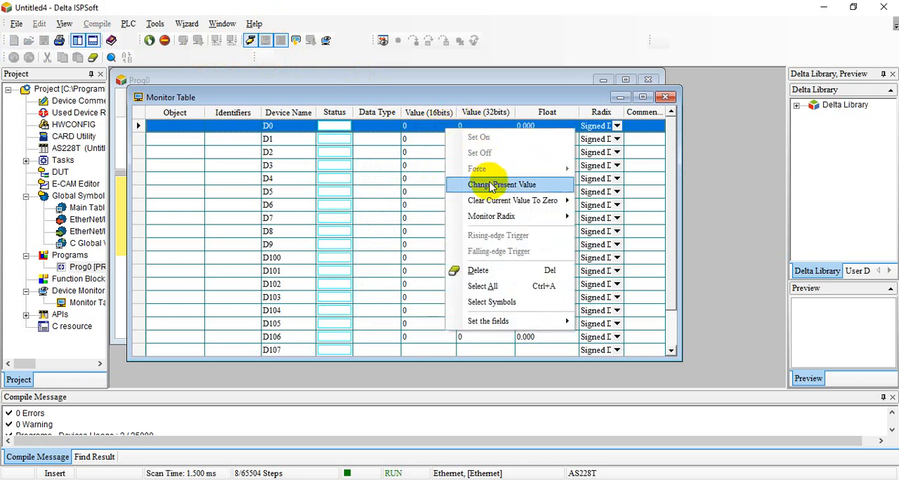
left_click(502, 184)
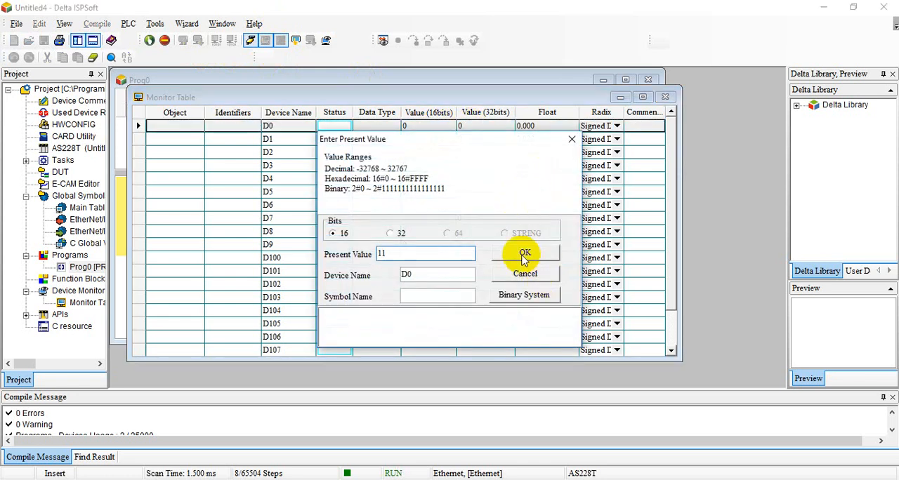
left_click(525, 252)
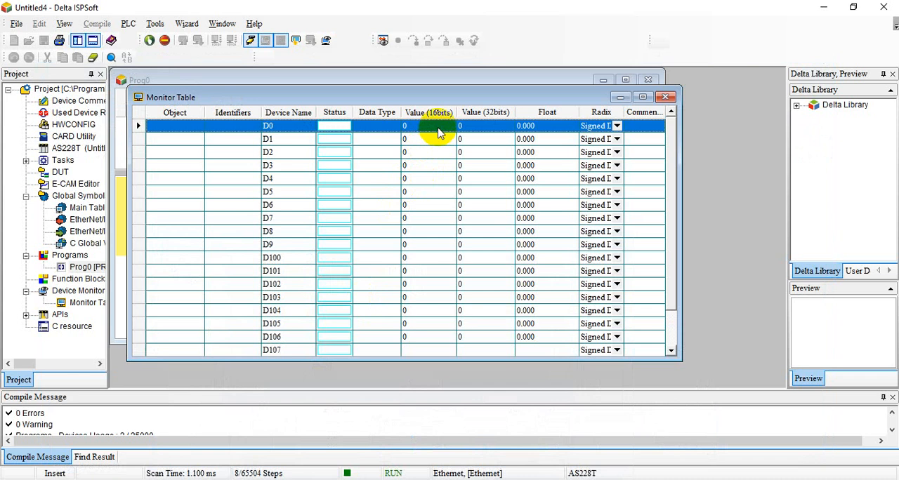
right_click(435, 126)
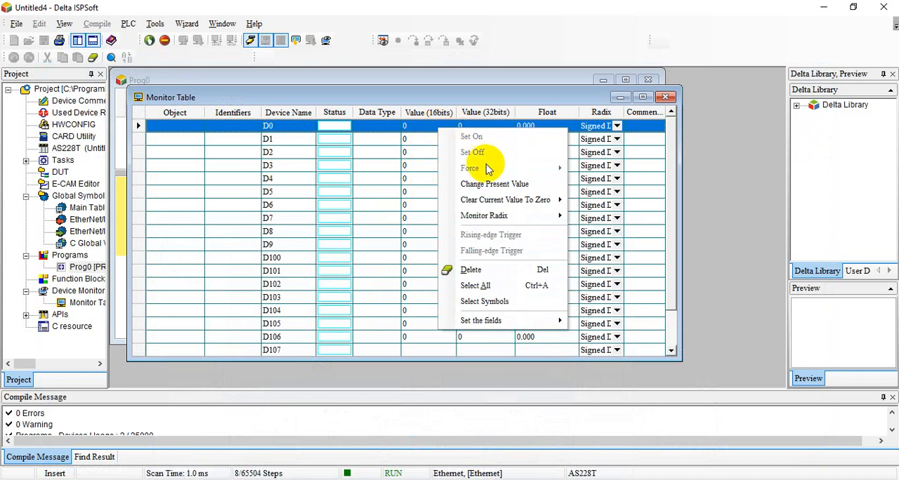
left_click(495, 184)
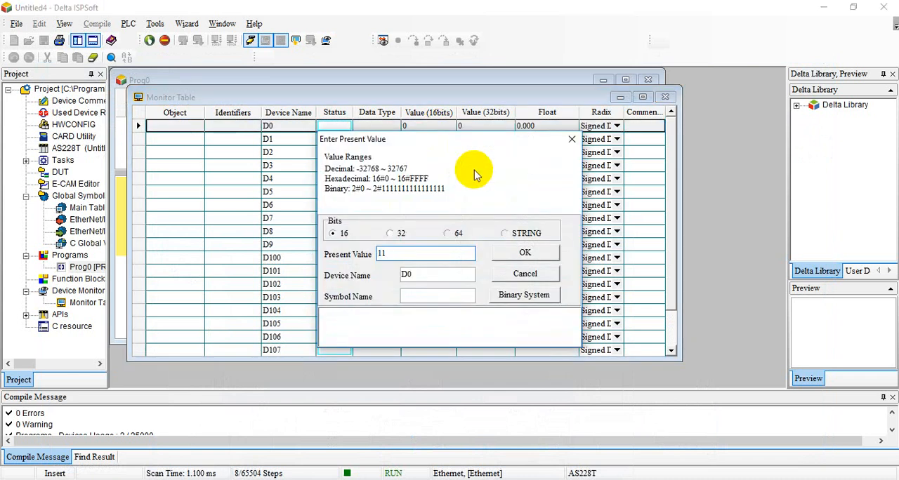
left_click(525, 253)
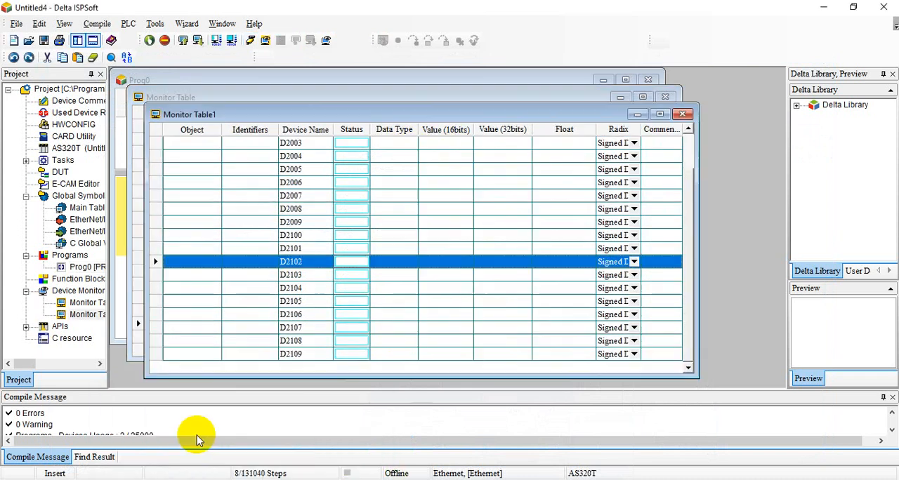
mouse_move(246, 98)
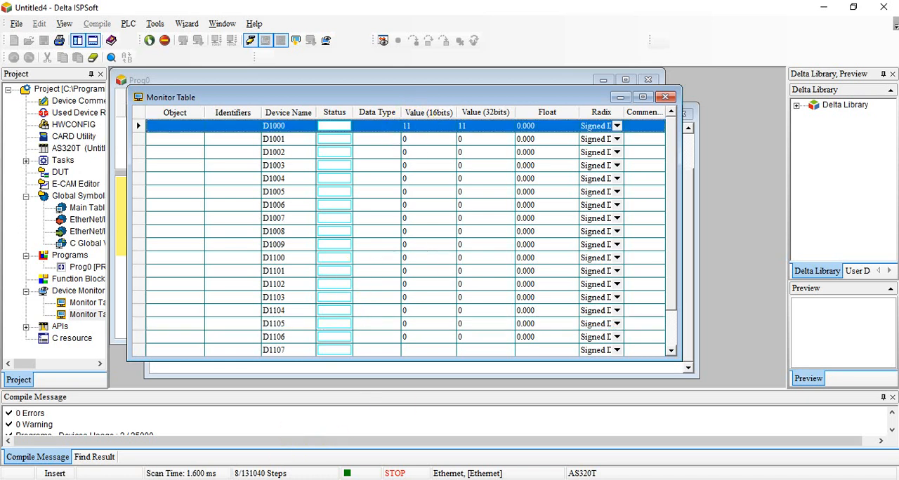
Put the AS320T PLC into RUN, then write 100 into D9 on the AS228T monitor table.
left_click(149, 40)
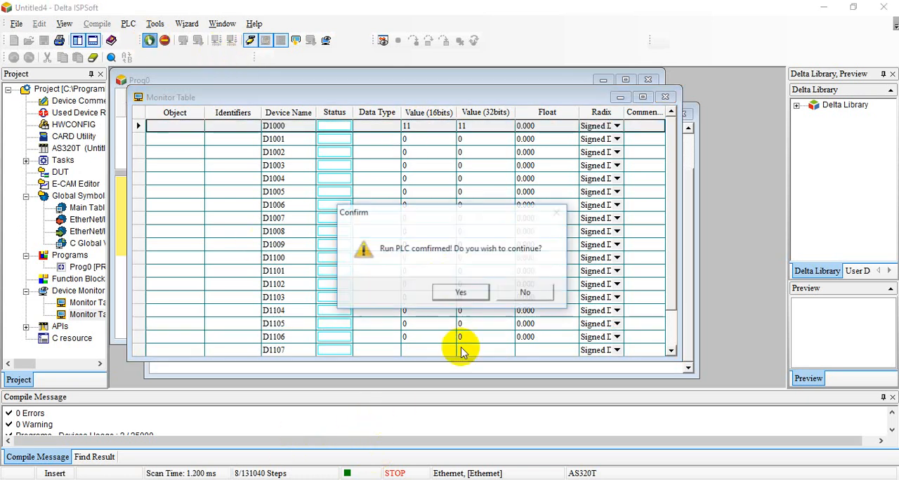
left_click(461, 293)
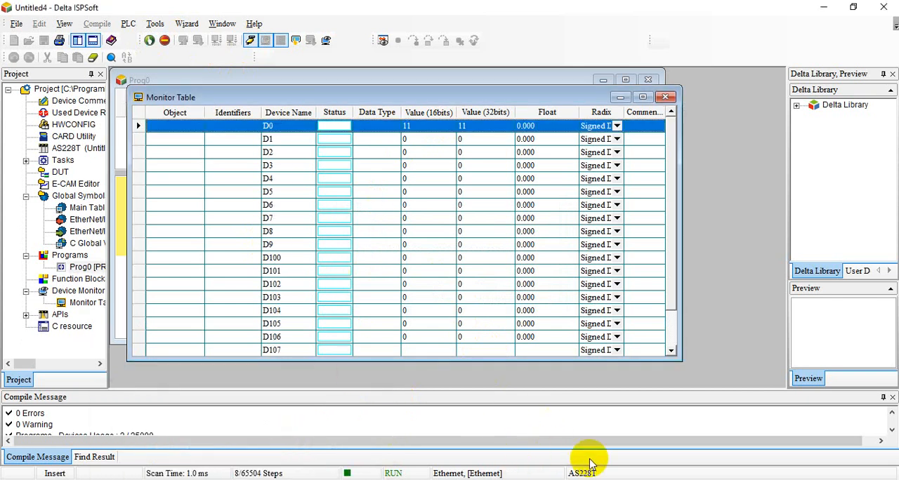
mouse_move(374, 156)
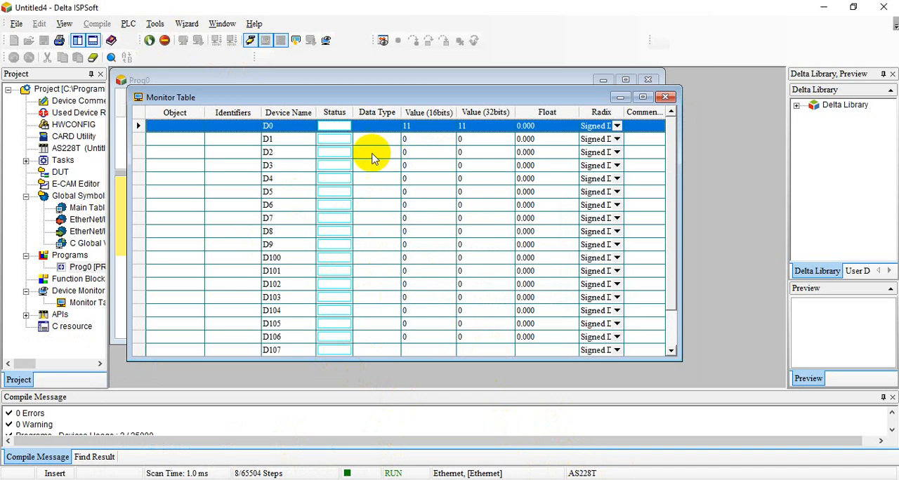
left_click(418, 231)
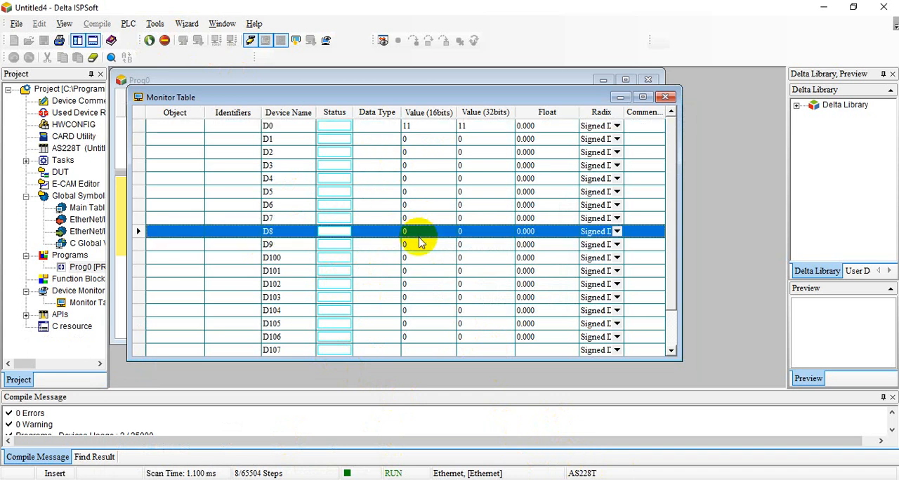
right_click(404, 244)
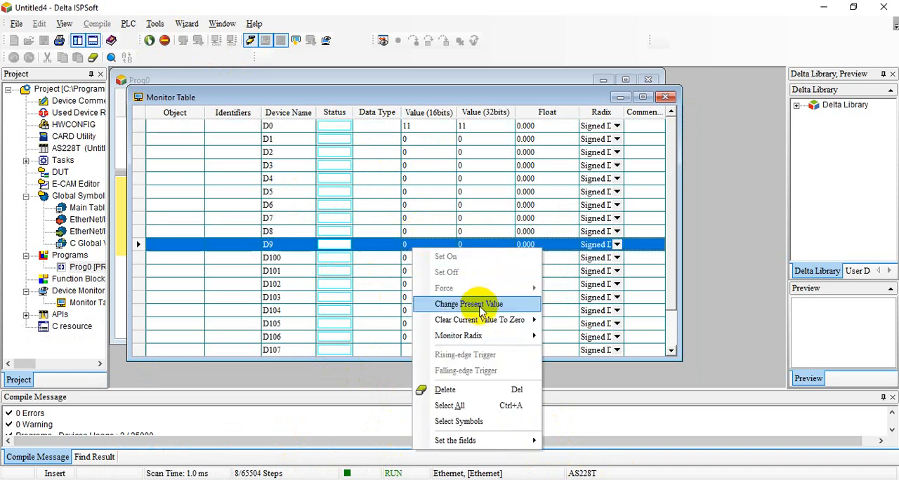
left_click(469, 303)
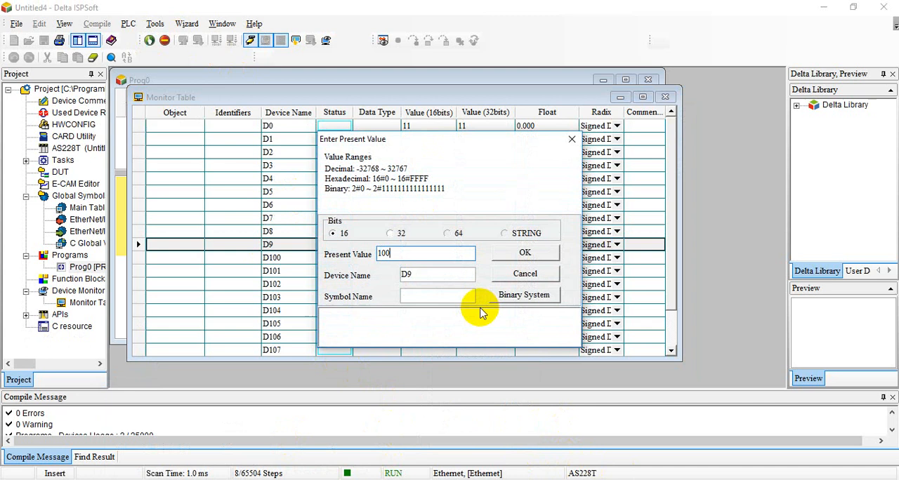
left_click(525, 252)
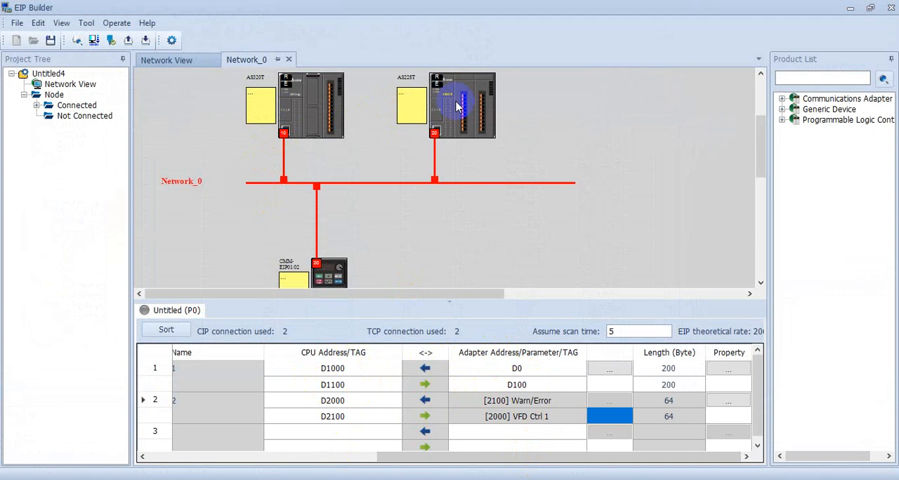
mouse_move(363, 388)
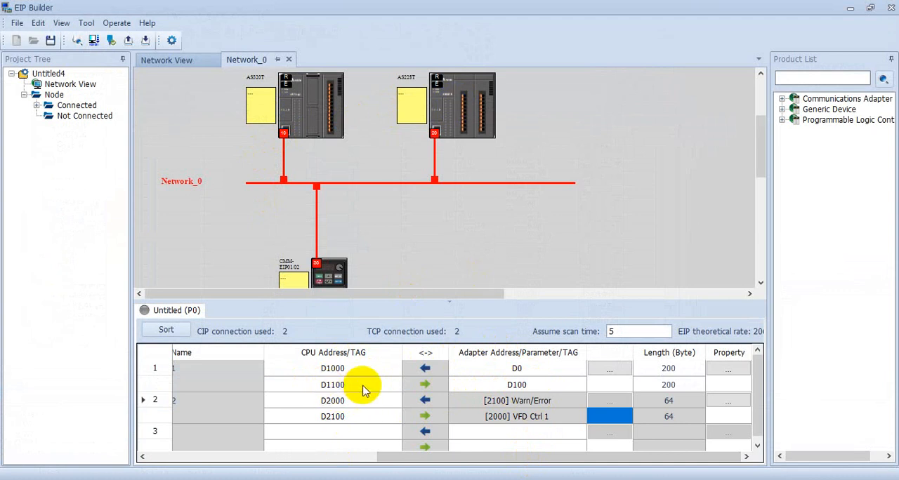
mouse_move(303, 381)
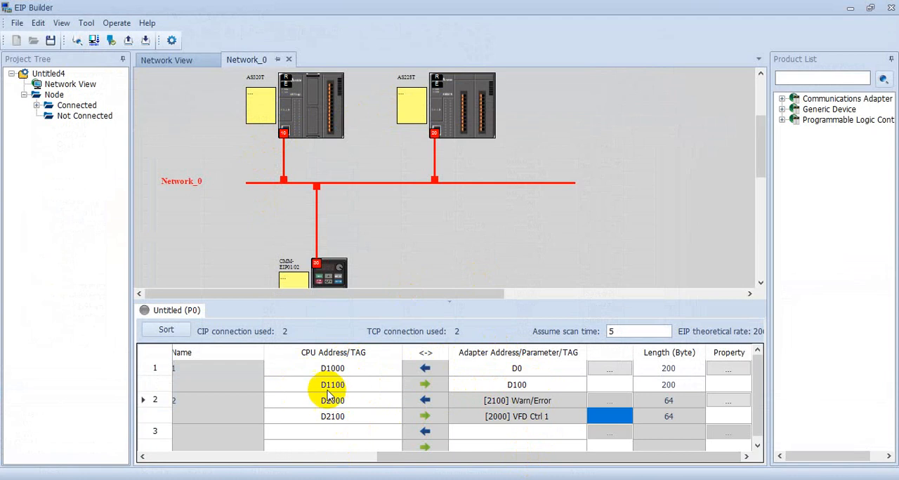
mouse_move(394, 396)
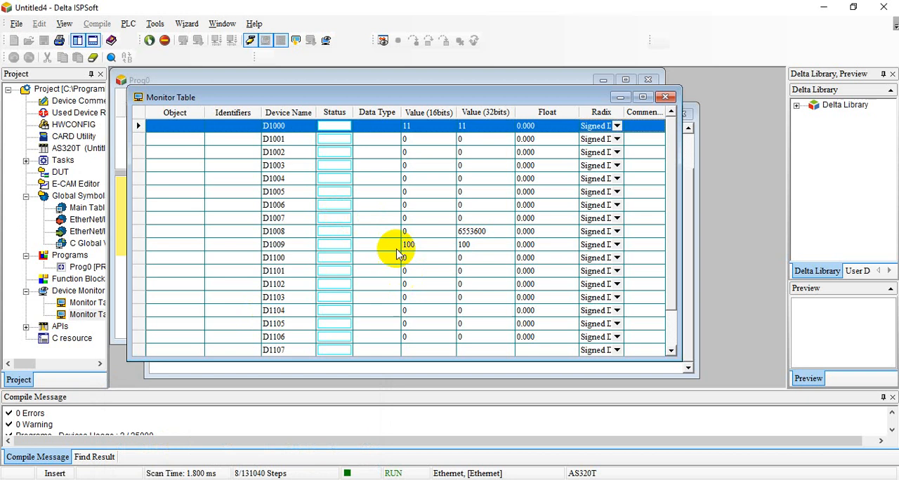
Write 1, 2, 3, 4 into D1100–D1103 and bring up the AS228T window to see D100–D103 match.
left_click(428, 218)
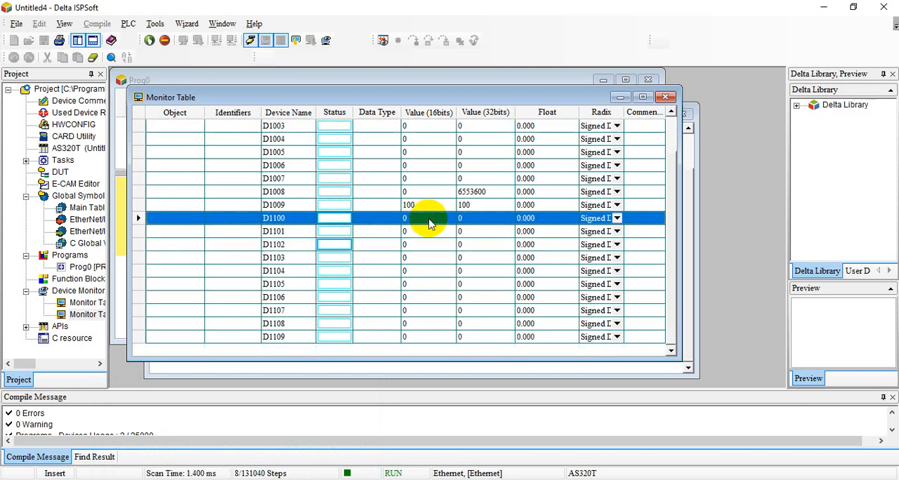
double_click(405, 218)
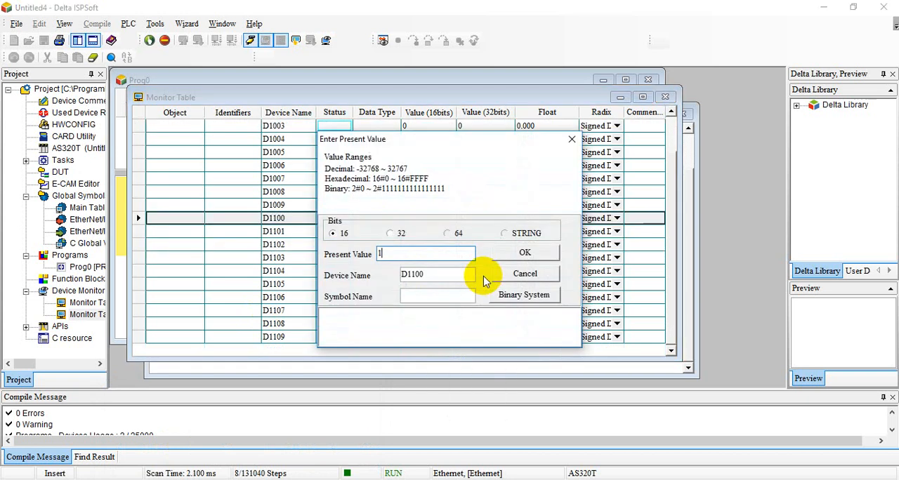
left_click(525, 253)
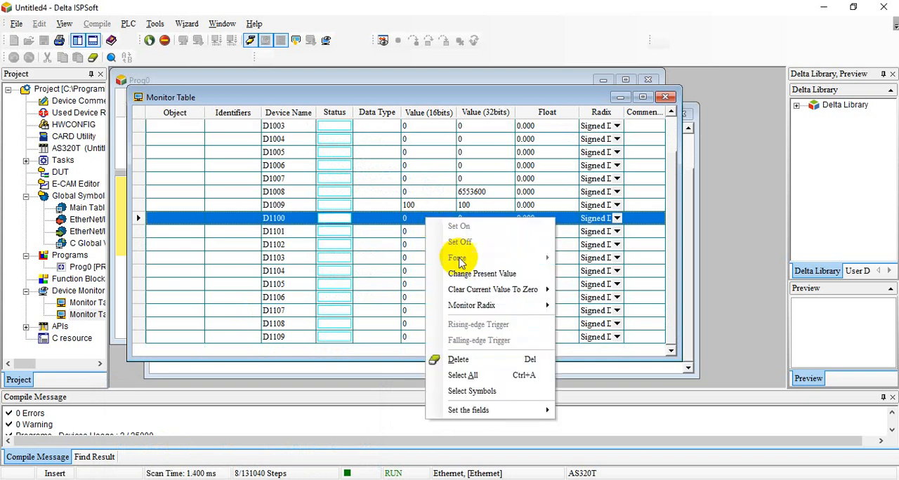
left_click(482, 274)
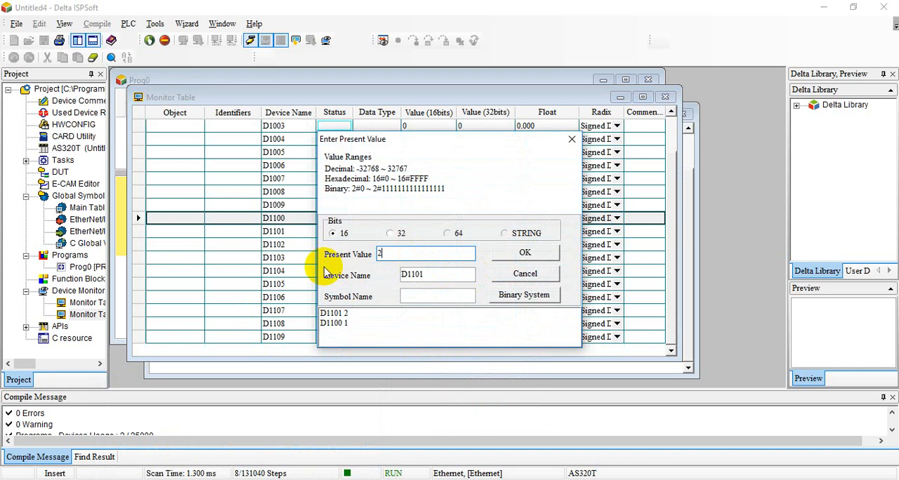
type("3")
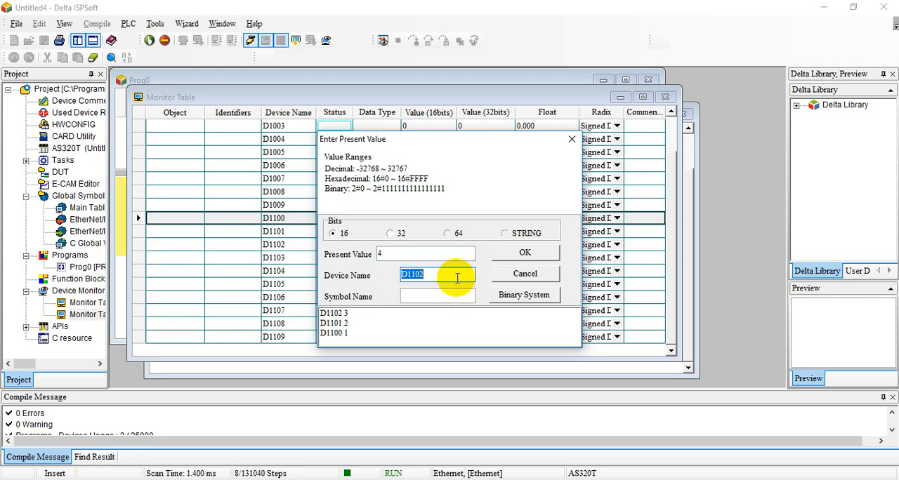
type("D1104")
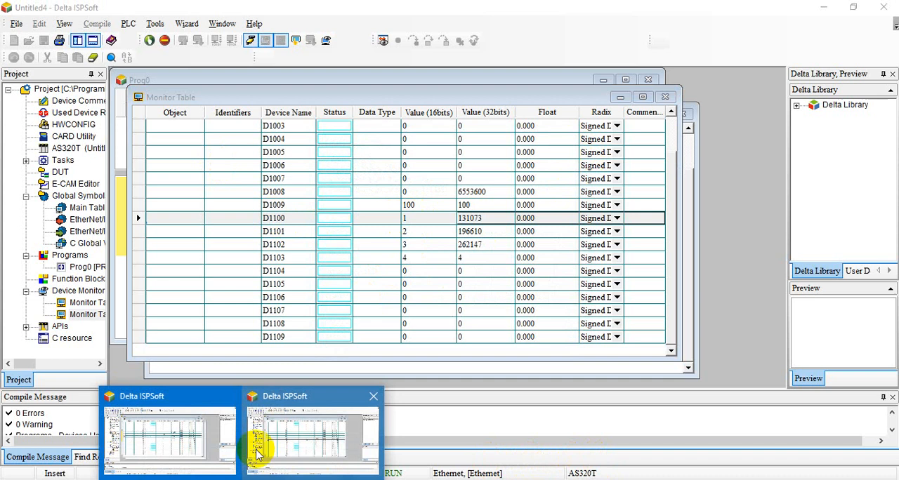
left_click(312, 435)
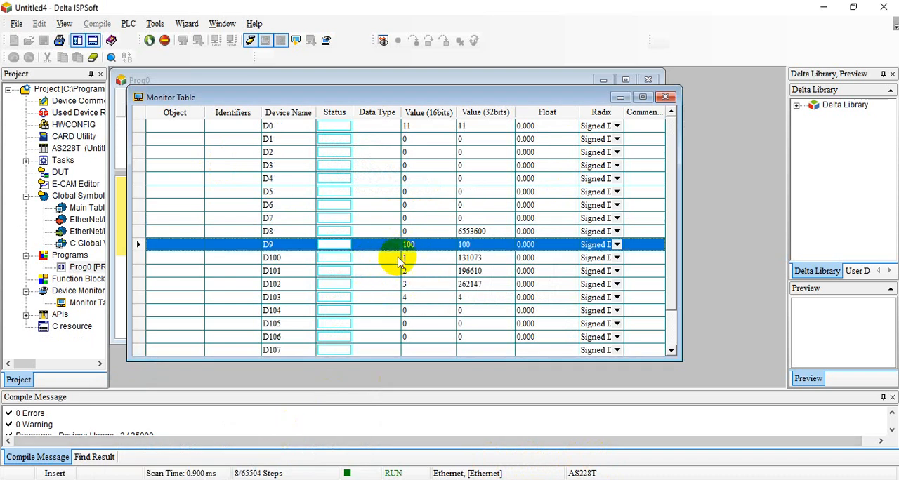
mouse_move(413, 264)
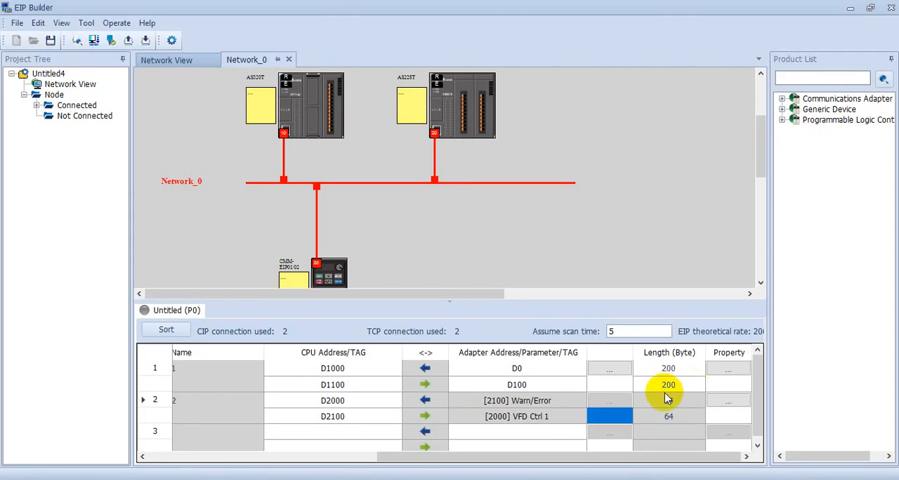
Review the VFD connection's Parameter Setting IN words [2100]–[2102] and OUT words including Freq. Cmd 1.
scroll("down", 3)
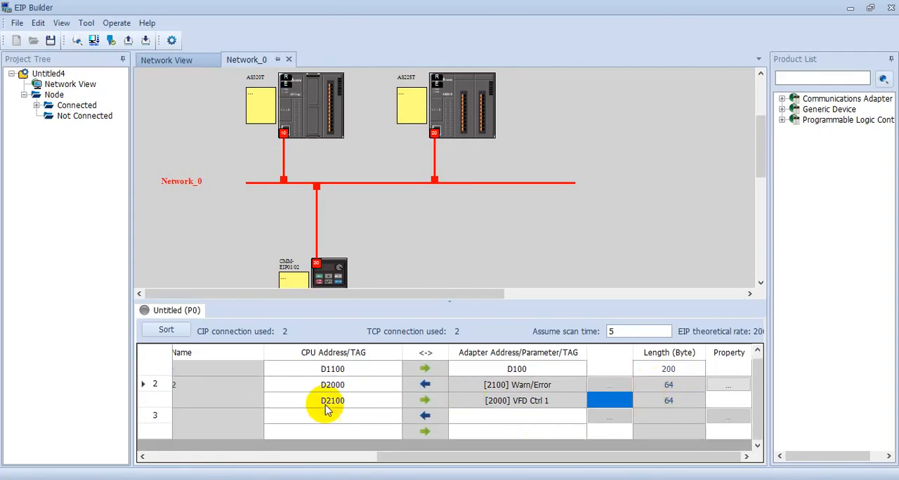
mouse_move(660, 382)
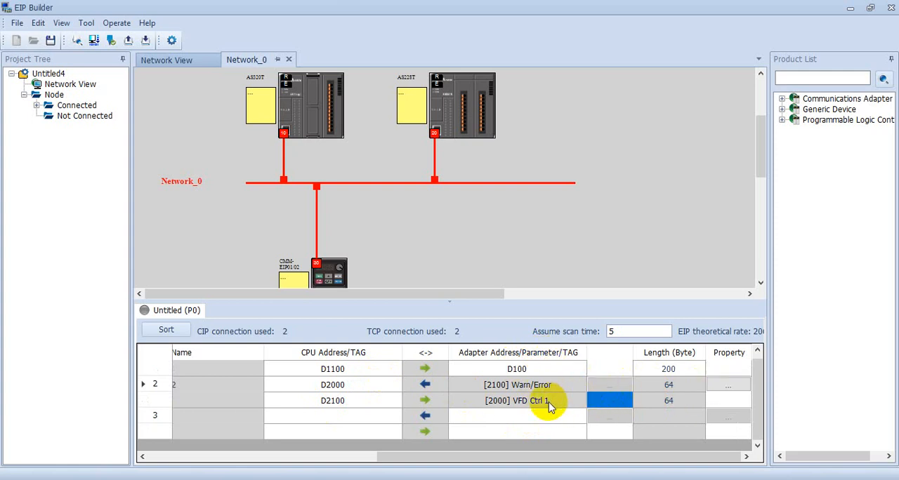
mouse_move(621, 391)
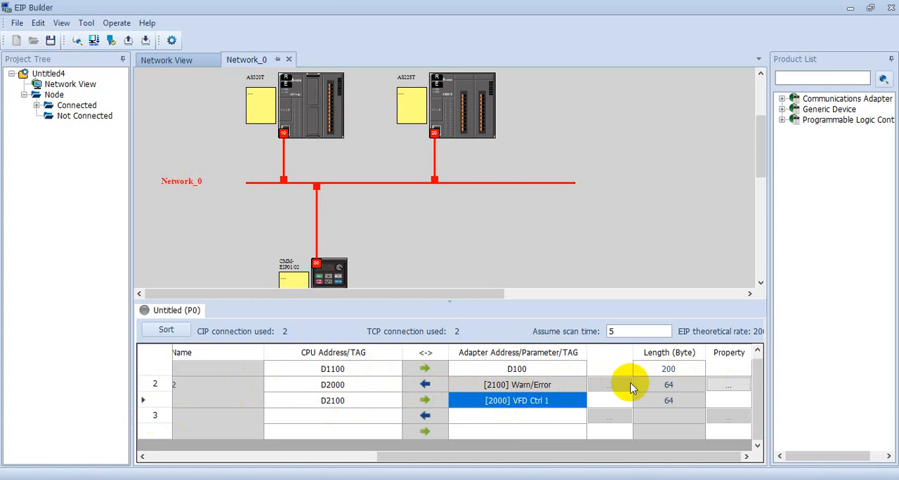
mouse_move(562, 390)
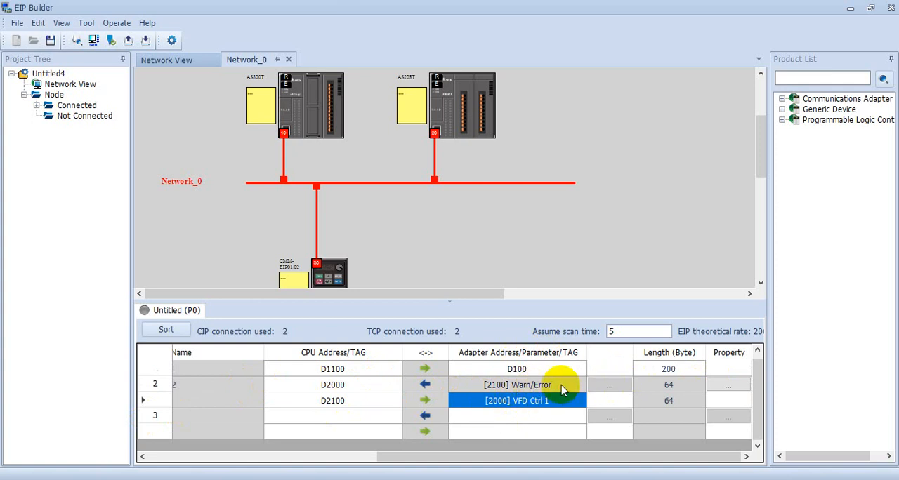
double_click(517, 400)
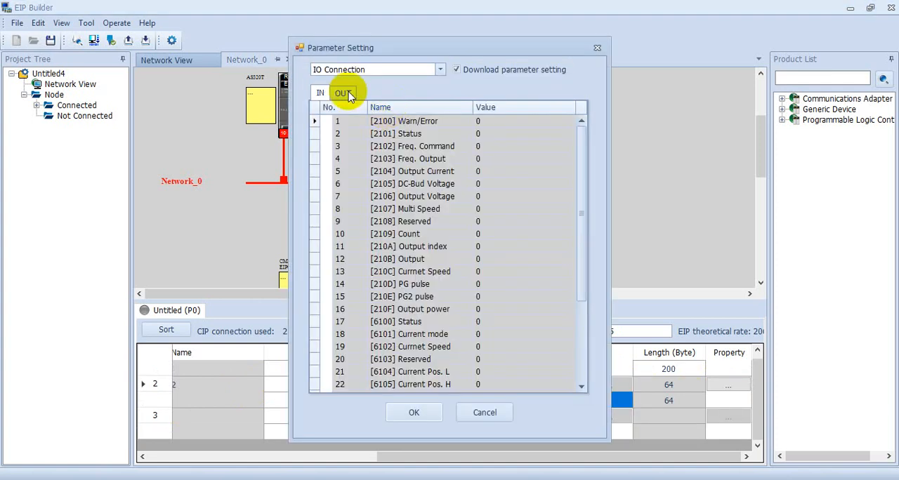
left_click(414, 146)
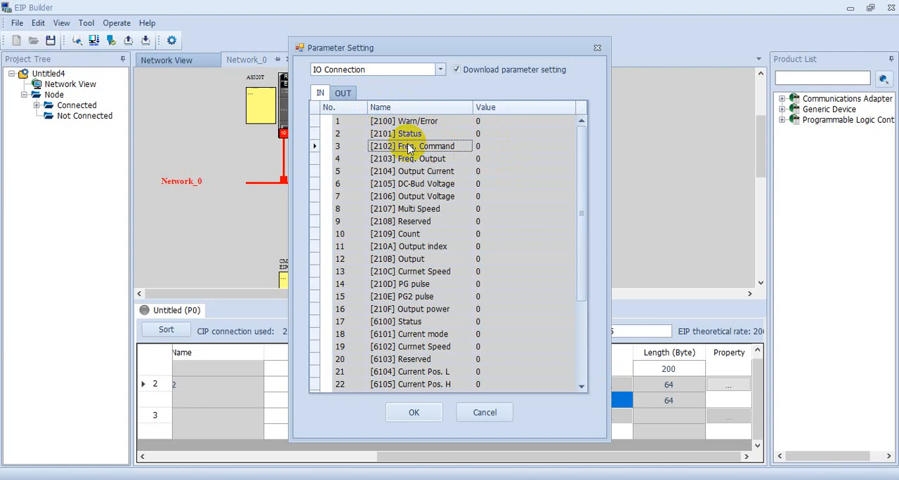
mouse_move(404, 150)
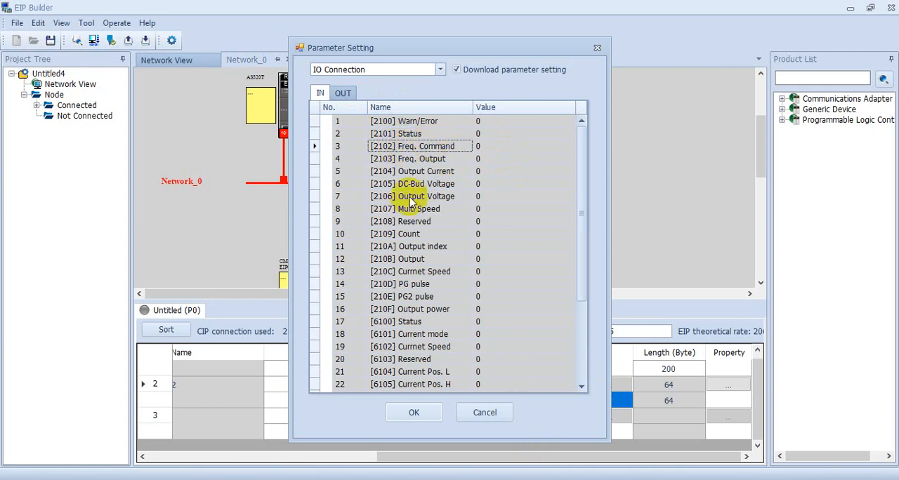
mouse_move(428, 166)
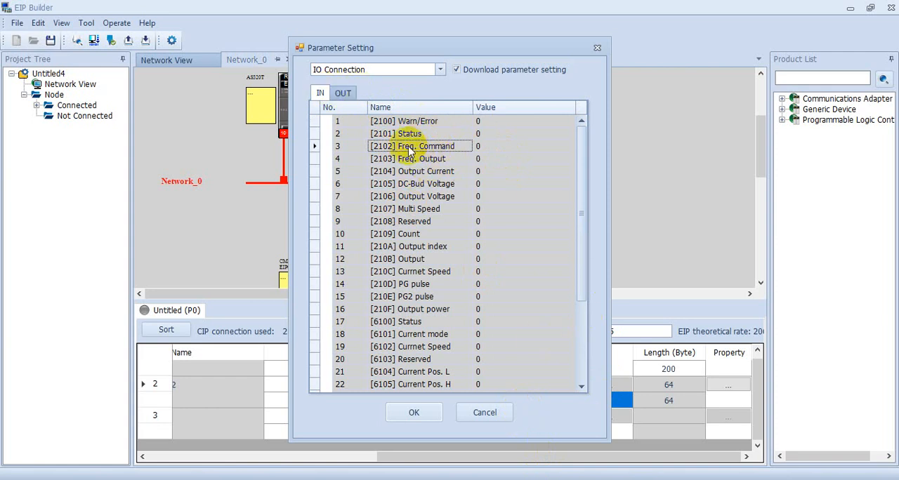
mouse_move(363, 125)
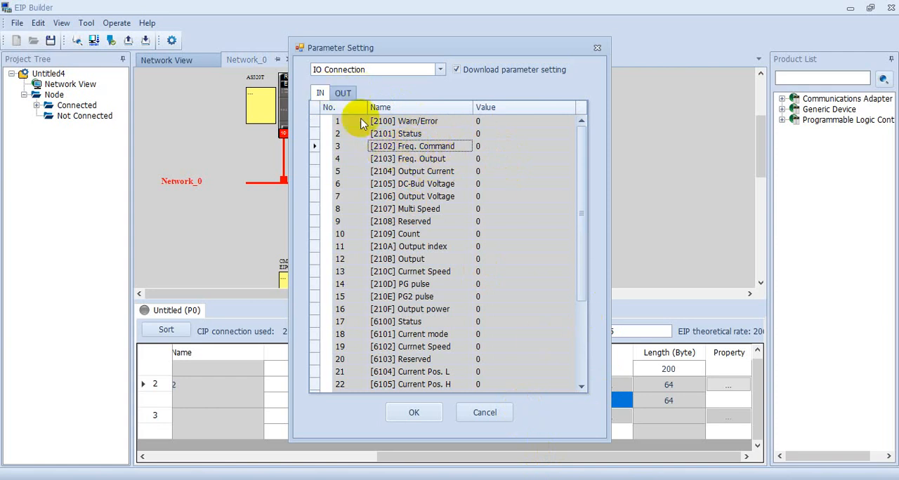
left_click(343, 92)
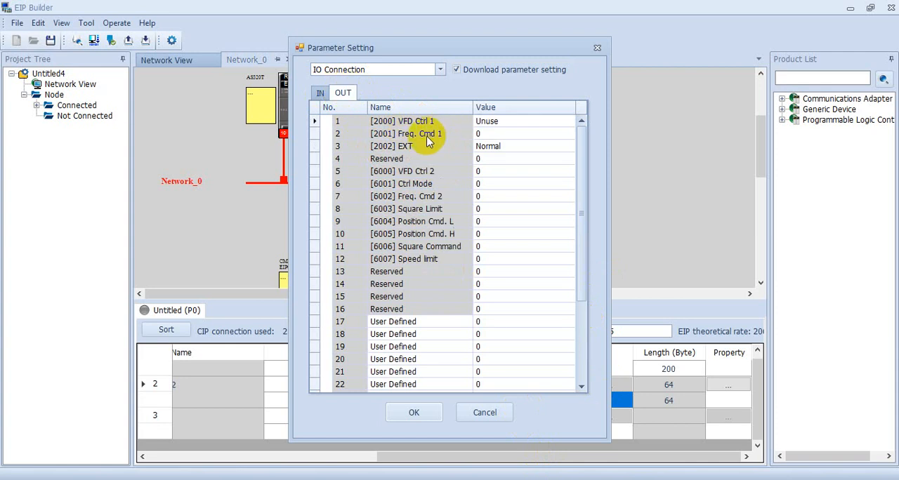
left_click(405, 133)
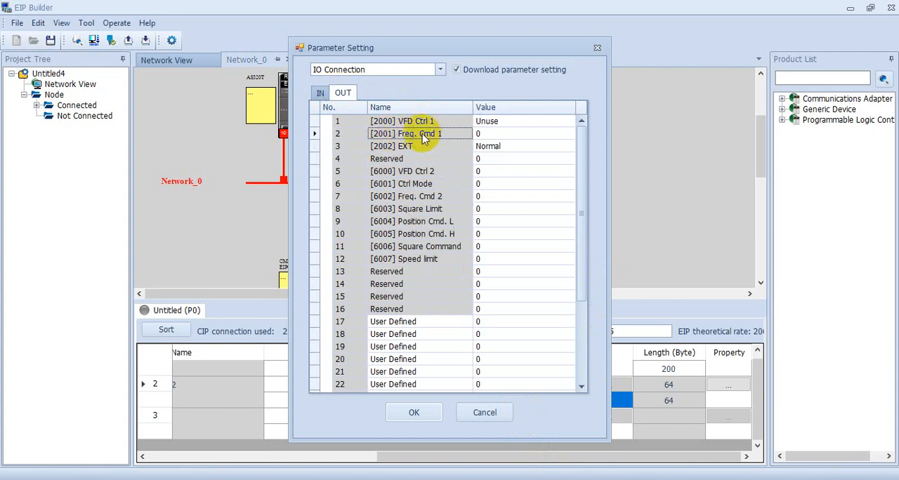
left_click(320, 92)
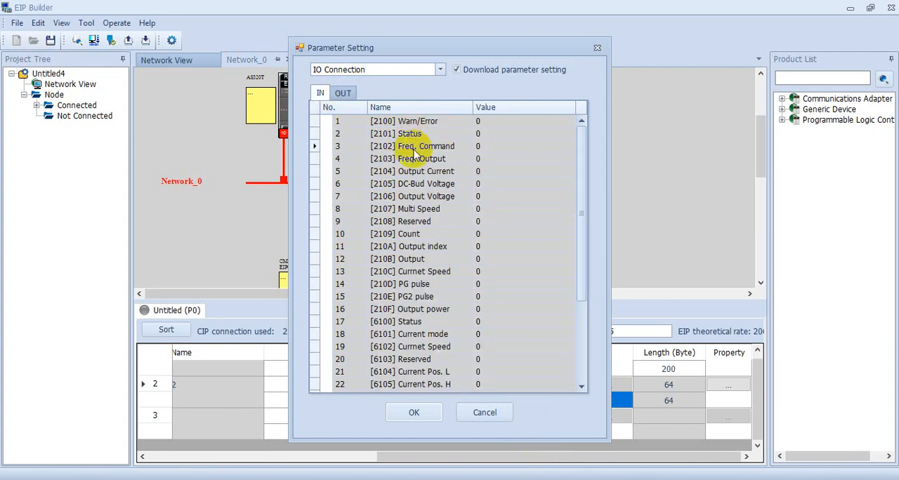
mouse_move(421, 171)
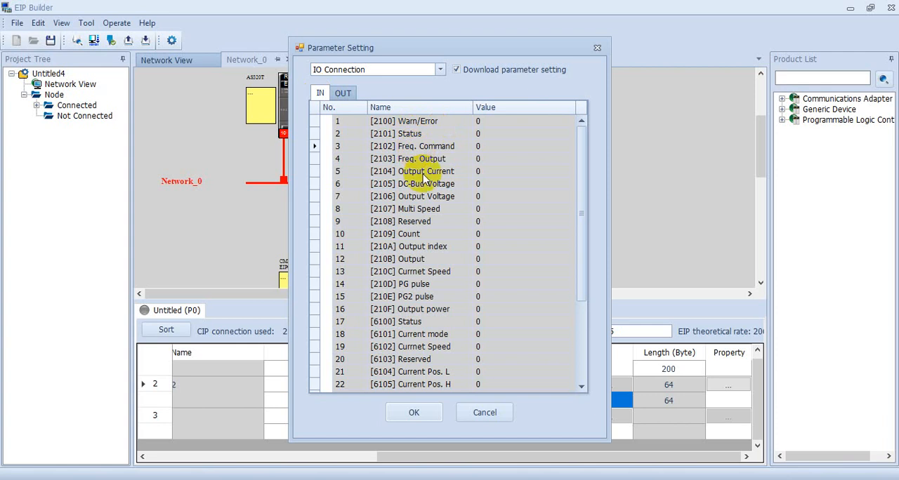
mouse_move(408, 223)
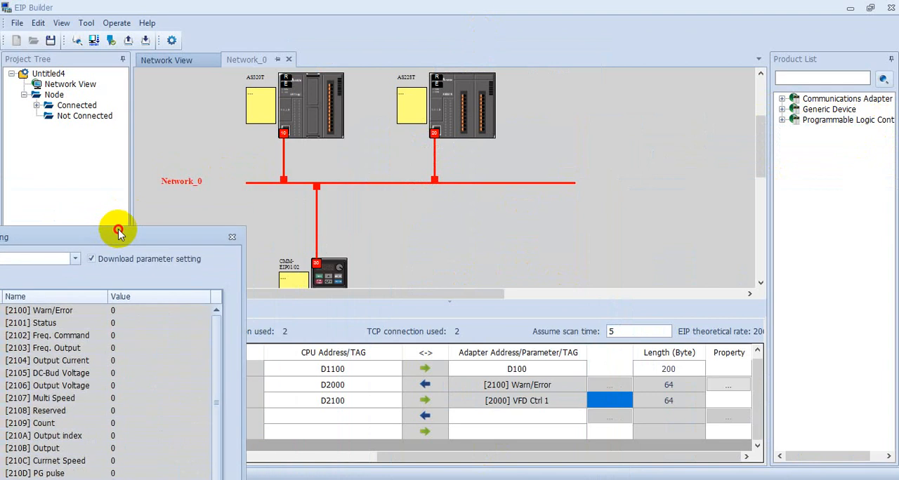
Move the Parameter Setting window beside the D2000/D2100 mapping table and show the OUT words.
left_click_drag(118, 233, 804, 133)
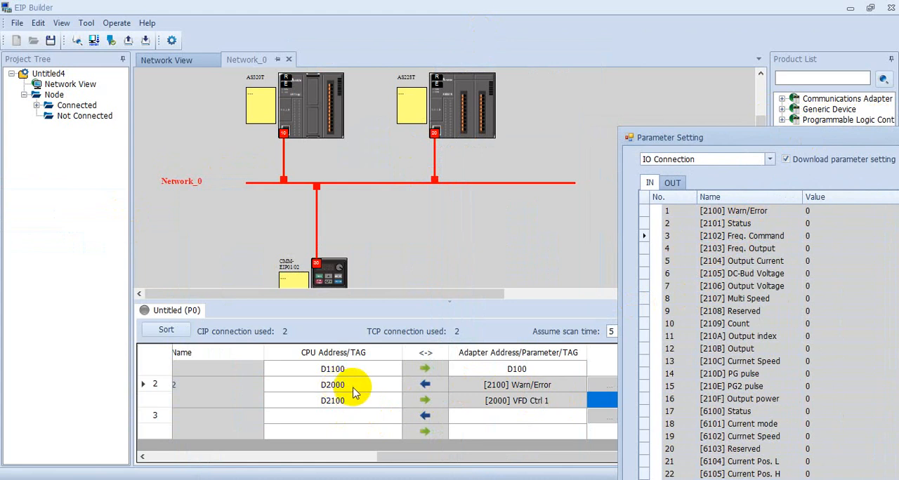
mouse_move(758, 236)
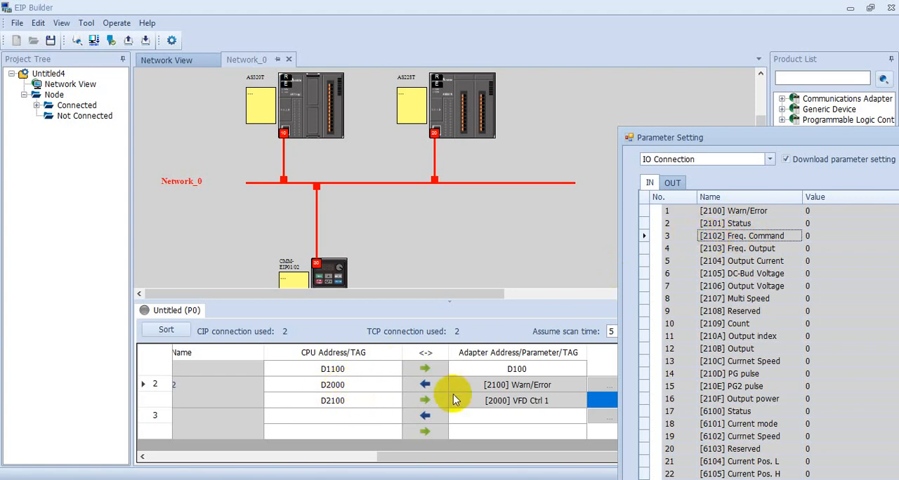
mouse_move(365, 385)
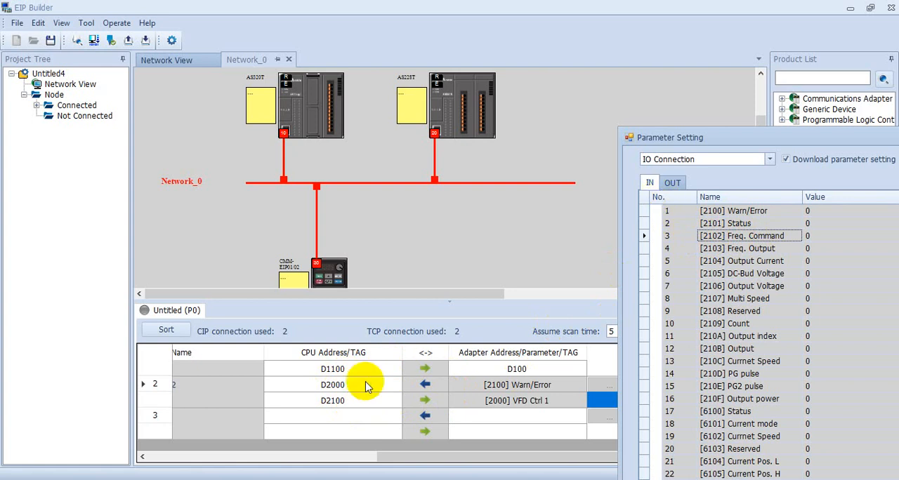
left_click(671, 183)
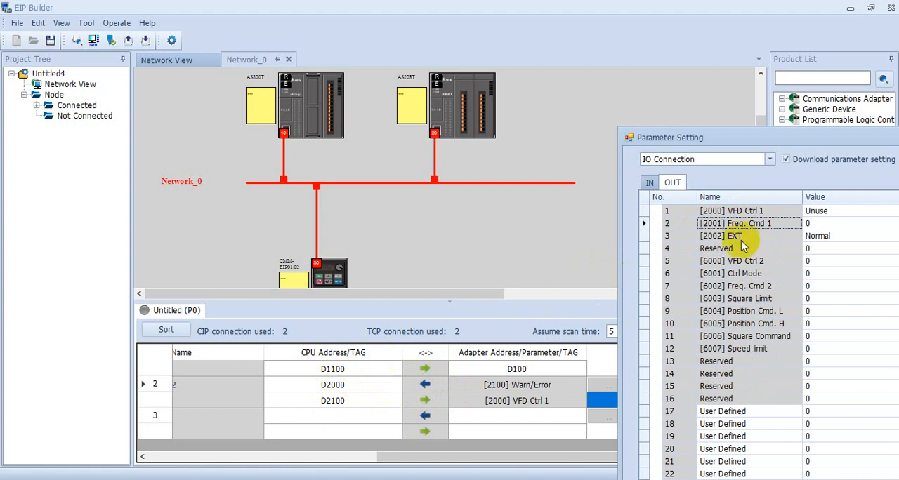
mouse_move(747, 185)
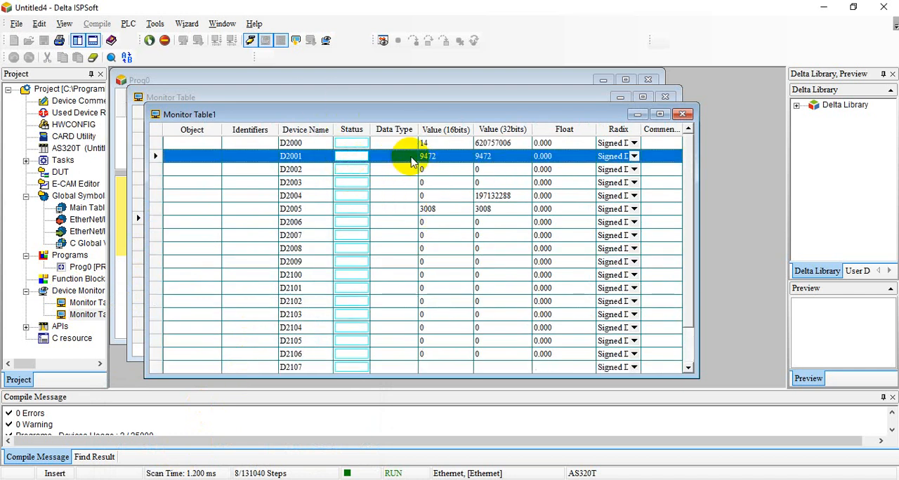
Write 5000 into D2101 via Change Present Value and check that D2002 also reads 5000.
right_click(413, 156)
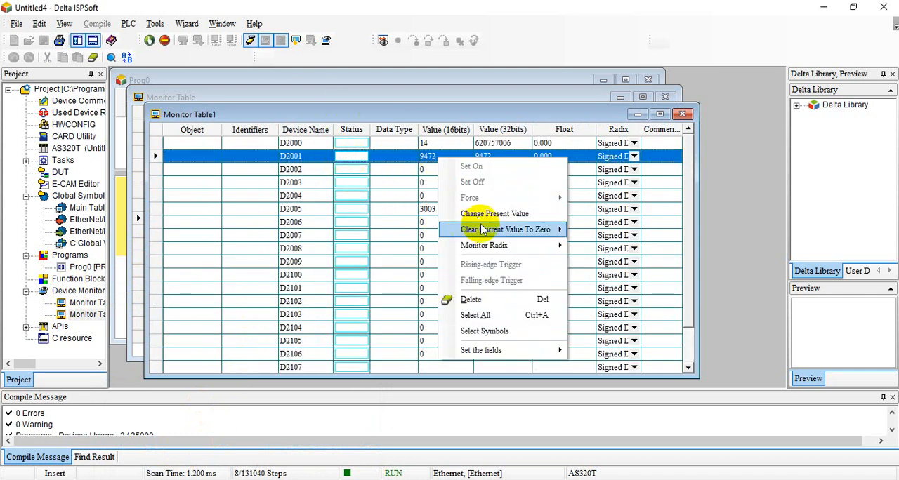
left_click(504, 230)
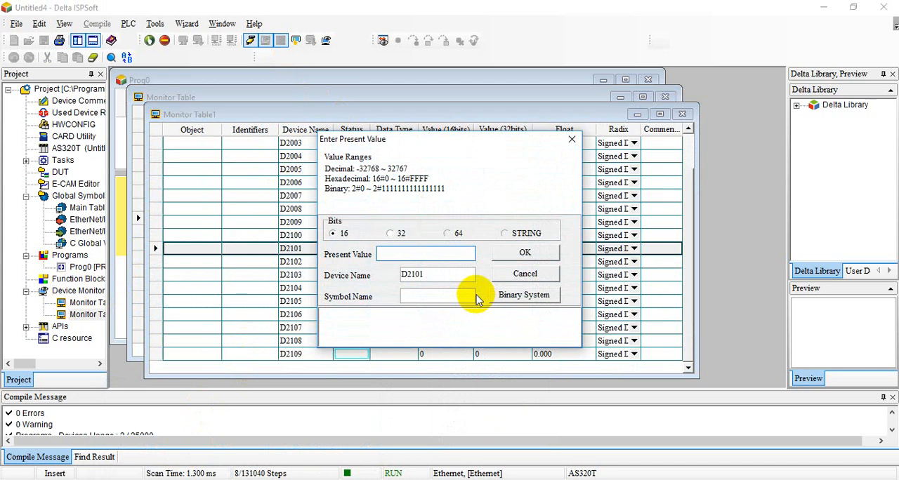
type("500")
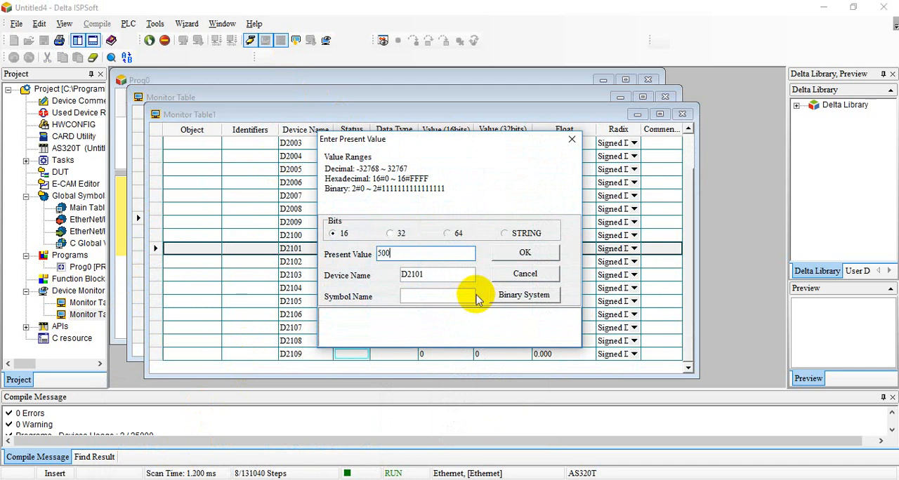
type("0")
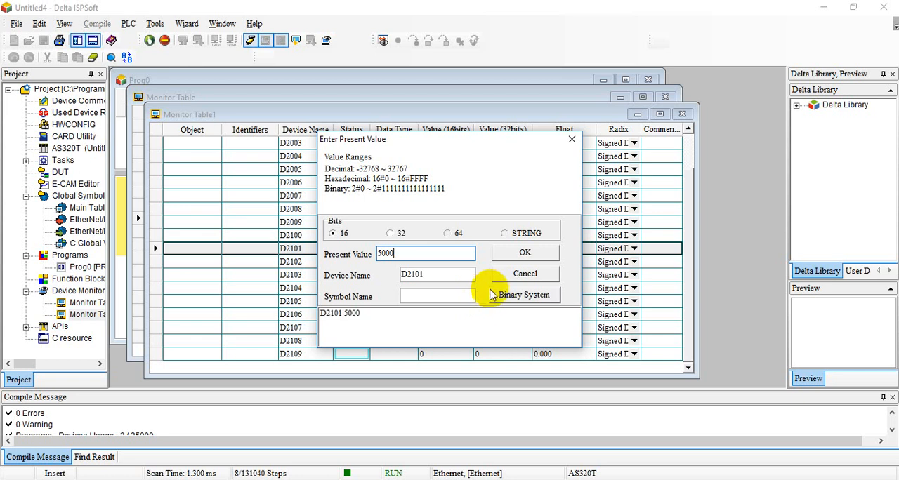
left_click(525, 253)
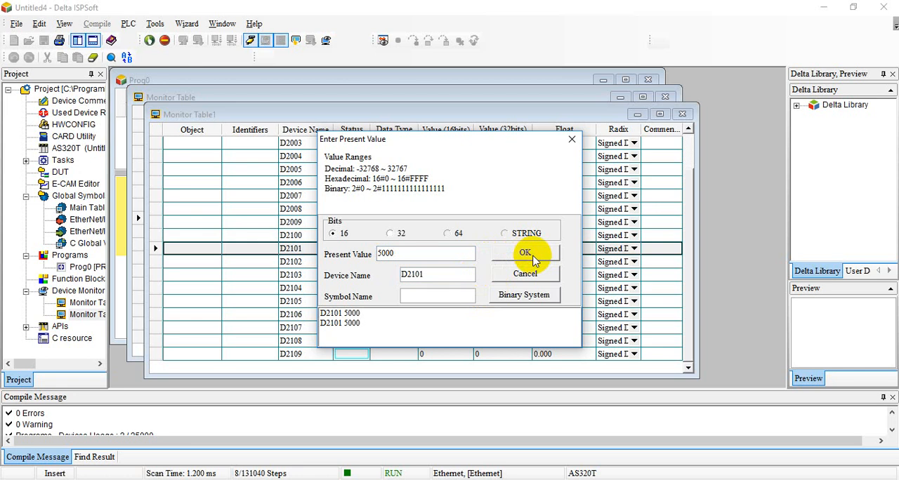
mouse_move(525, 274)
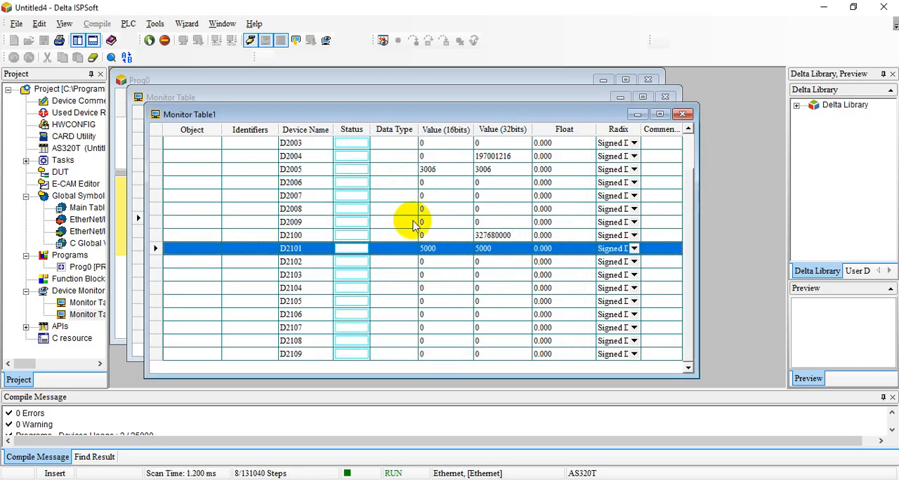
scroll("up", 3)
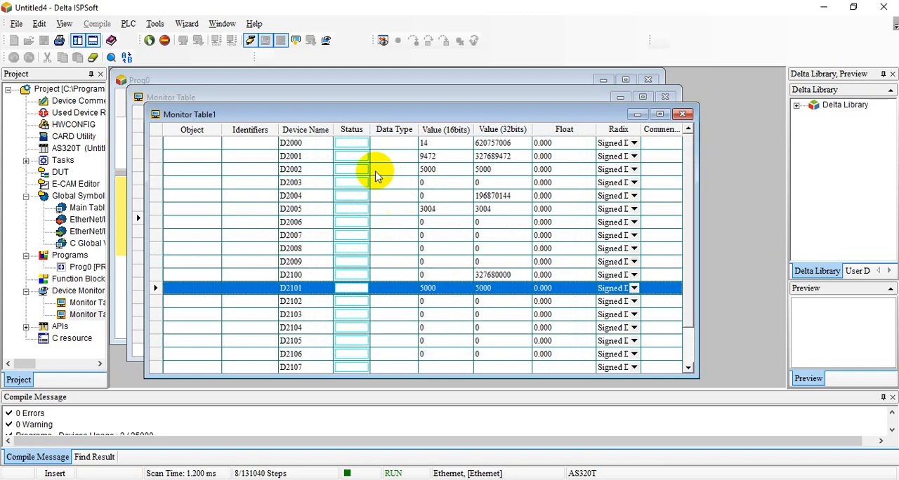
left_click(291, 170)
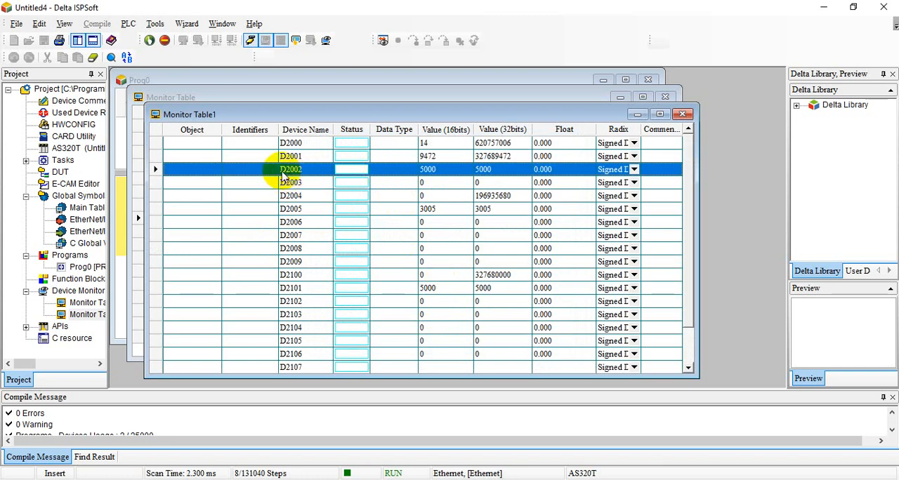